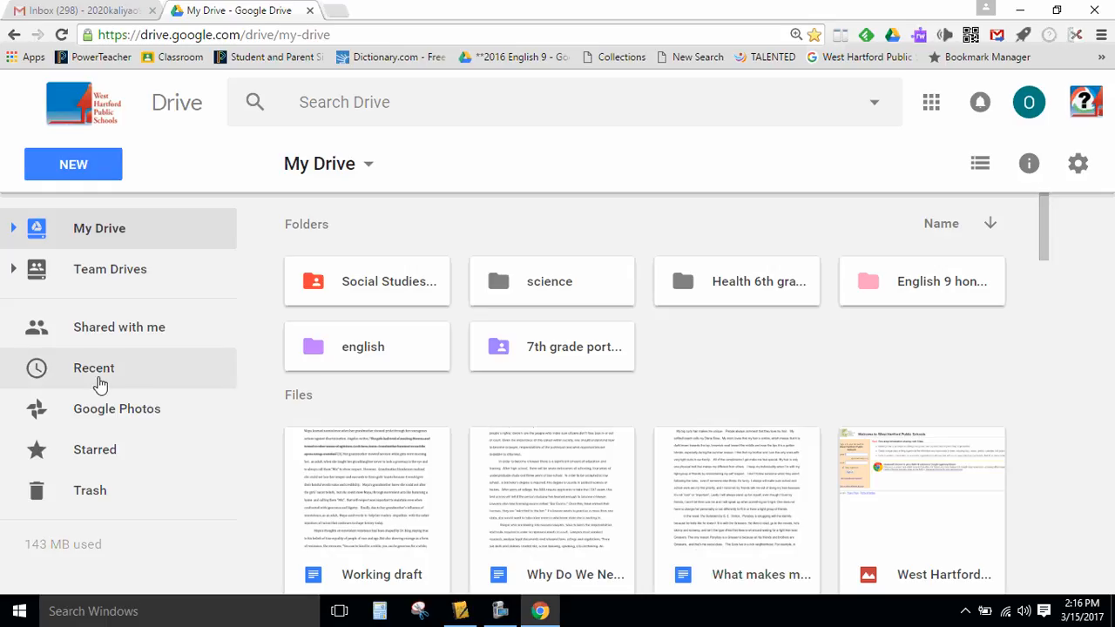
{"action": "mouse_move", "coordinate": [103, 390]}
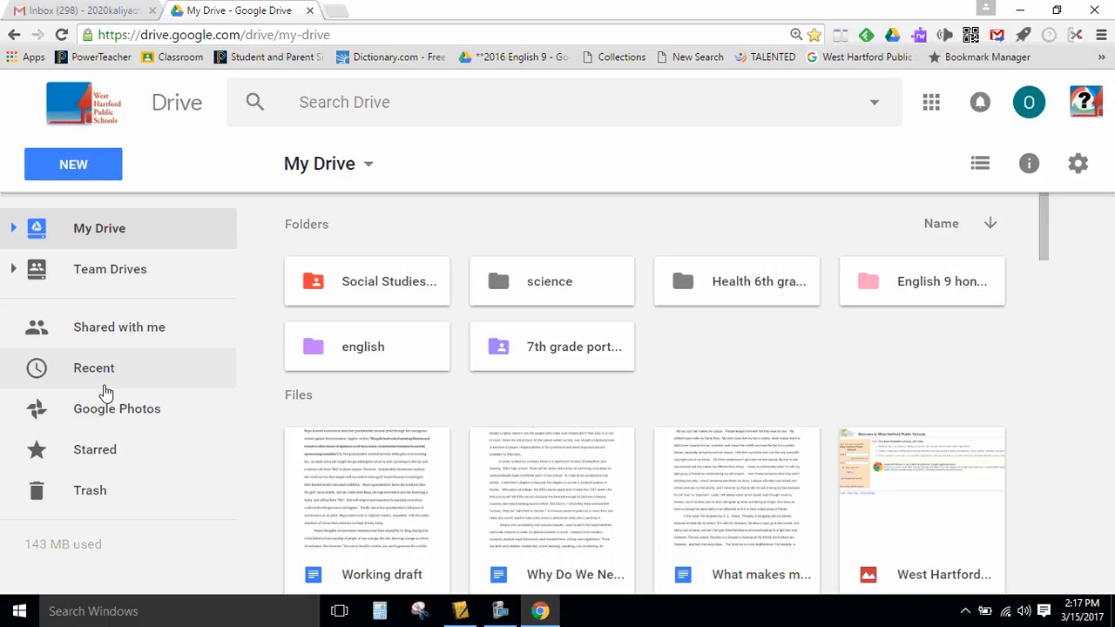
{"action": "mouse_move", "coordinate": [264, 331]}
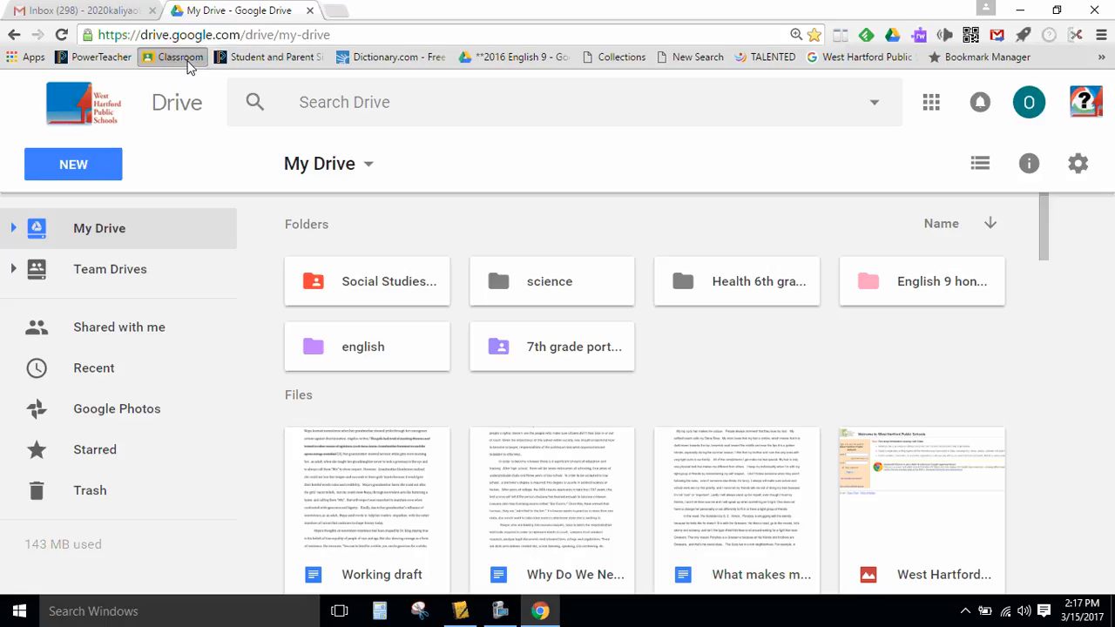
Open Classroom and scroll the English 9 stream to the Independent Reading Self Made Test assignment
{"action": "left_click", "coordinate": [181, 56]}
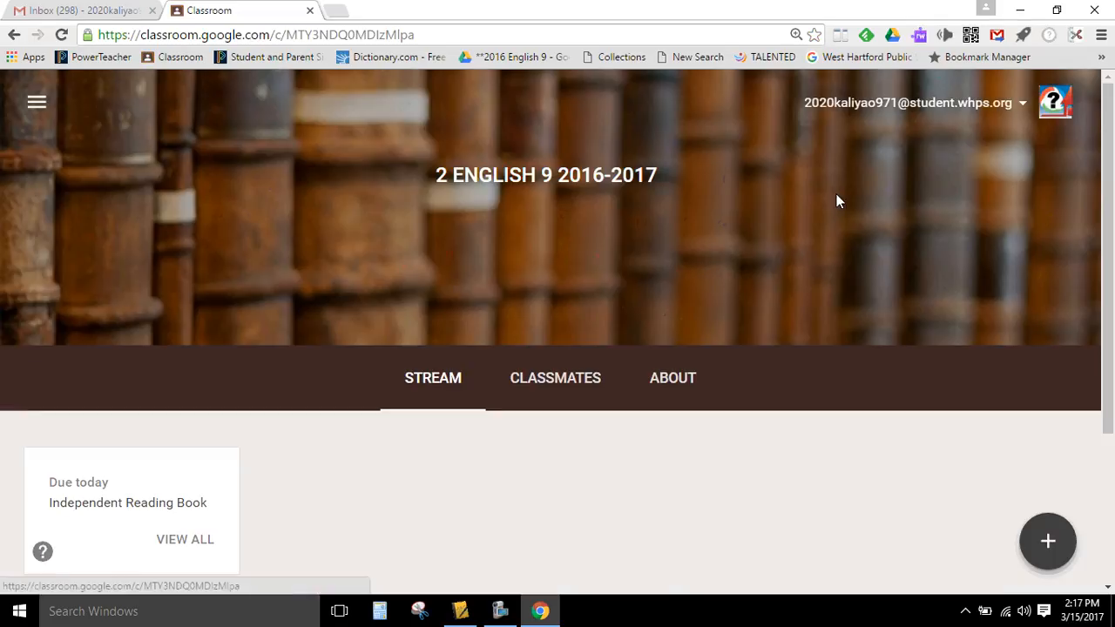
{"action": "scroll", "scroll_direction": "down", "scroll_amount": 3}
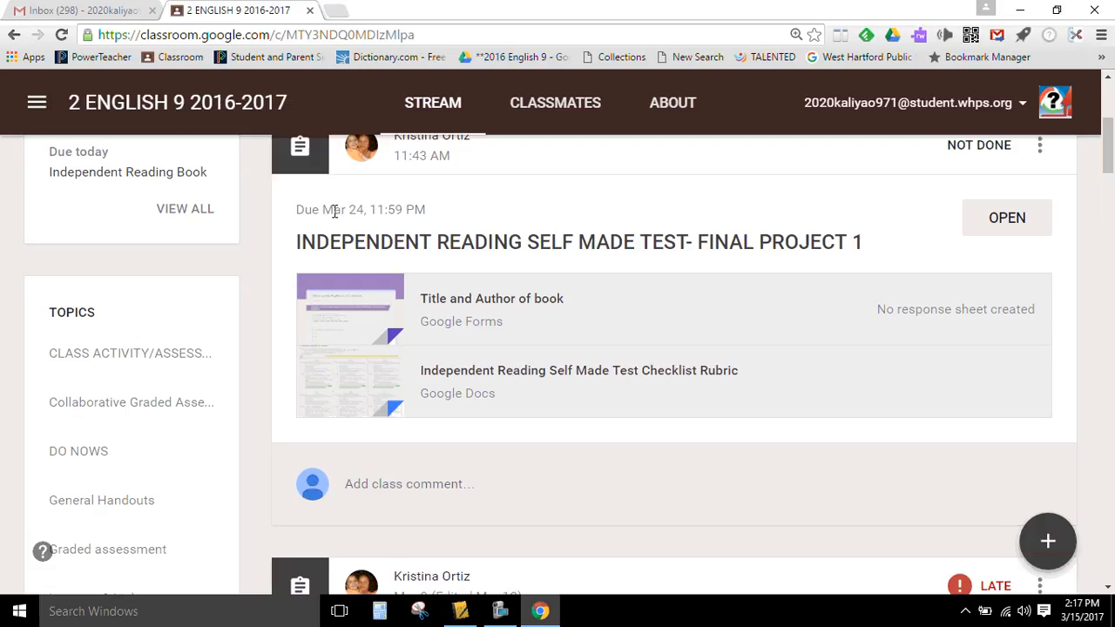
{"action": "mouse_move", "coordinate": [418, 449]}
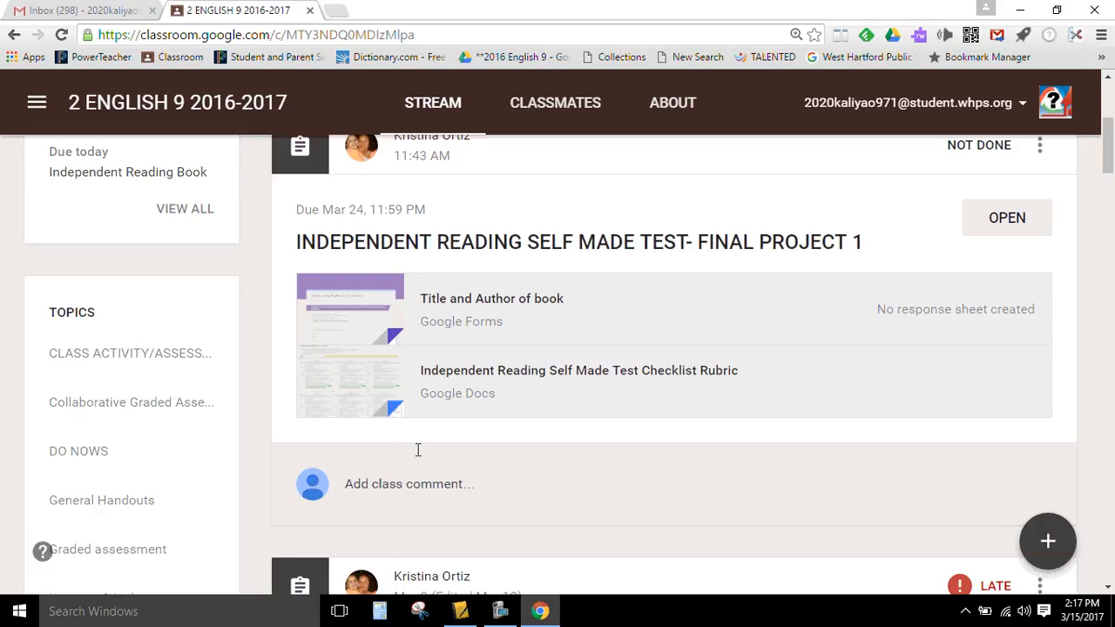
{"action": "mouse_move", "coordinate": [390, 432]}
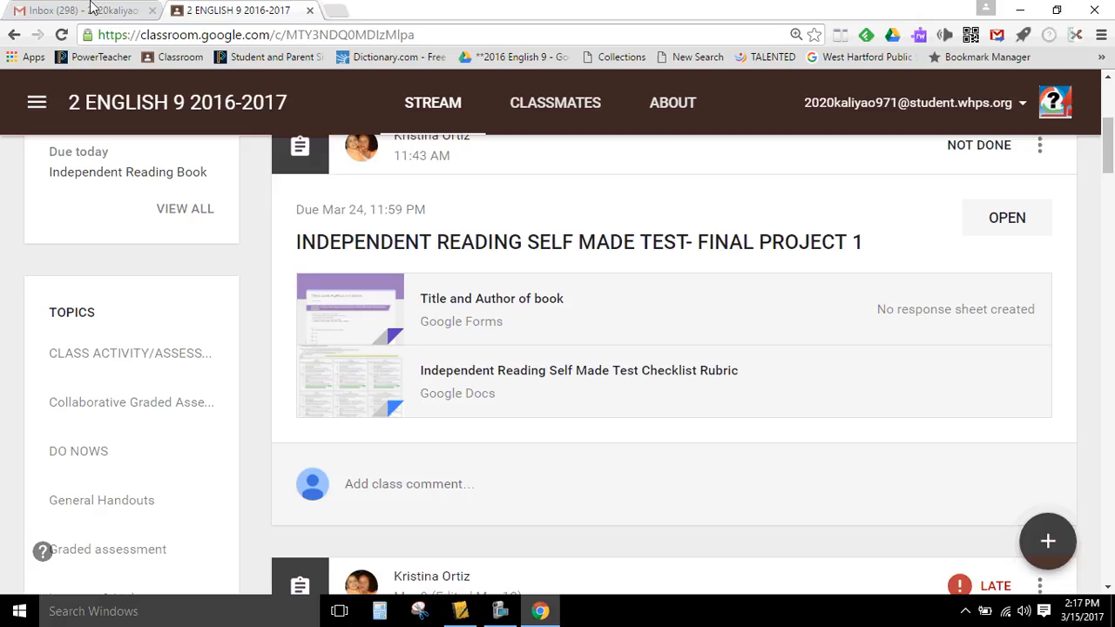
{"action": "mouse_move", "coordinate": [83, 10]}
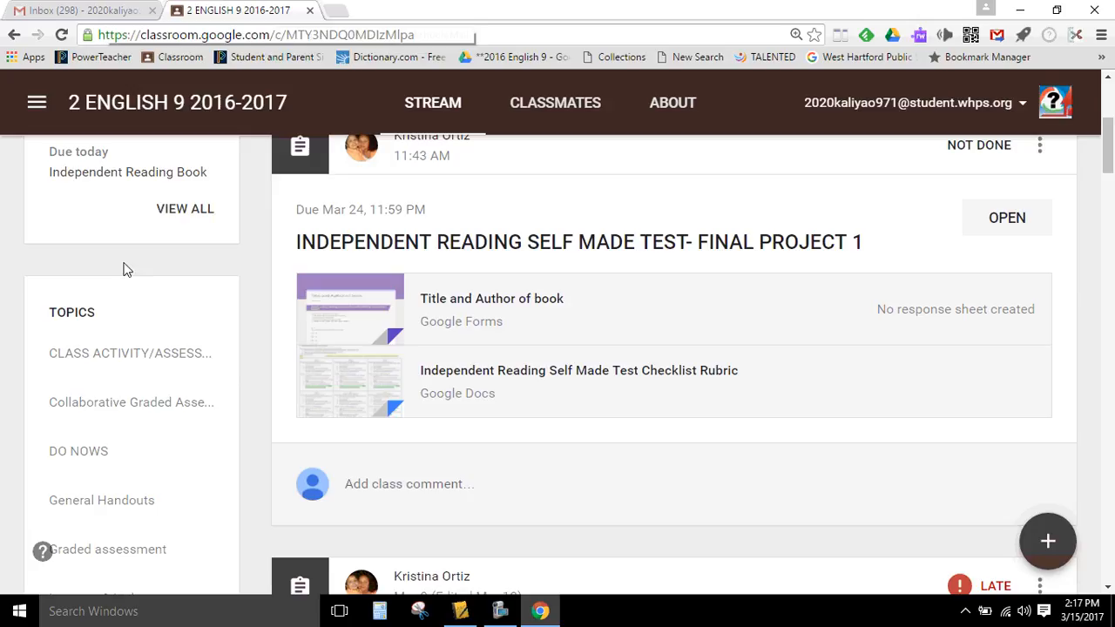
{"action": "mouse_move", "coordinate": [223, 213]}
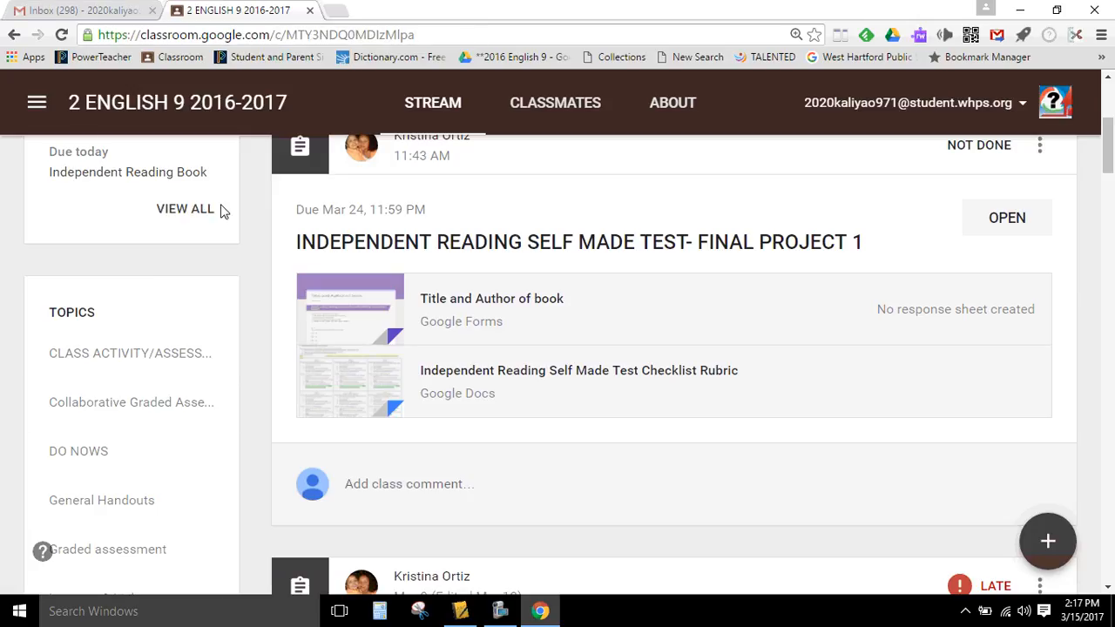
{"action": "mouse_move", "coordinate": [130, 101]}
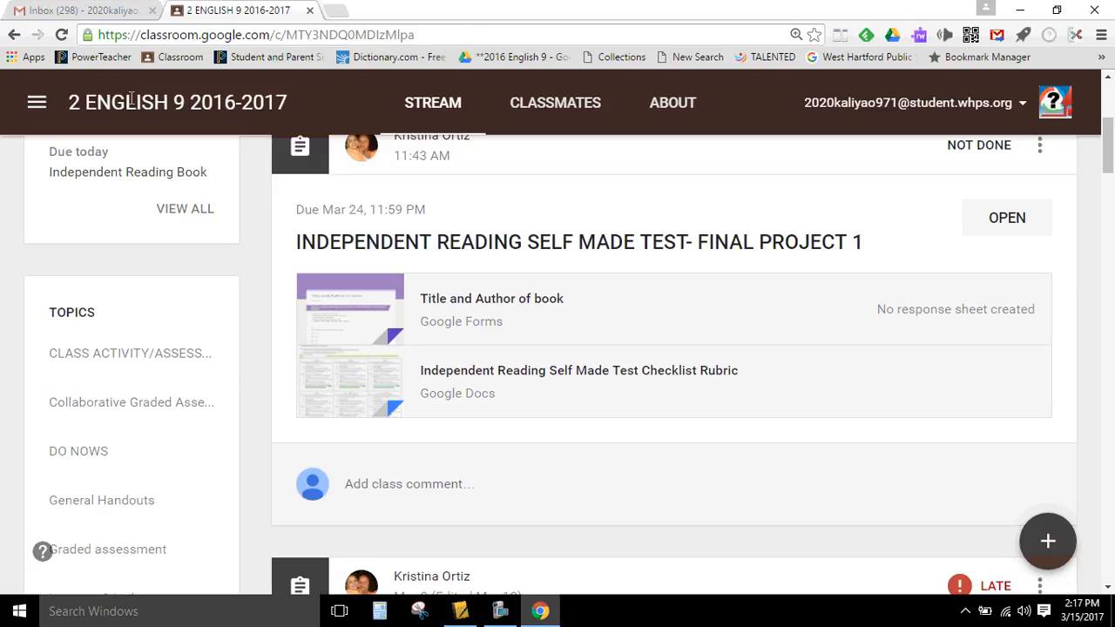
{"action": "mouse_move", "coordinate": [37, 101]}
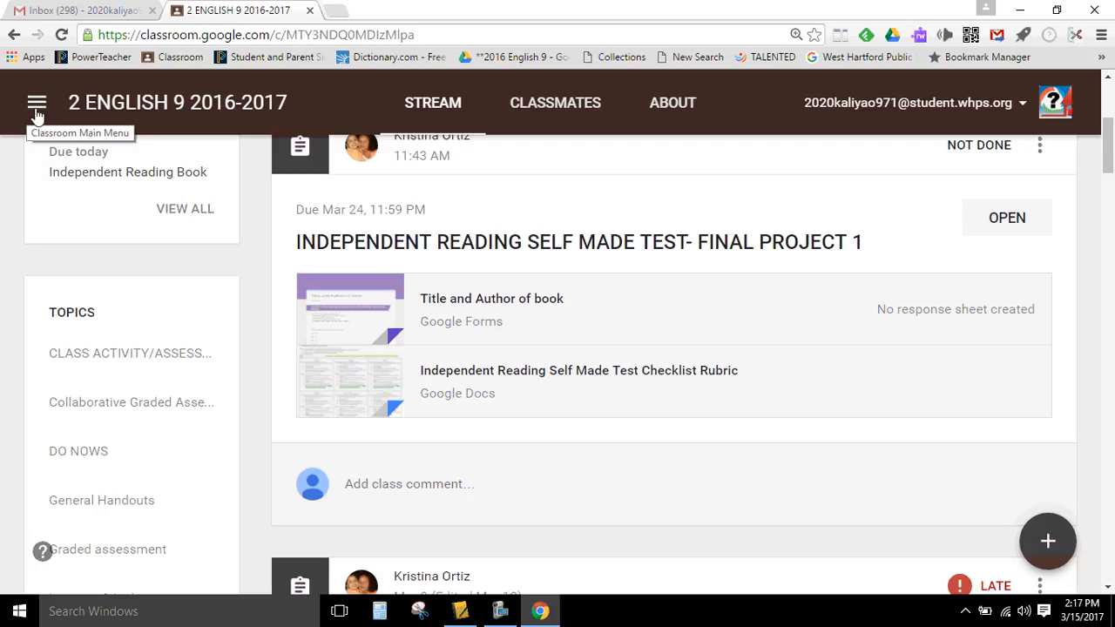
{"action": "mouse_move", "coordinate": [19, 113]}
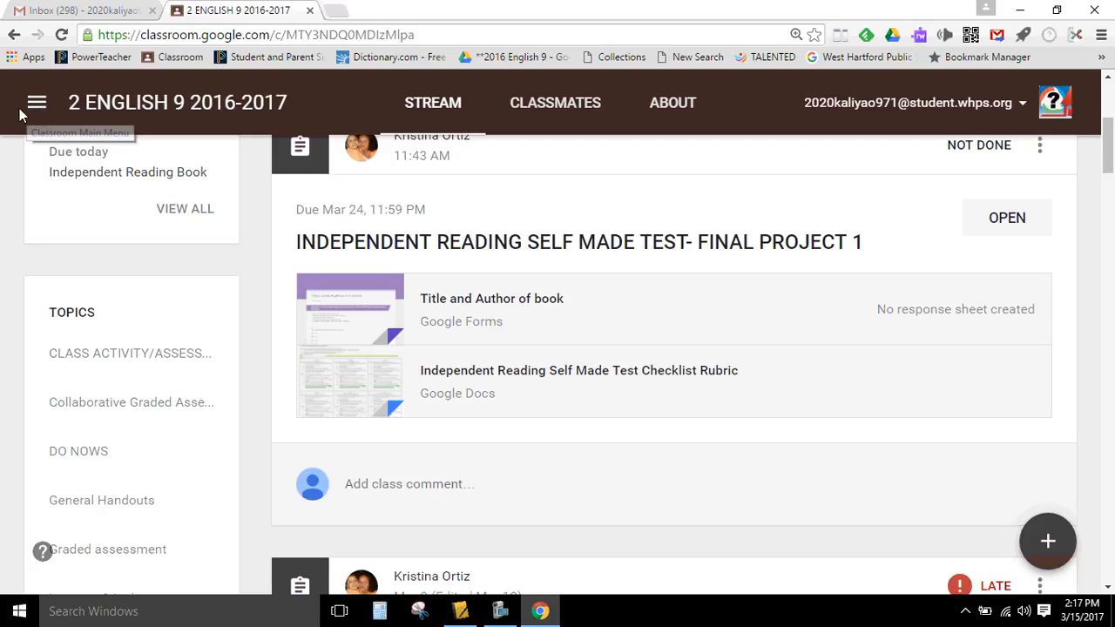
{"action": "mouse_move", "coordinate": [426, 271]}
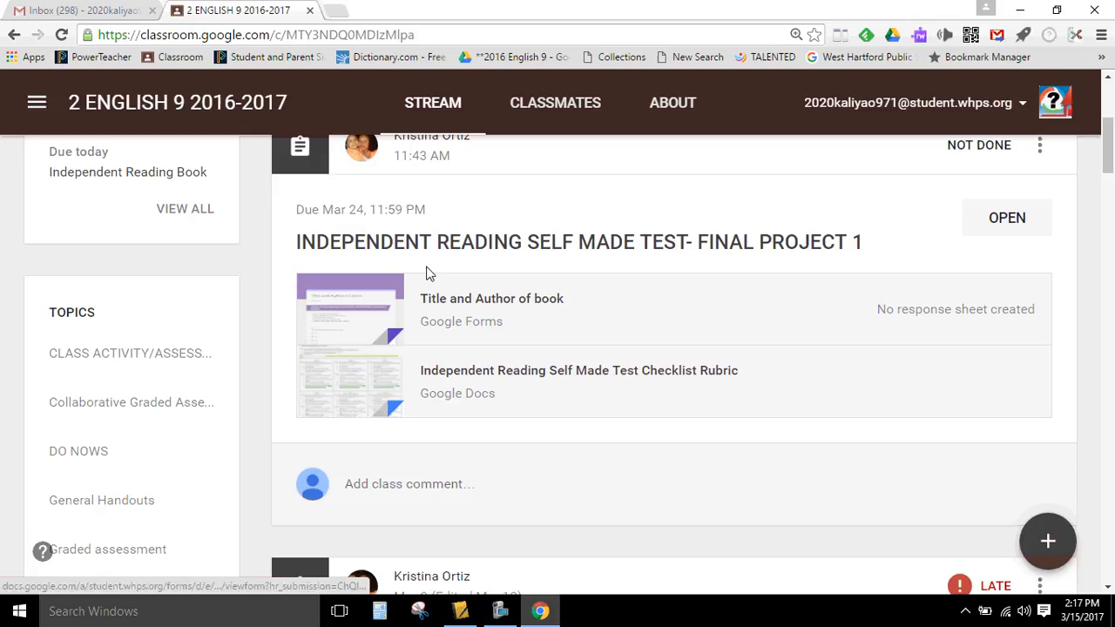
{"action": "mouse_move", "coordinate": [356, 303]}
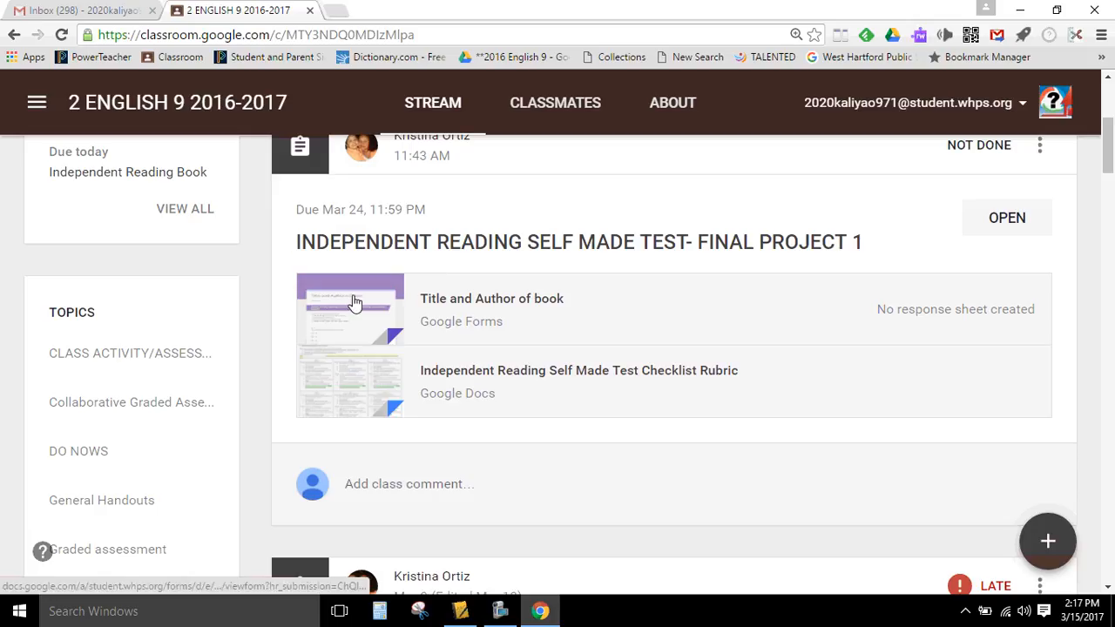
From the Gmail tab launch Drive via the Google apps grid and list the Shared with me files
{"action": "left_click", "coordinate": [78, 11]}
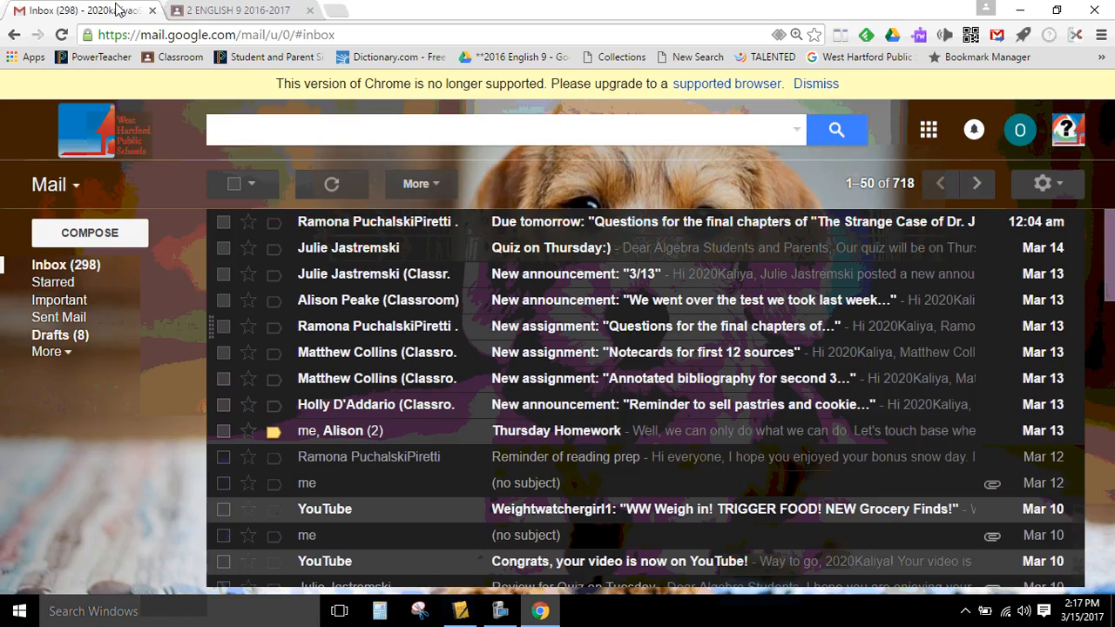
{"action": "left_click", "coordinate": [927, 129]}
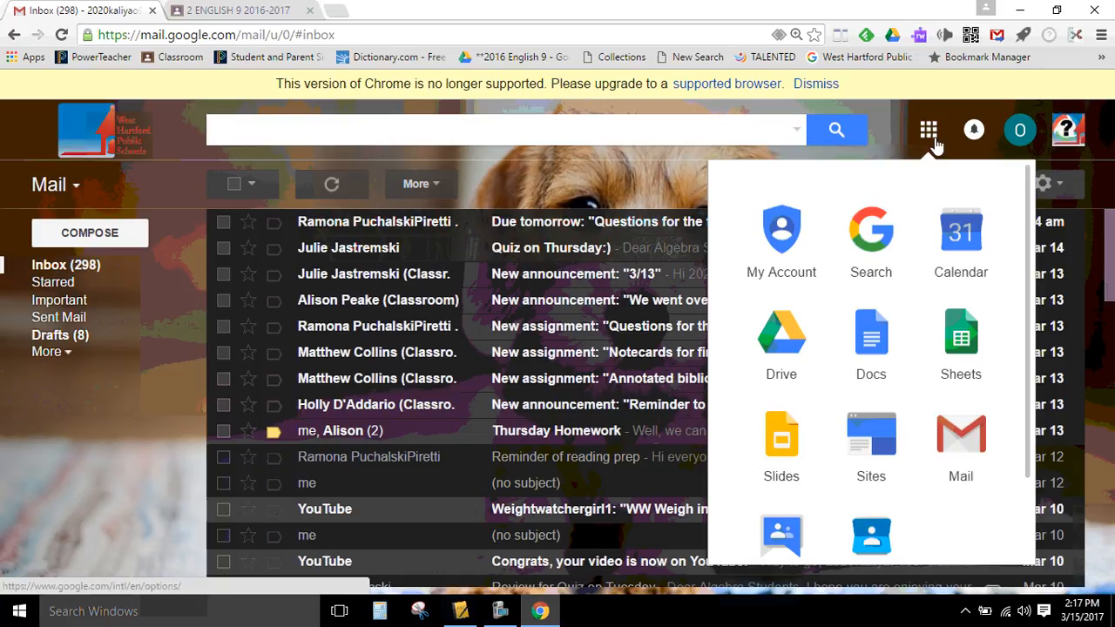
{"action": "mouse_move", "coordinate": [780, 339]}
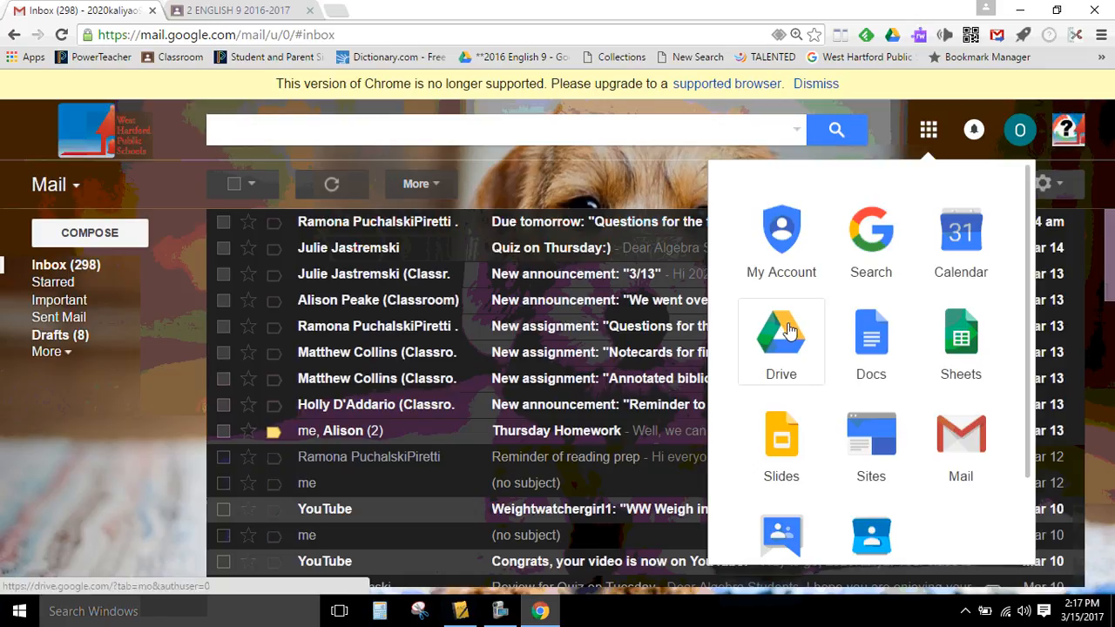
{"action": "left_click", "coordinate": [781, 339]}
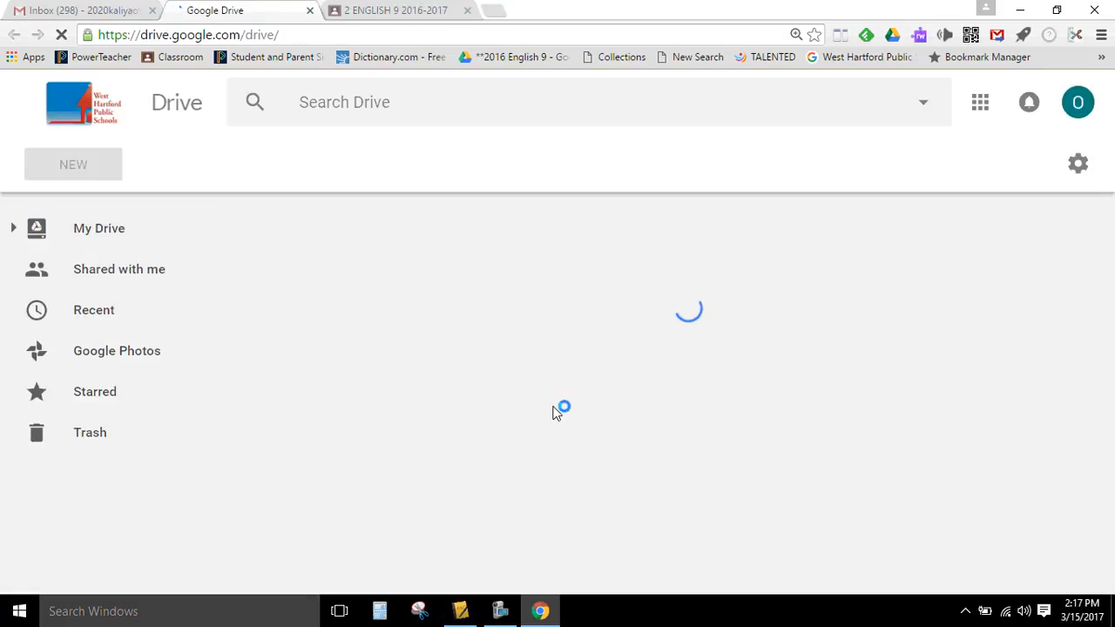
{"action": "left_click", "coordinate": [98, 228]}
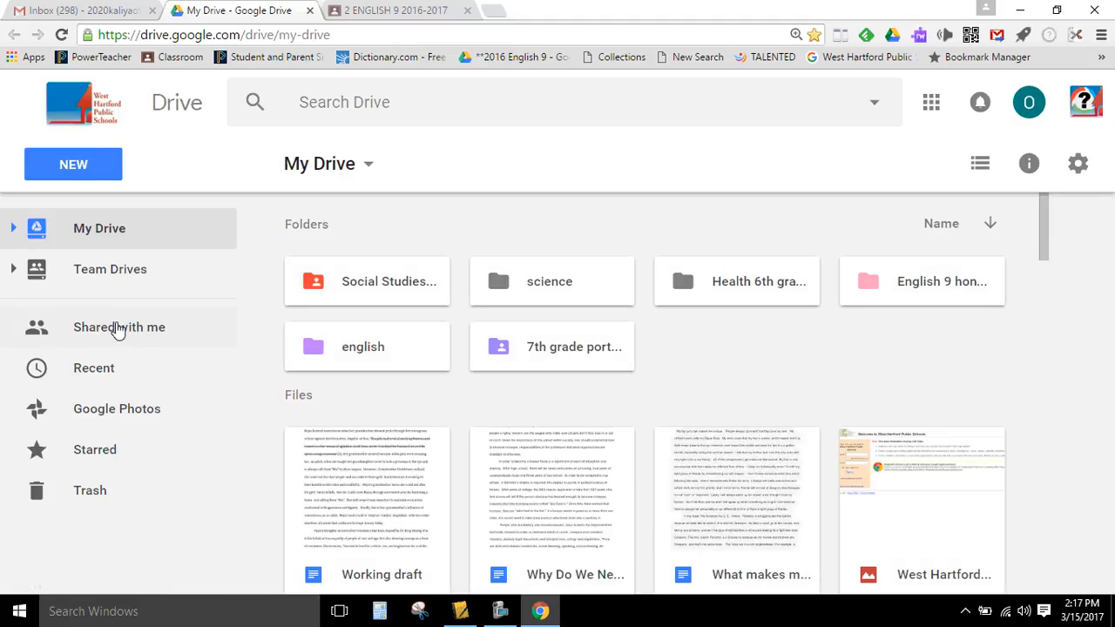
{"action": "left_click", "coordinate": [119, 328]}
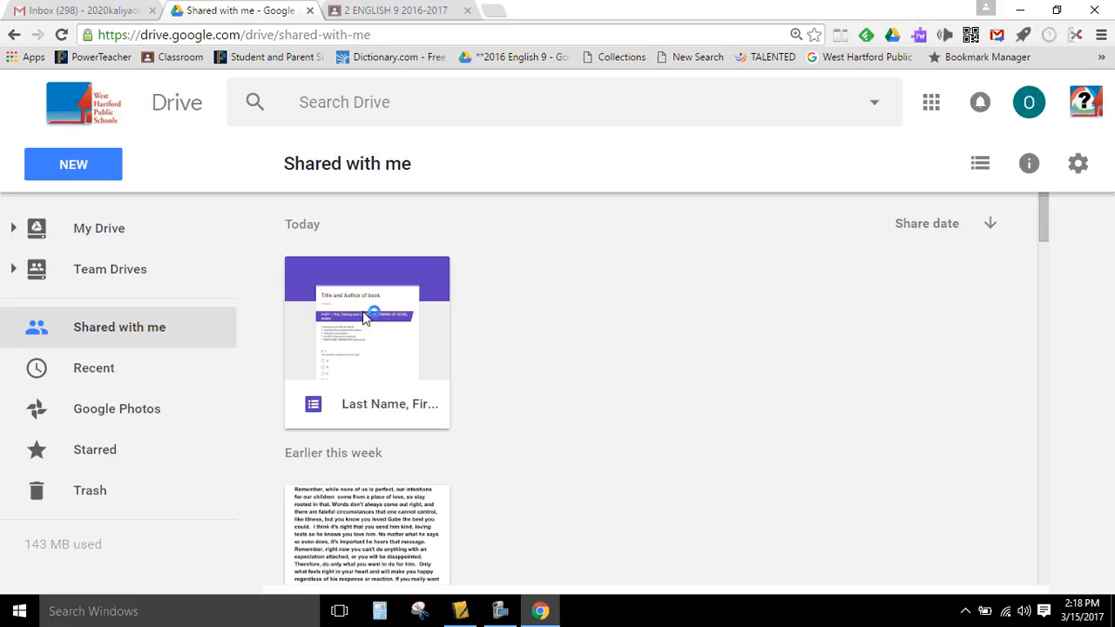
{"action": "mouse_move", "coordinate": [369, 404]}
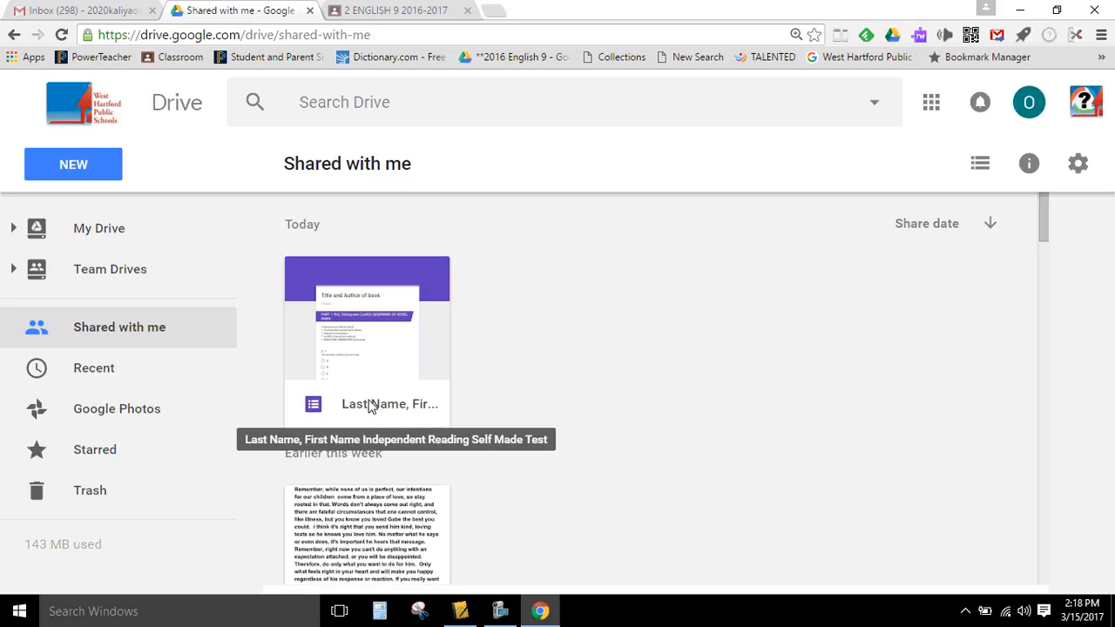
{"action": "mouse_move", "coordinate": [340, 341]}
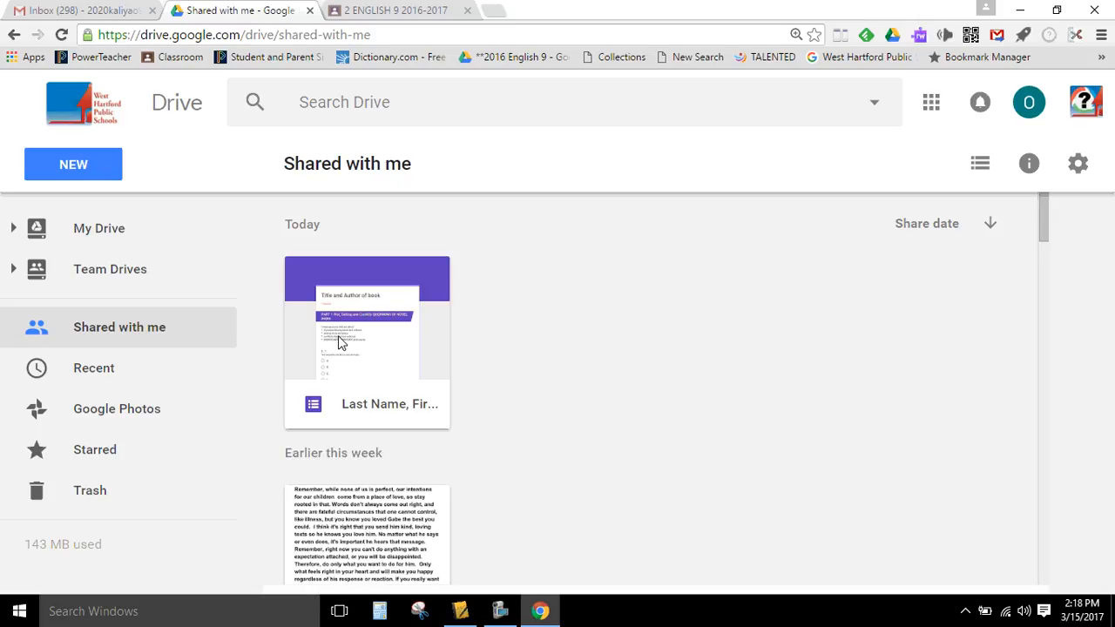
Open the shared Independent Reading Self Made Test form and its More options menu
{"action": "double_click", "coordinate": [366, 331]}
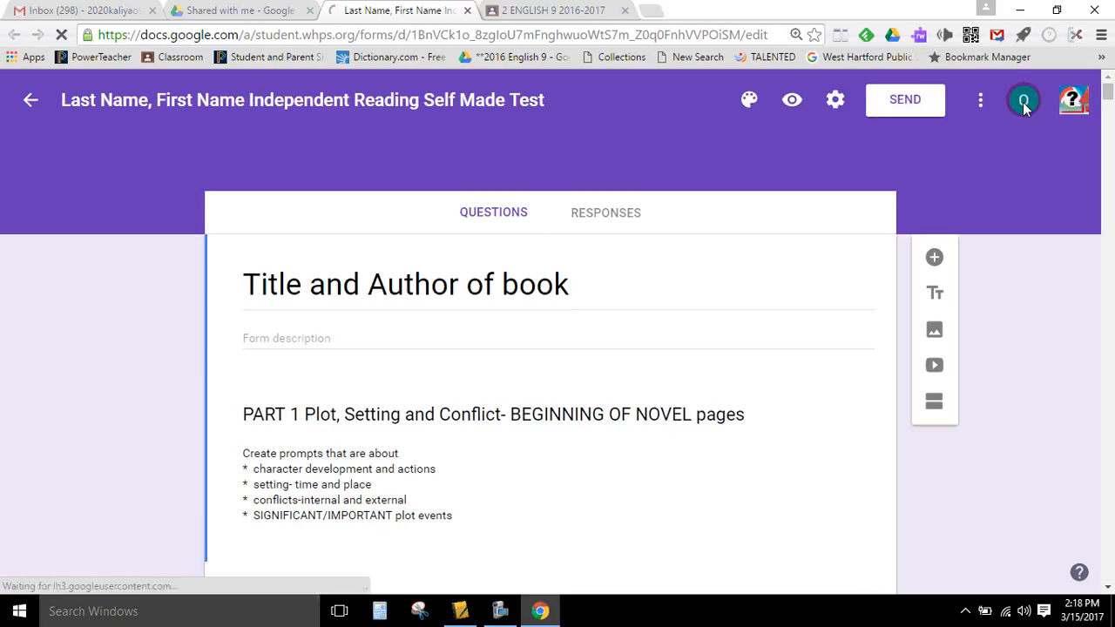
{"action": "left_click", "coordinate": [979, 99]}
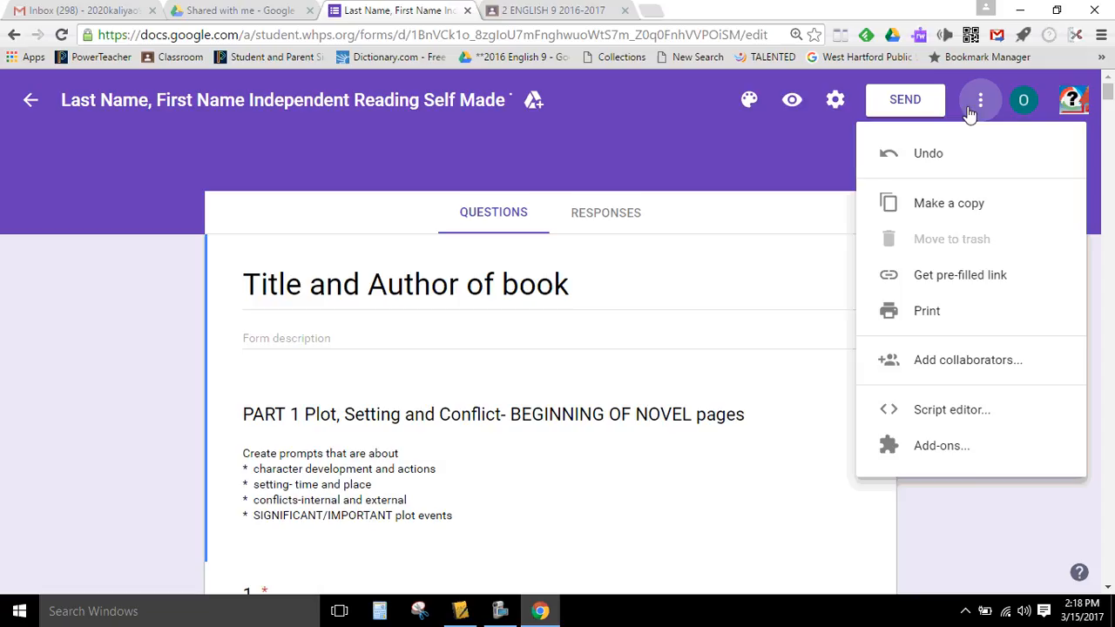
{"action": "mouse_move", "coordinate": [941, 203]}
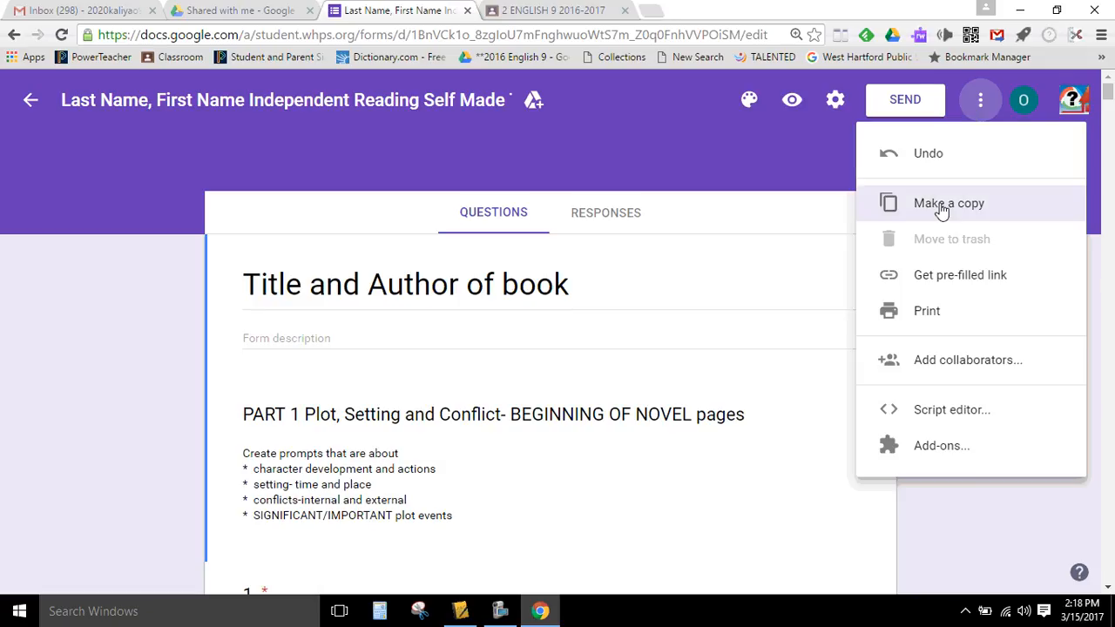
{"action": "mouse_move", "coordinate": [477, 609]}
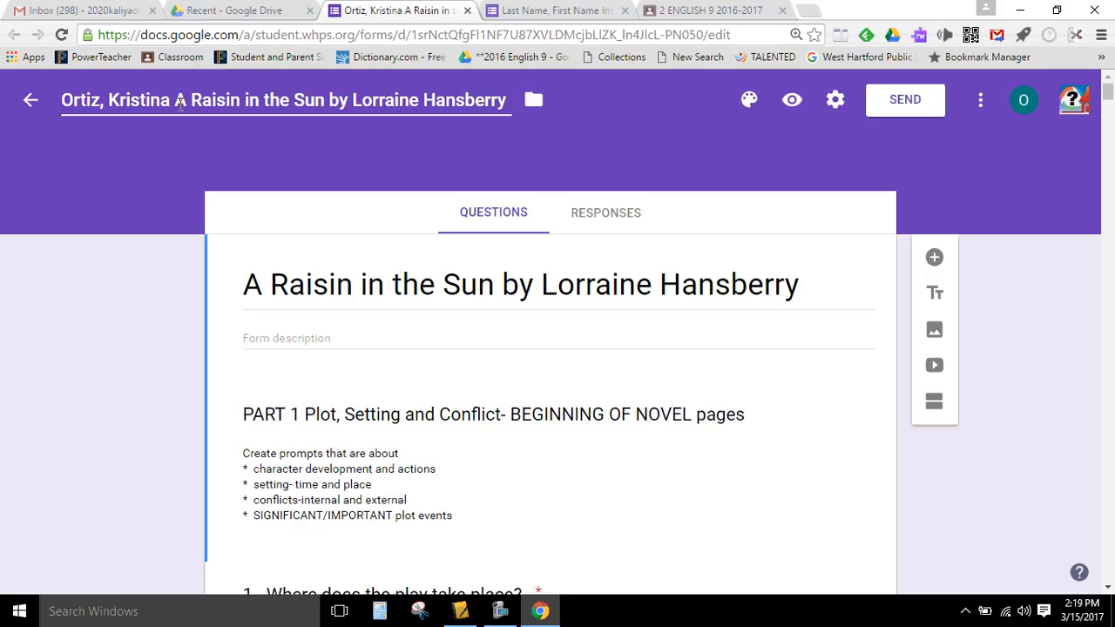
{"action": "double_click", "coordinate": [252, 99]}
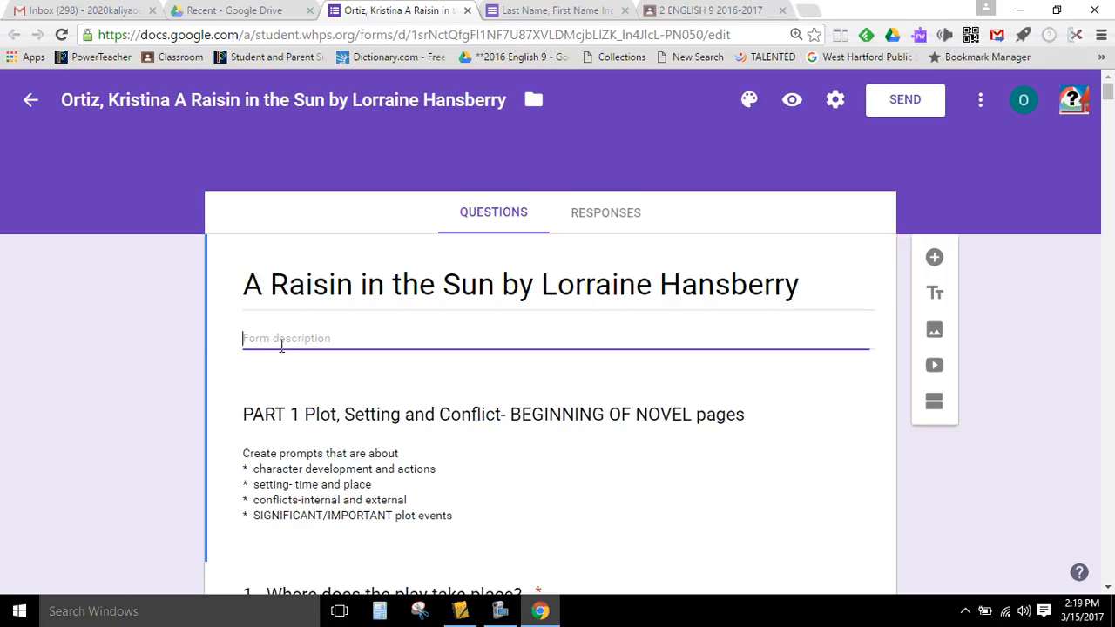
{"action": "scroll", "scroll_direction": "down", "scroll_amount": 3}
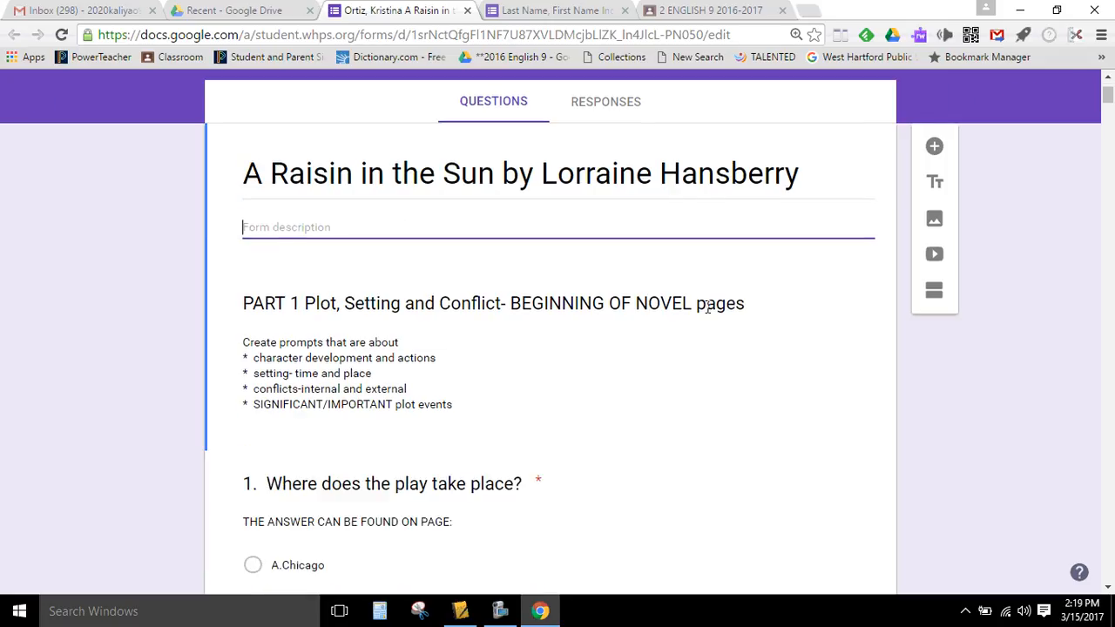
{"action": "scroll", "scroll_direction": "down", "scroll_amount": 3}
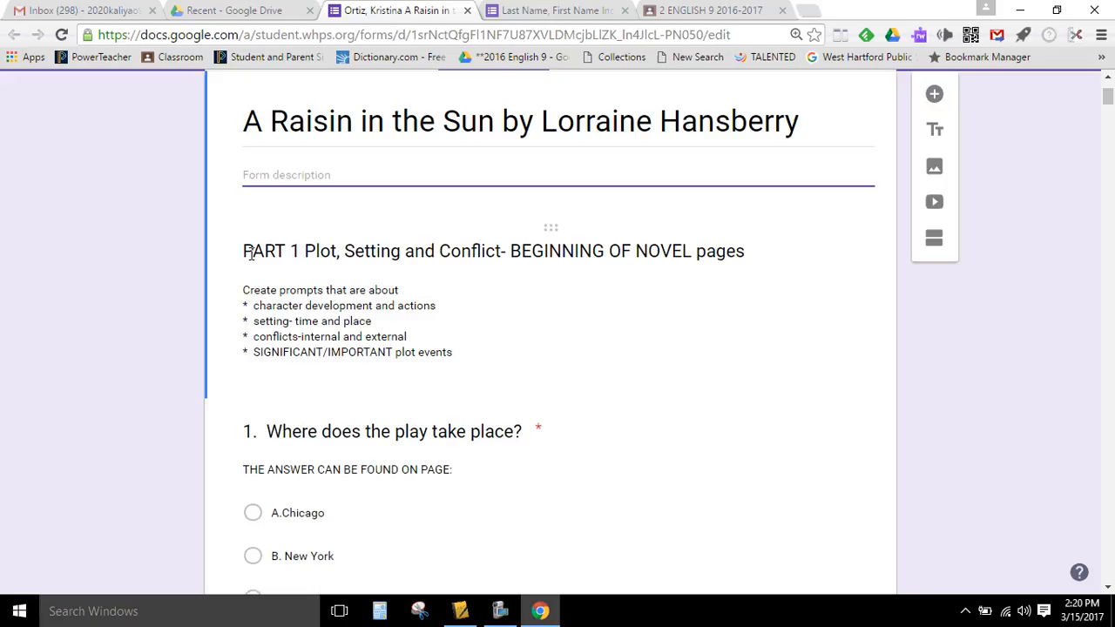
{"action": "mouse_move", "coordinate": [272, 254]}
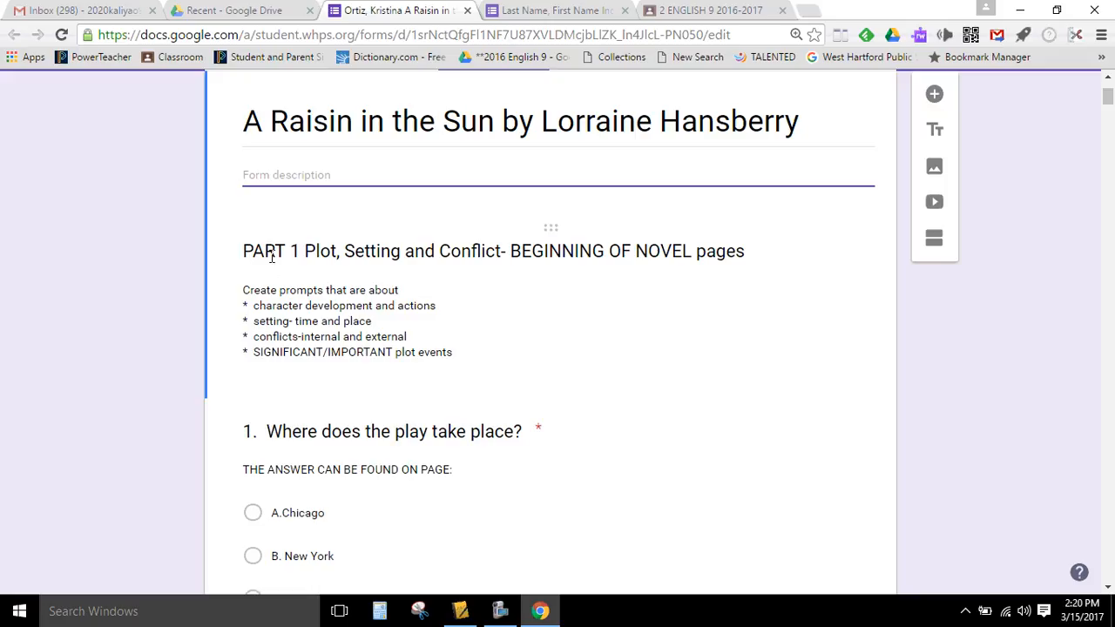
{"action": "left_click", "coordinate": [288, 174]}
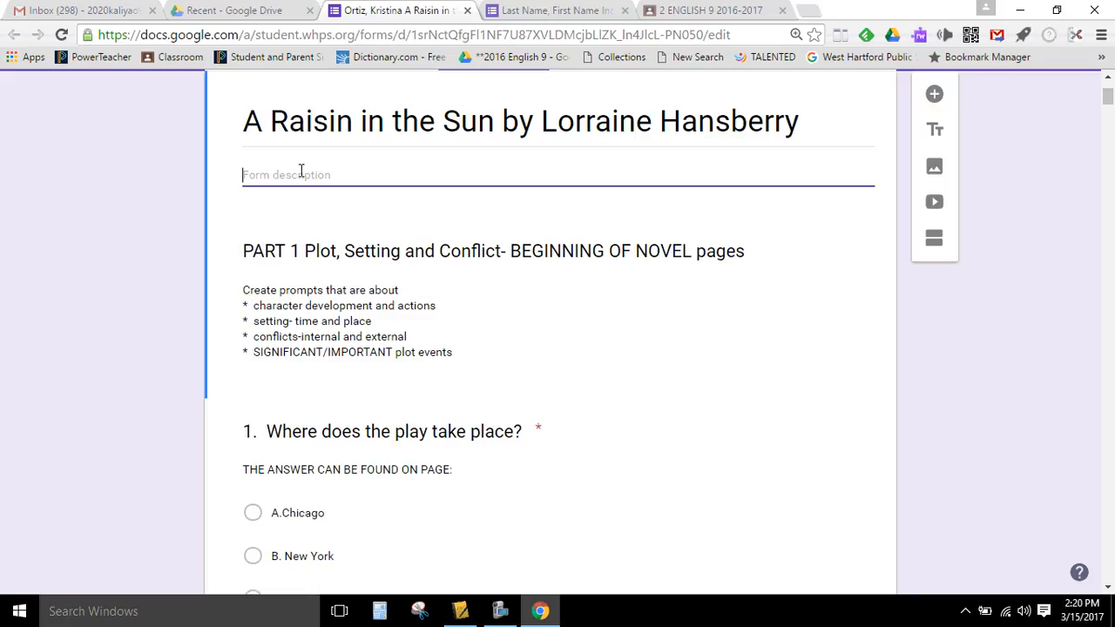
{"action": "mouse_move", "coordinate": [609, 235]}
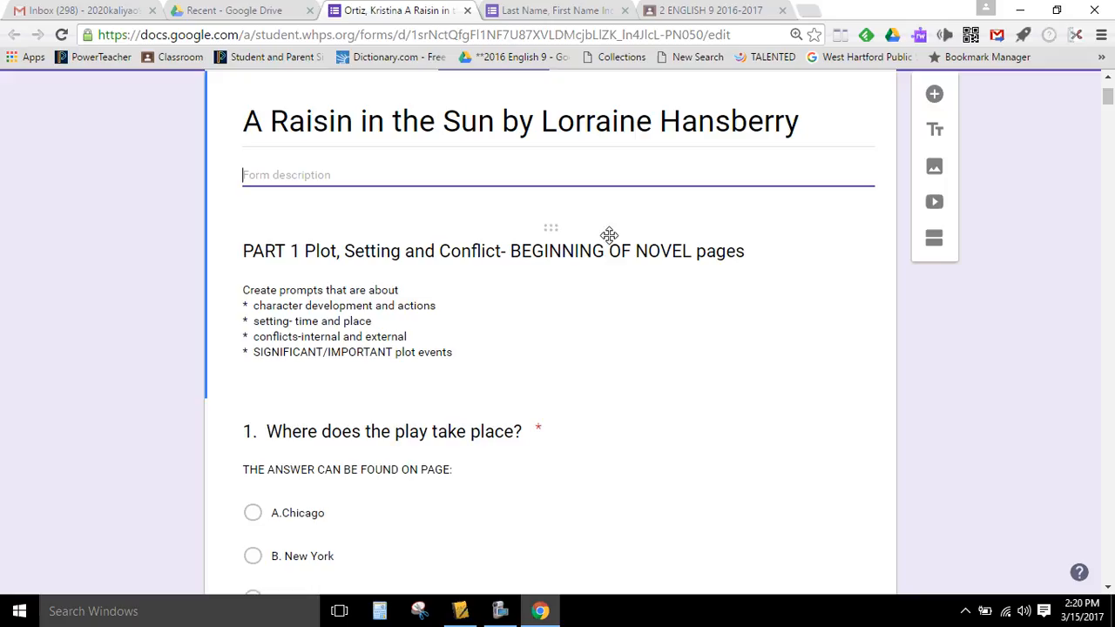
{"action": "mouse_move", "coordinate": [448, 303]}
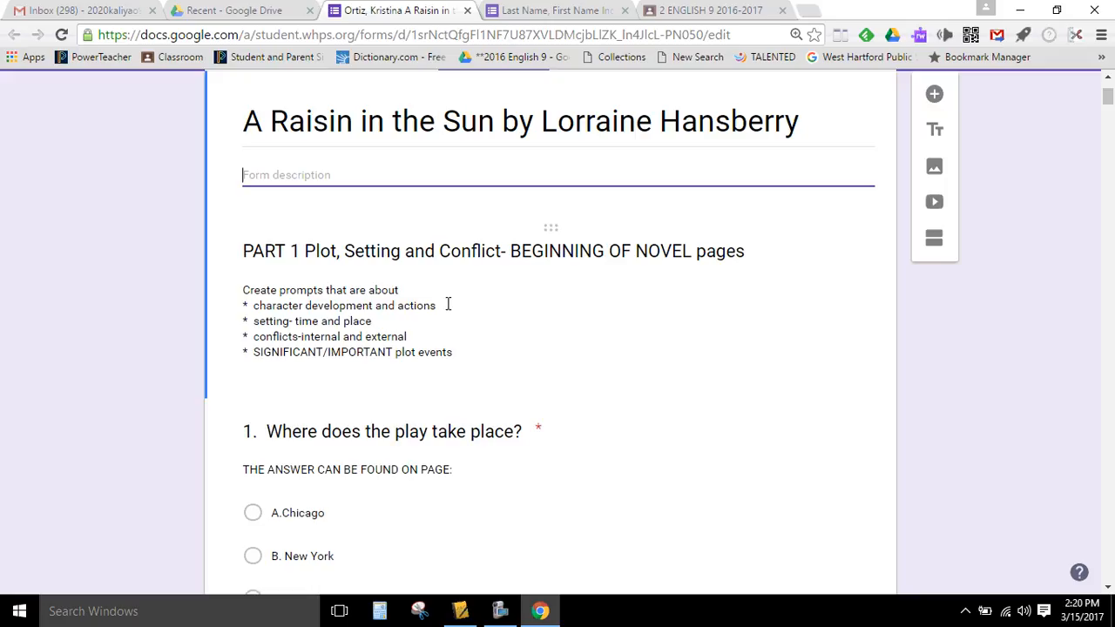
{"action": "mouse_move", "coordinate": [242, 10]}
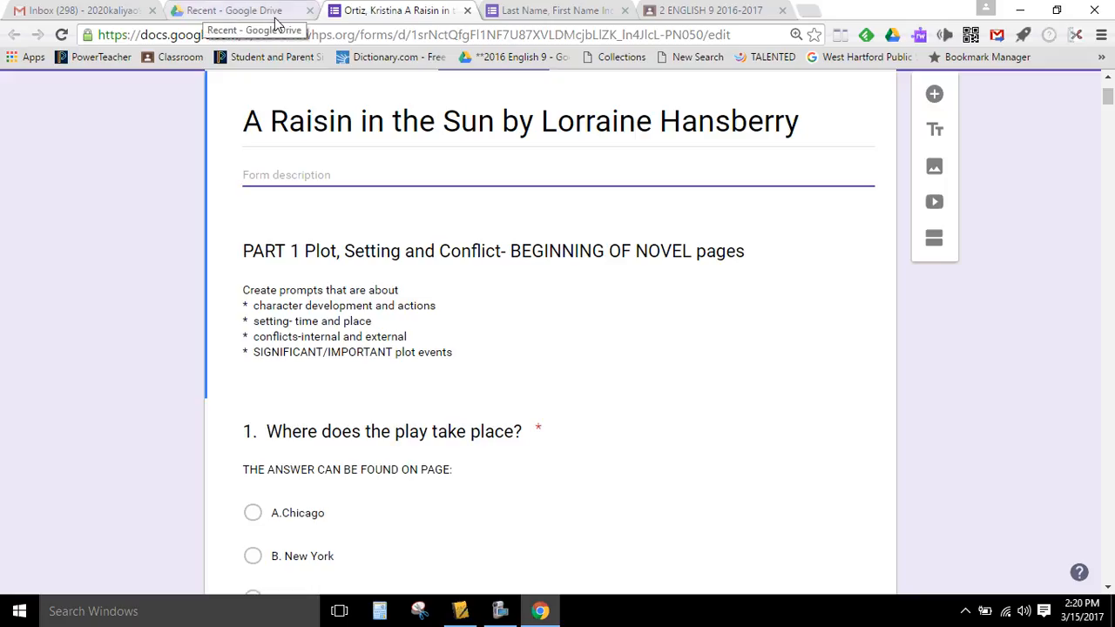
Open the Self Made Test Checklist Rubric from the Classroom assignment, then return to the form
{"action": "left_click", "coordinate": [711, 11]}
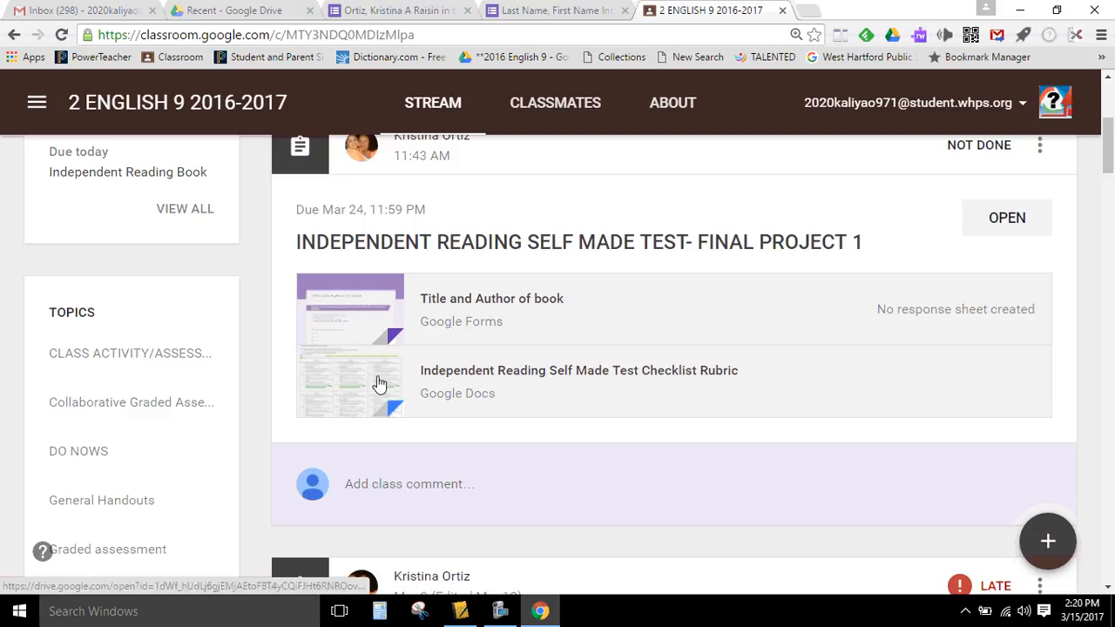
{"action": "left_click", "coordinate": [578, 381]}
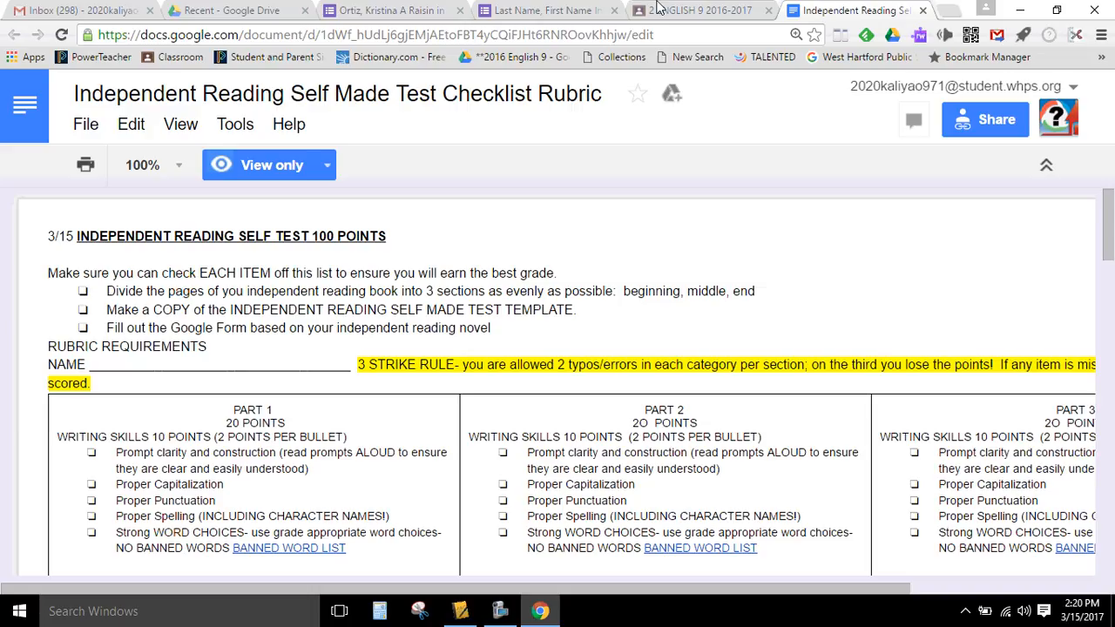
{"action": "left_click", "coordinate": [387, 10]}
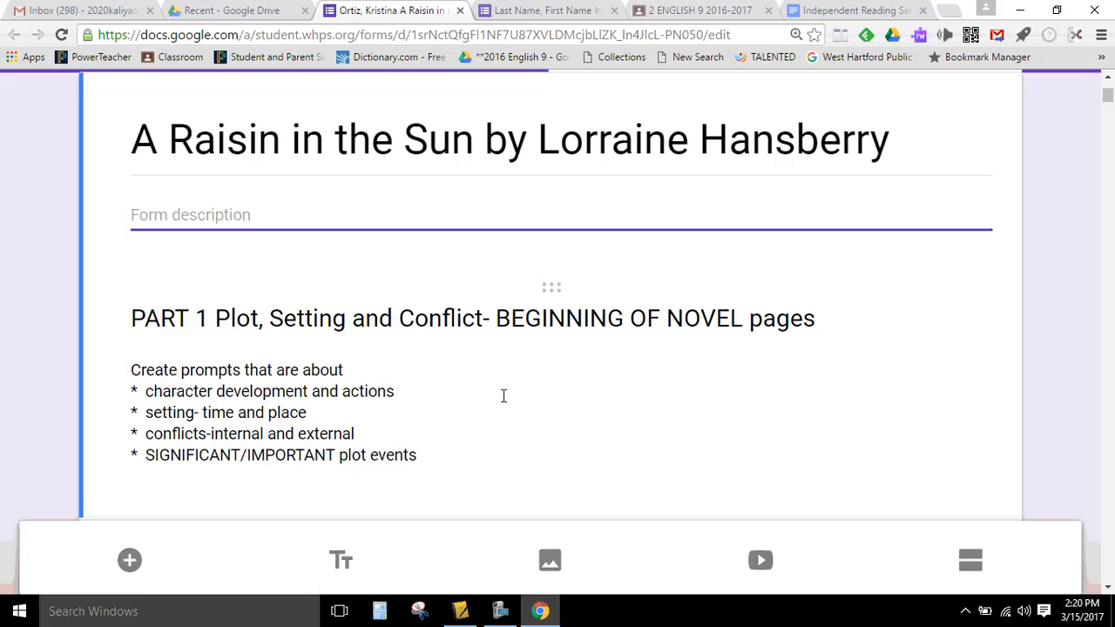
{"action": "mouse_move", "coordinate": [436, 401]}
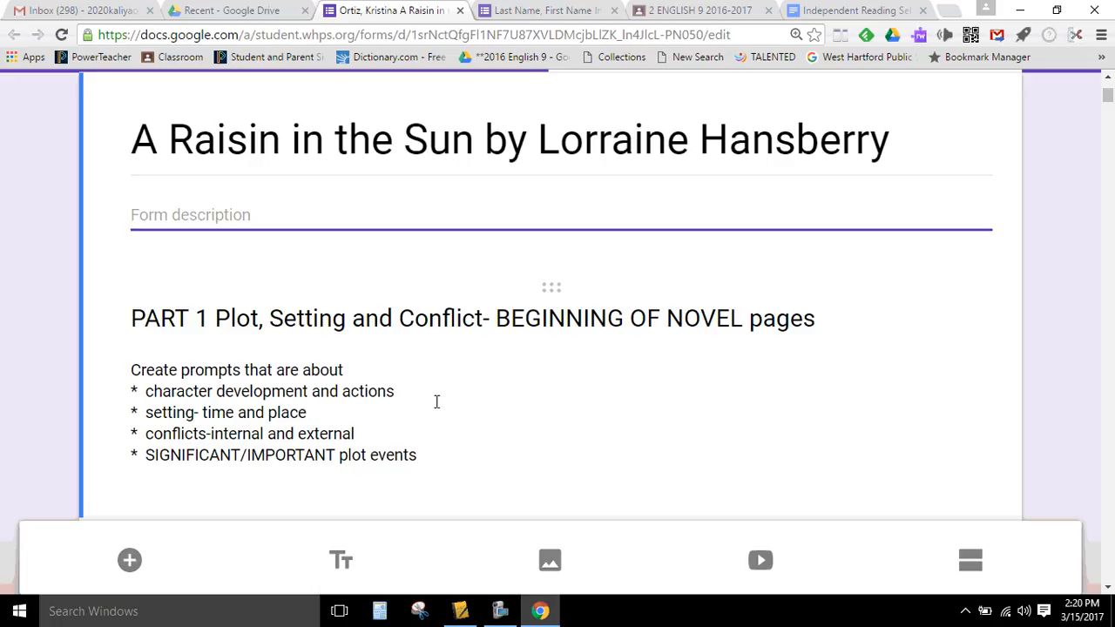
Fill question 1's page reference with page 24 and select the page-reference line for editing
{"action": "scroll", "scroll_direction": "down", "scroll_amount": 3}
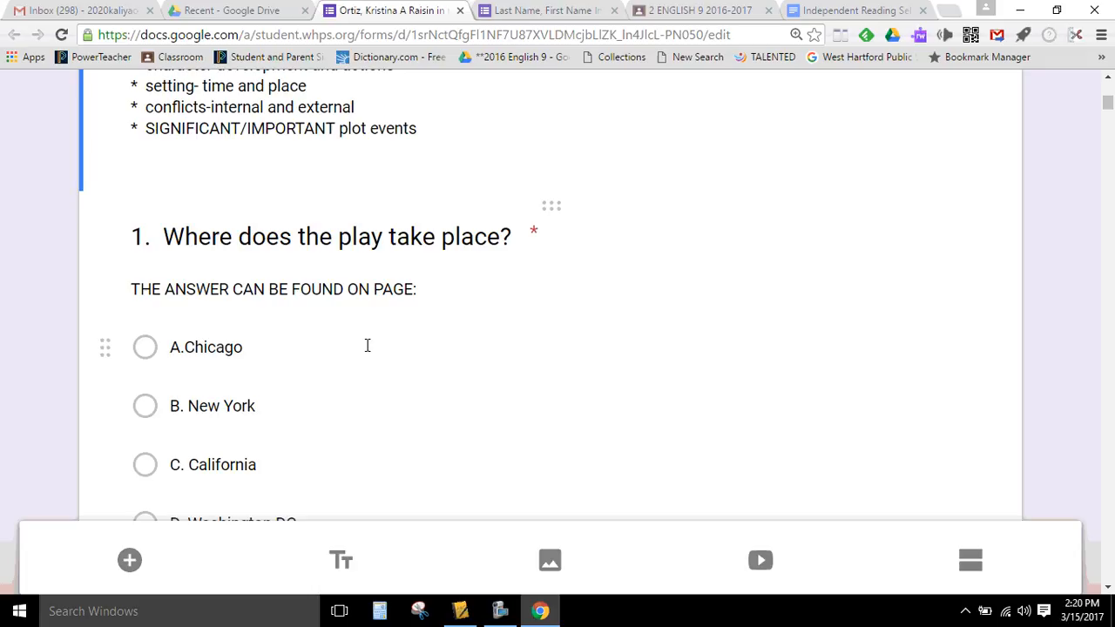
{"action": "scroll", "scroll_direction": "down", "scroll_amount": 3}
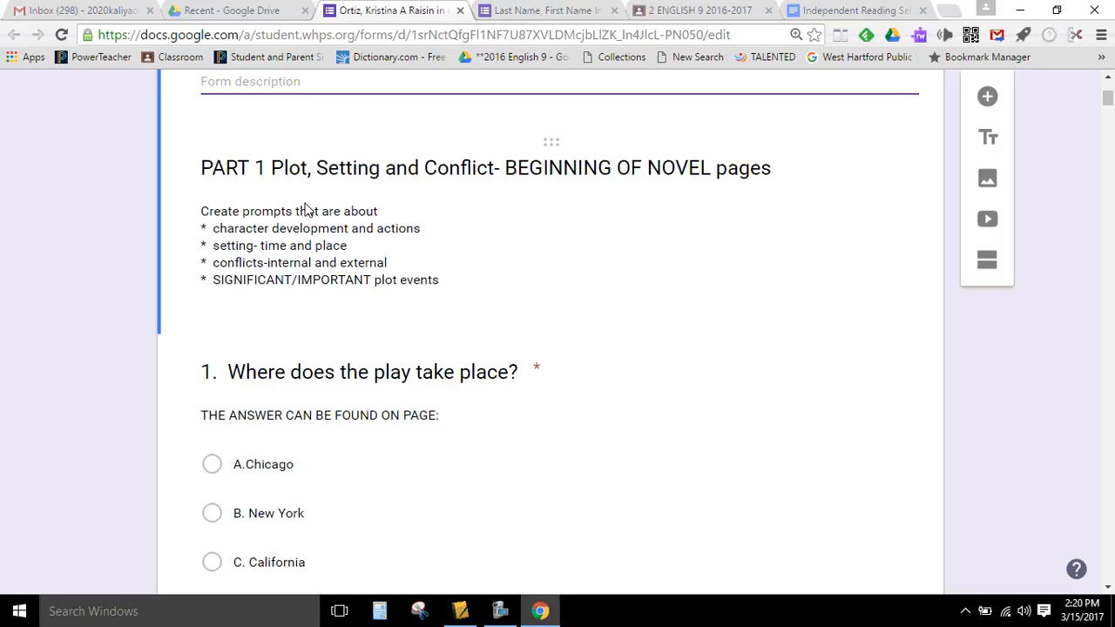
{"action": "mouse_move", "coordinate": [504, 411]}
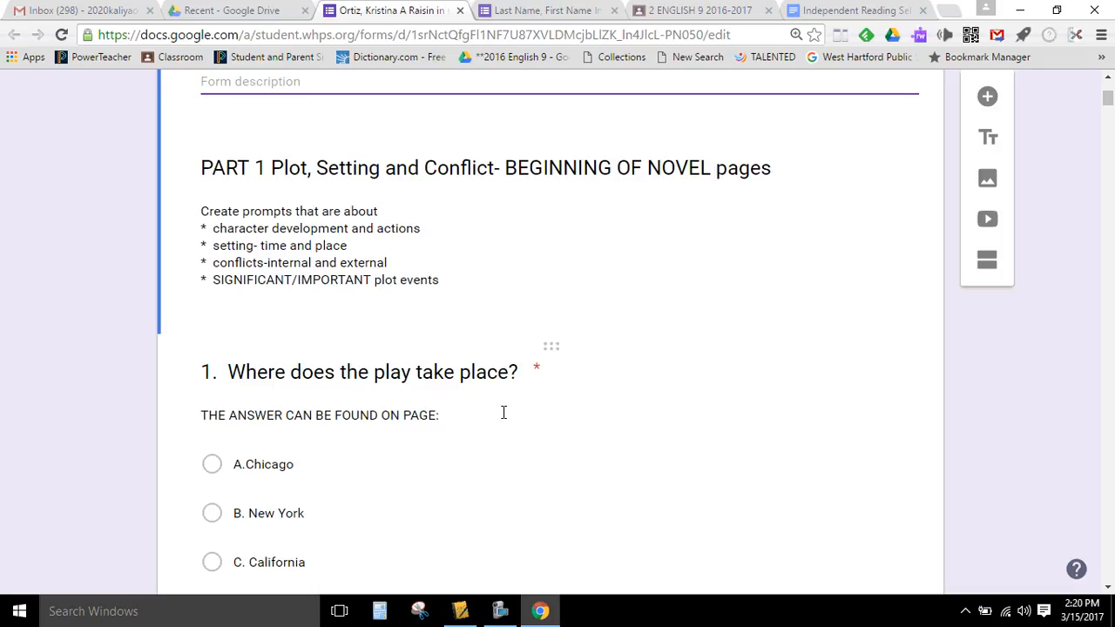
{"action": "mouse_move", "coordinate": [417, 404]}
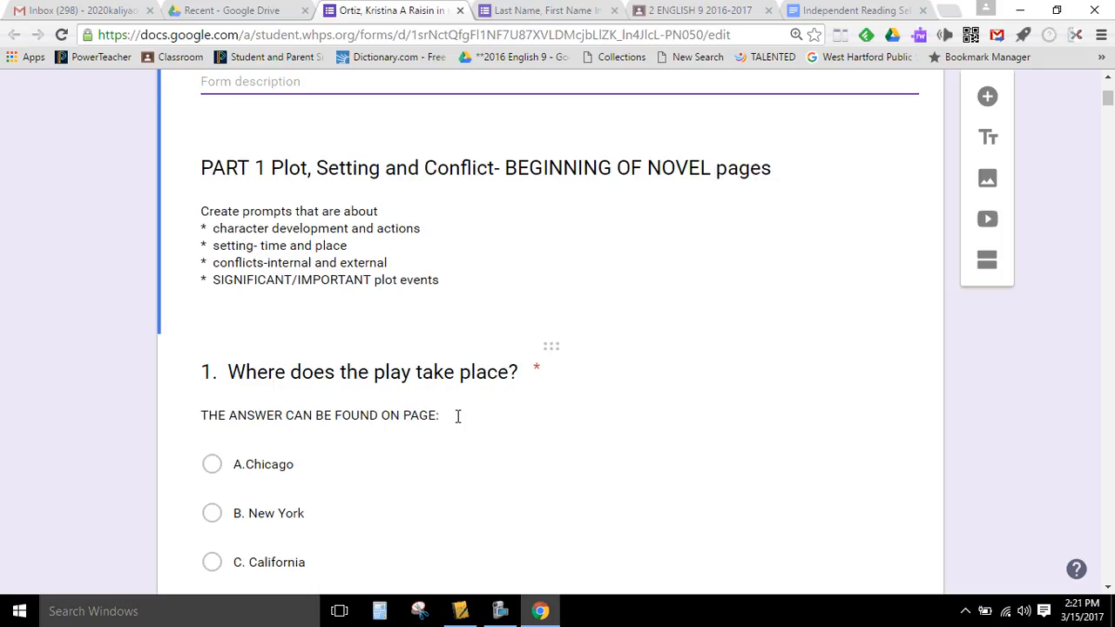
{"action": "left_click", "coordinate": [373, 373]}
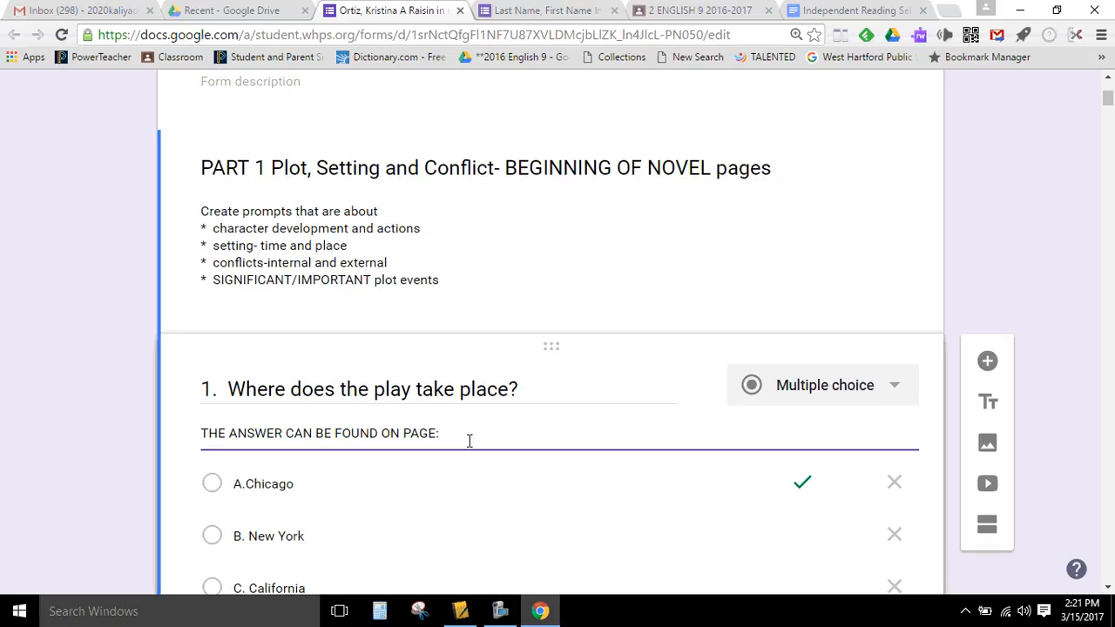
{"action": "left_click", "coordinate": [444, 432]}
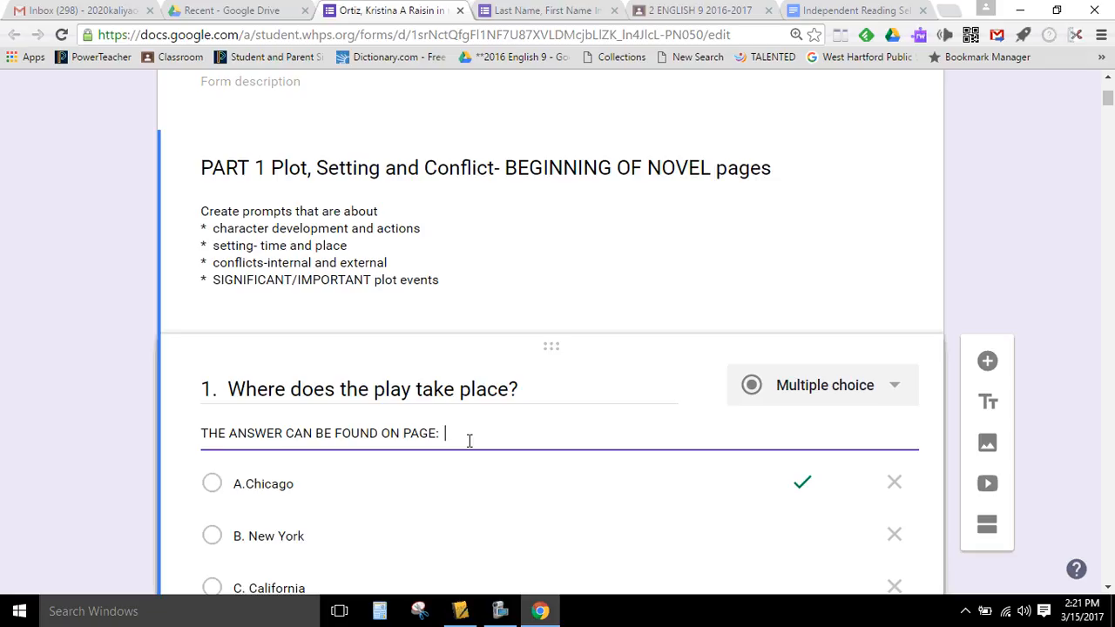
{"action": "type", "text": "24"}
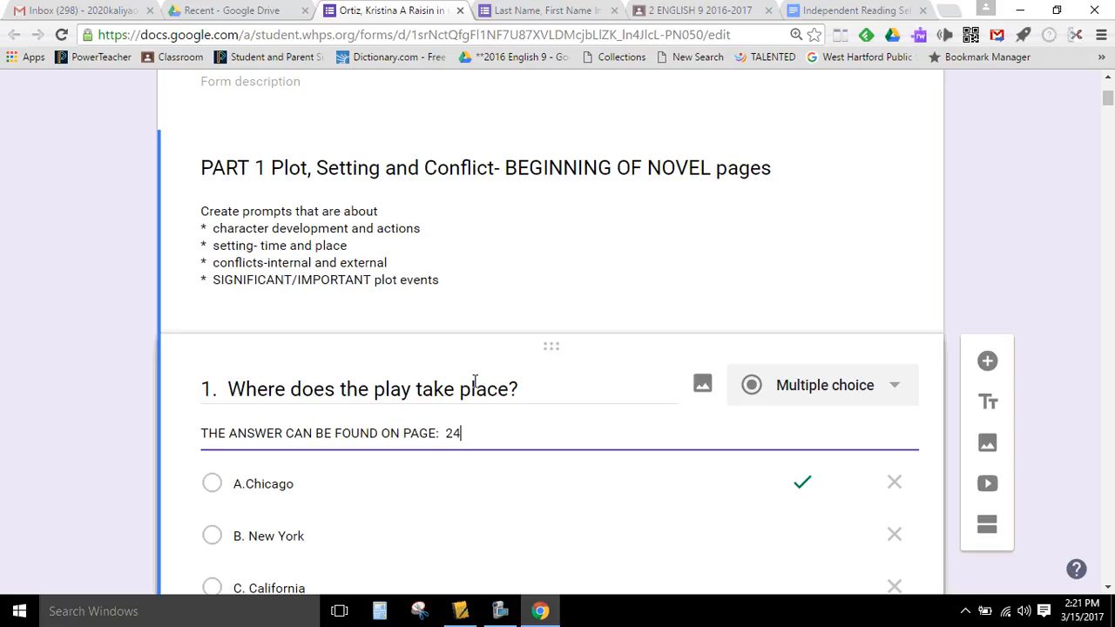
{"action": "triple_click", "coordinate": [331, 432]}
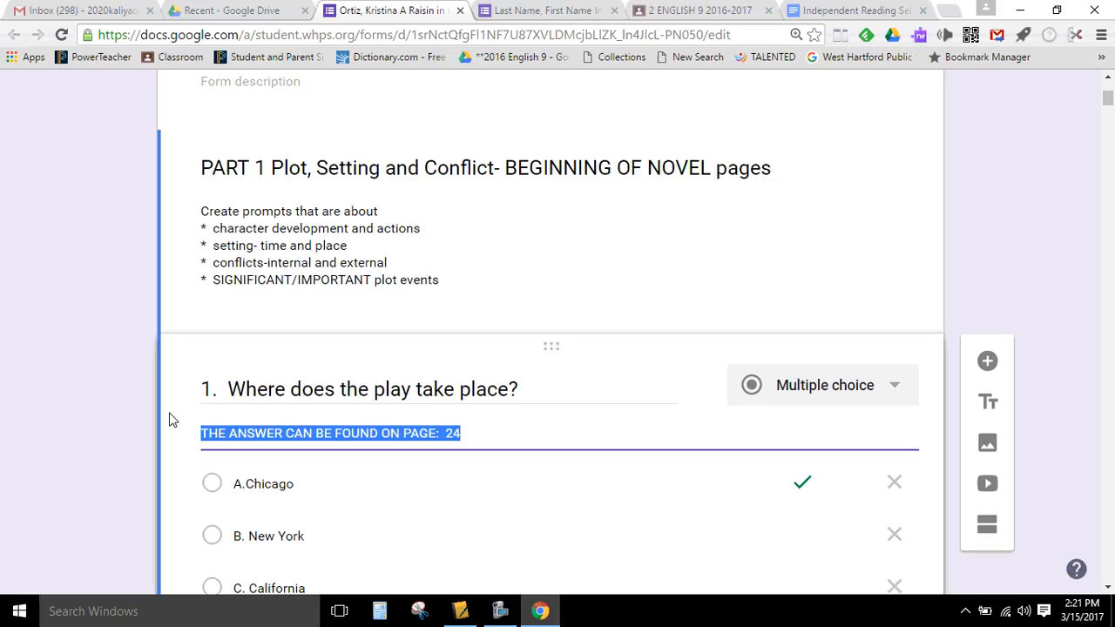
{"action": "mouse_move", "coordinate": [564, 446]}
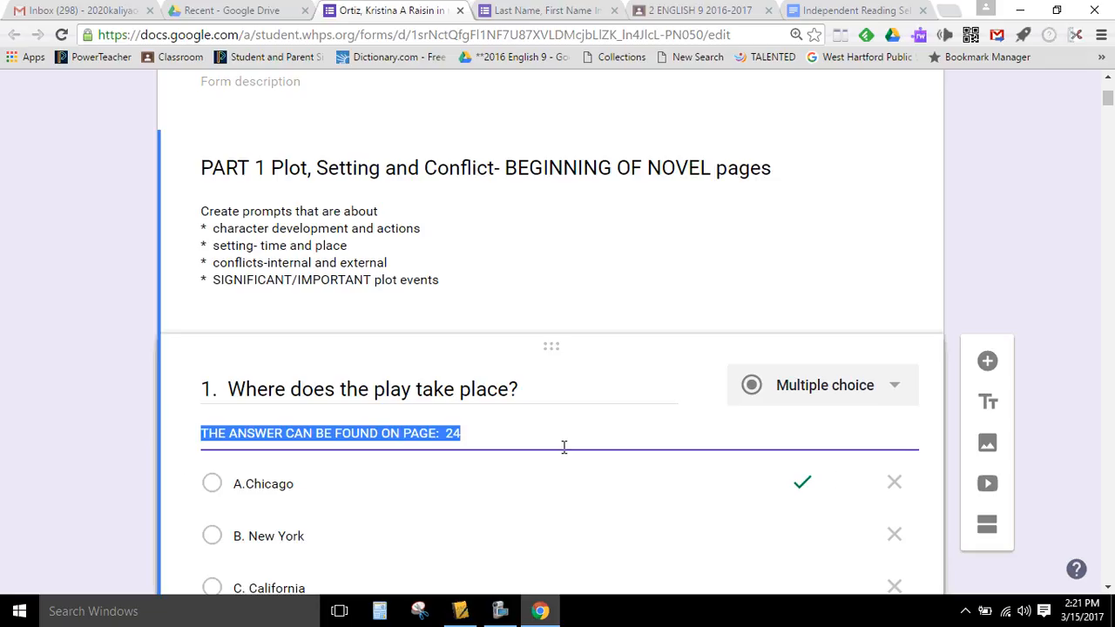
{"action": "scroll", "scroll_direction": "down", "scroll_amount": 3}
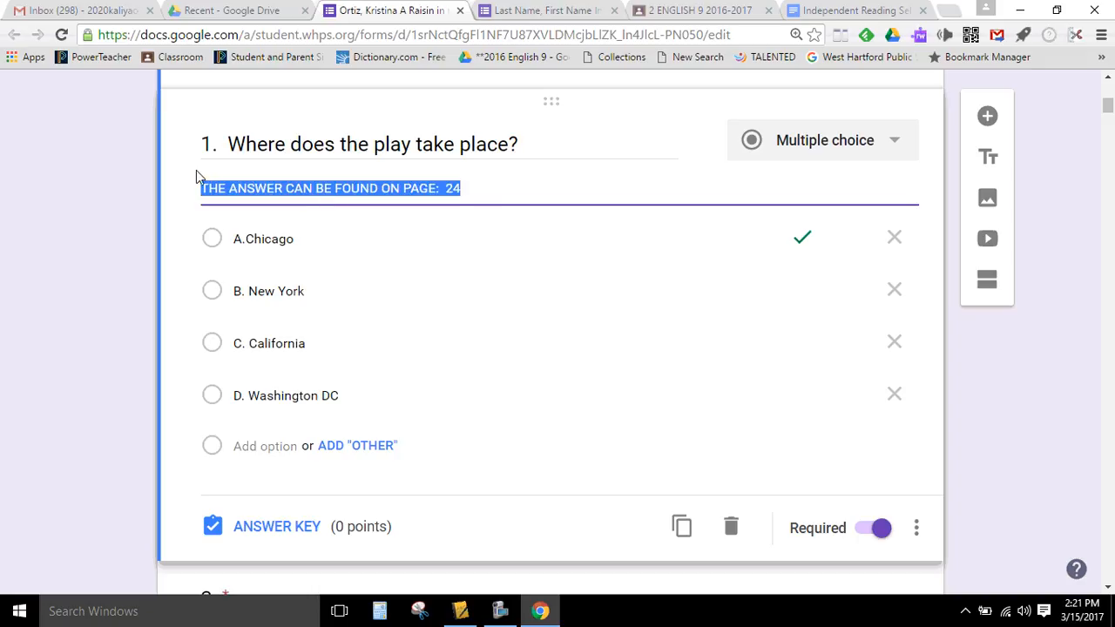
{"action": "mouse_move", "coordinate": [331, 277]}
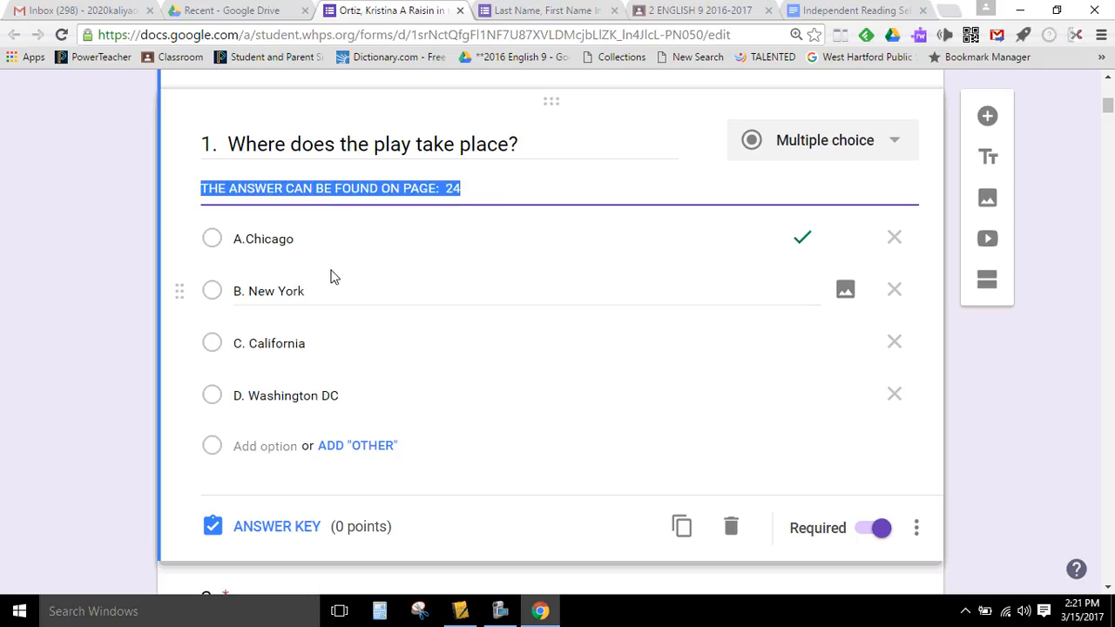
{"action": "mouse_move", "coordinate": [178, 338]}
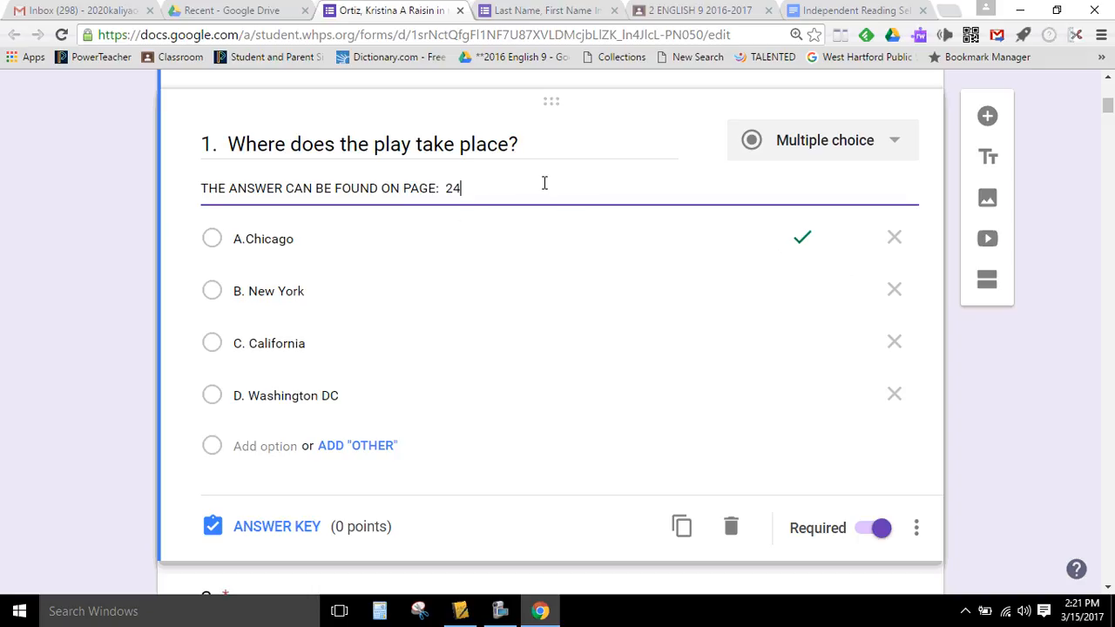
{"action": "mouse_move", "coordinate": [555, 213]}
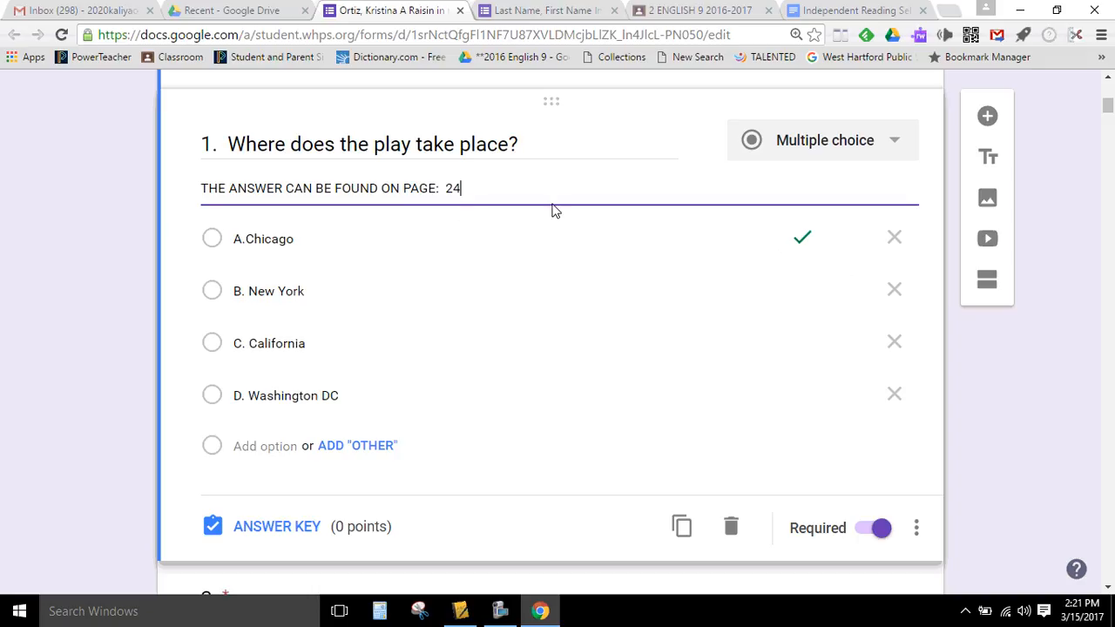
{"action": "mouse_move", "coordinate": [554, 189]}
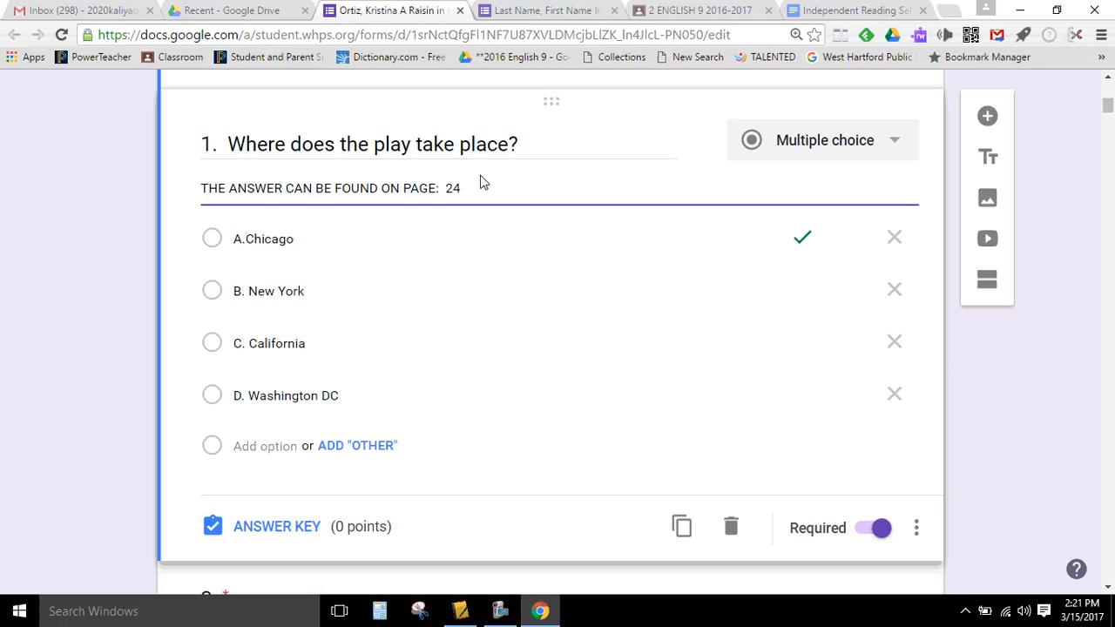
{"action": "triple_click", "coordinate": [331, 188]}
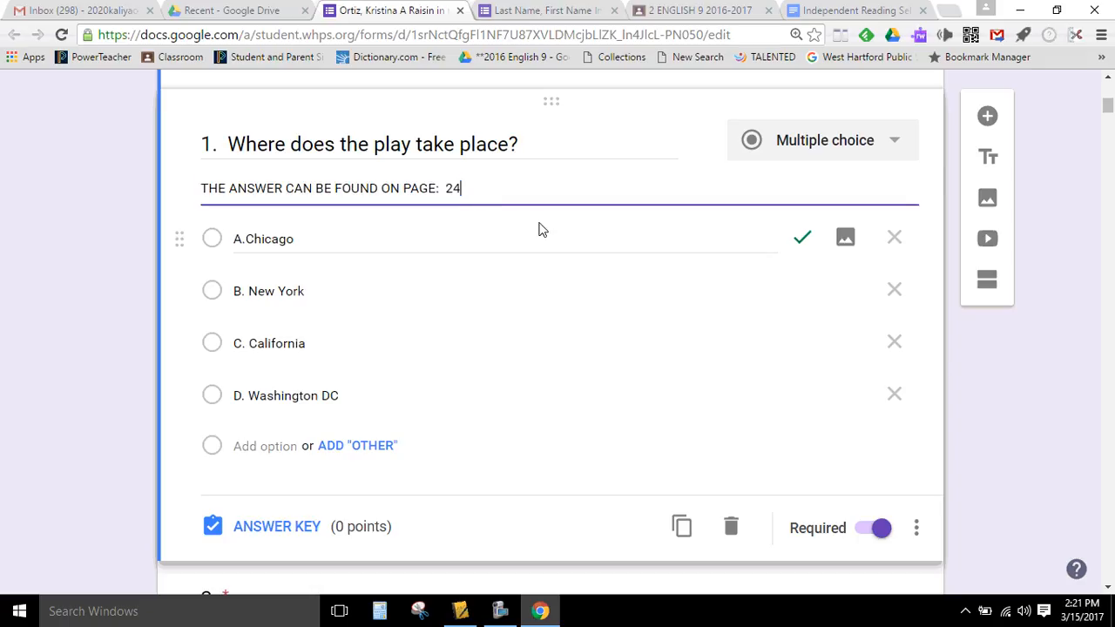
{"action": "scroll", "scroll_direction": "down", "scroll_amount": 3}
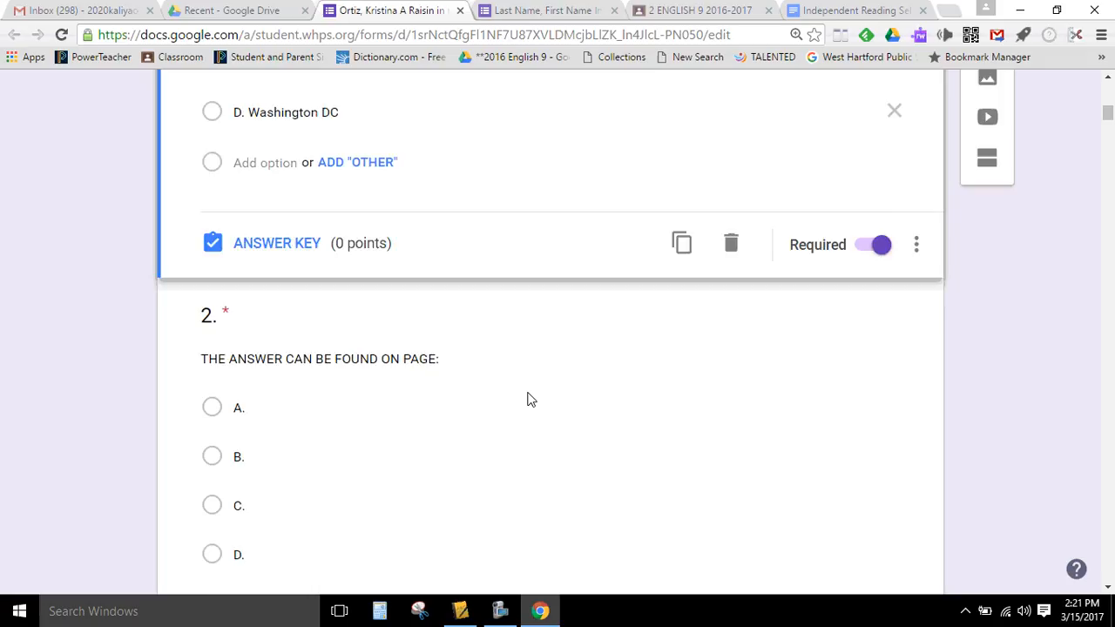
{"action": "scroll", "scroll_direction": "down", "scroll_amount": 3}
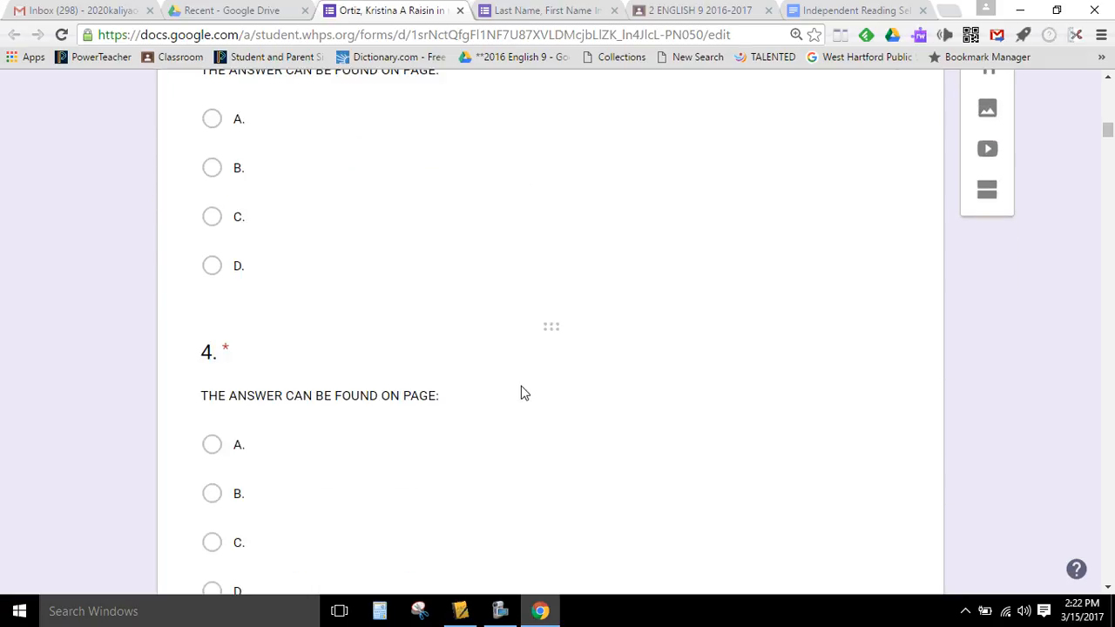
{"action": "scroll", "scroll_direction": "down", "scroll_amount": 3}
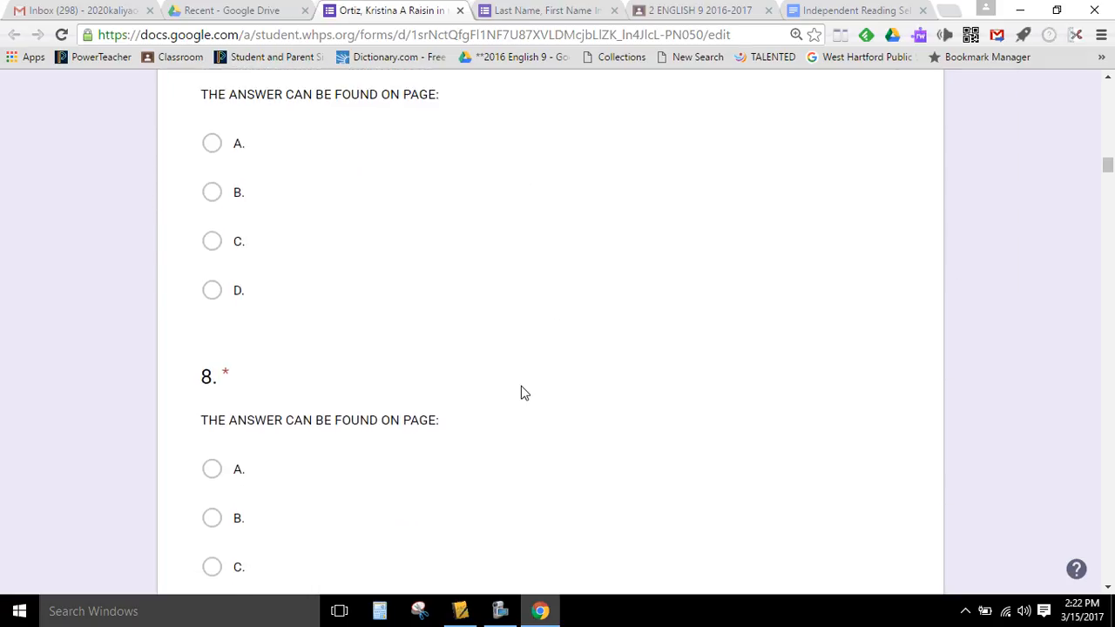
{"action": "scroll", "scroll_direction": "down", "scroll_amount": 3}
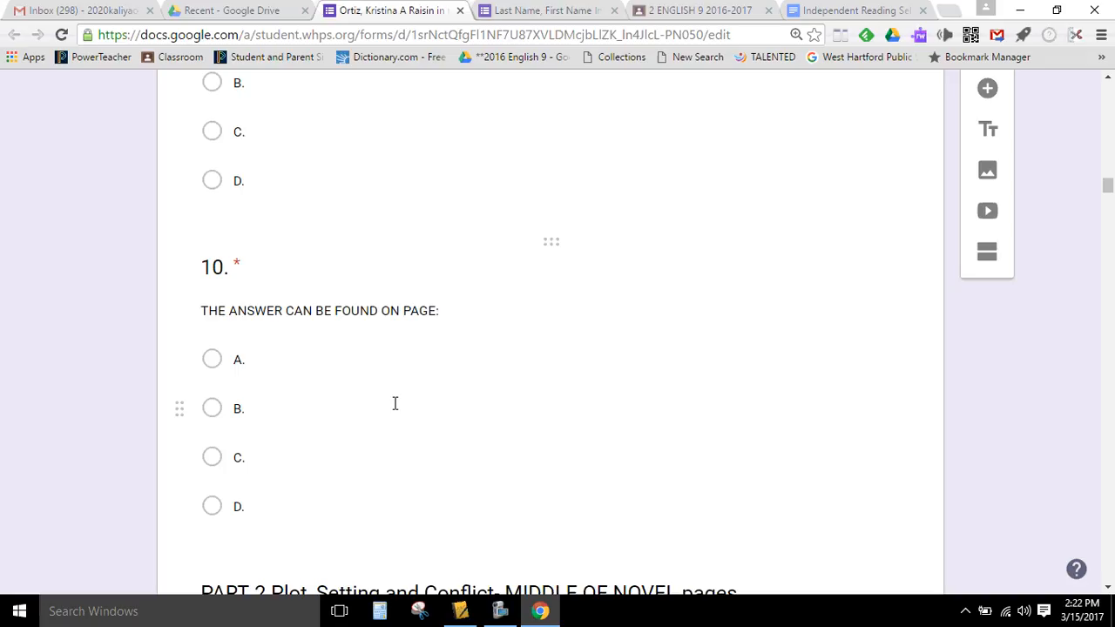
{"action": "scroll", "scroll_direction": "down", "scroll_amount": 3}
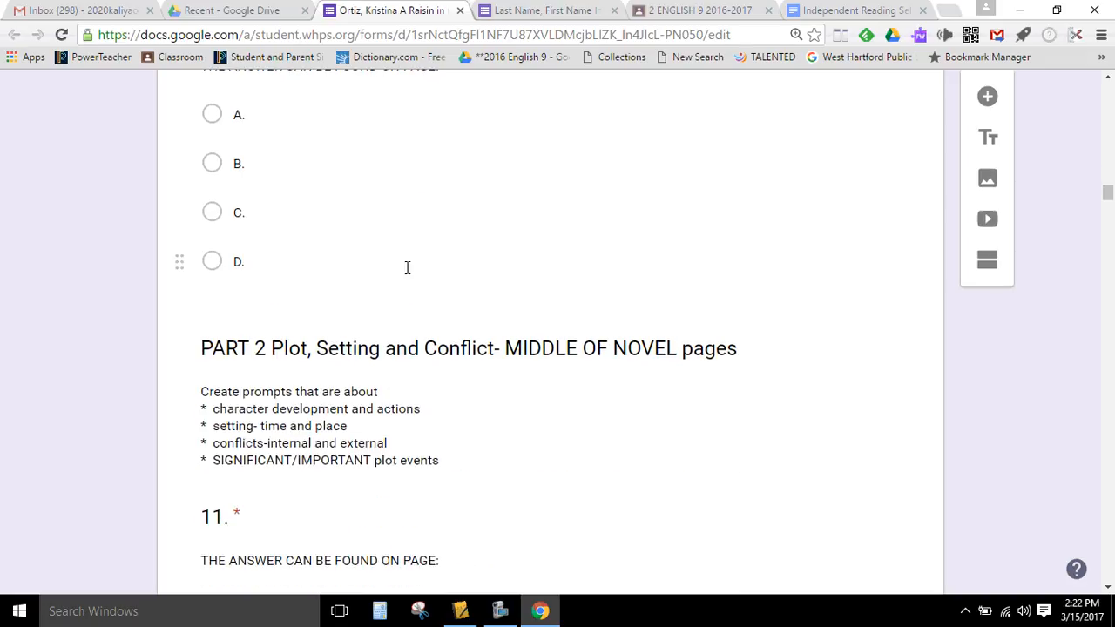
{"action": "scroll", "scroll_direction": "down", "scroll_amount": 3}
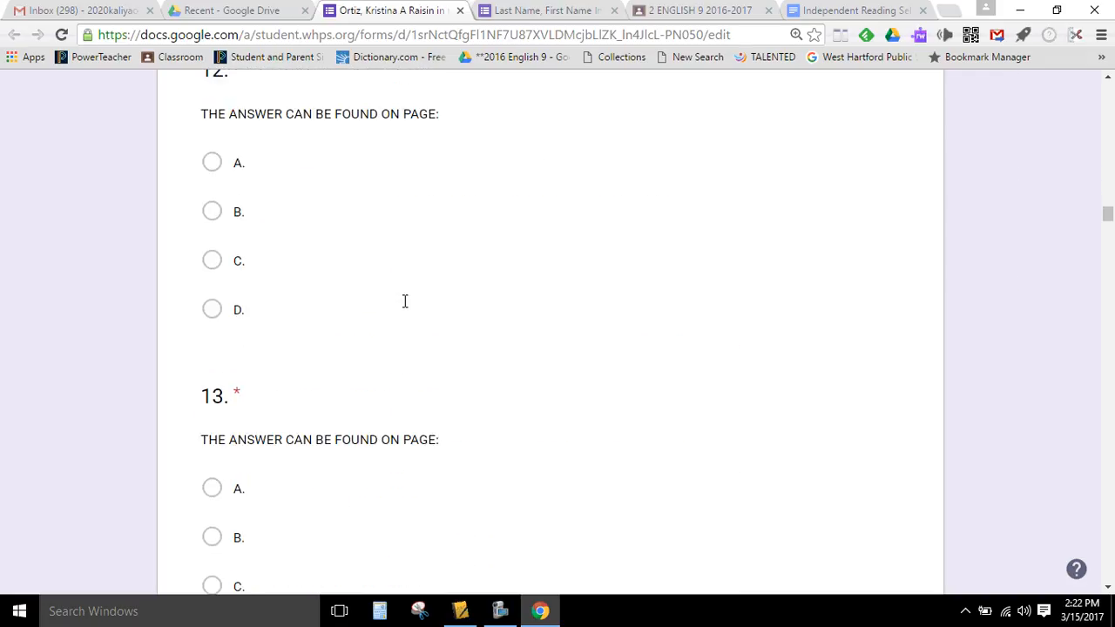
{"action": "scroll", "scroll_direction": "down", "scroll_amount": 3}
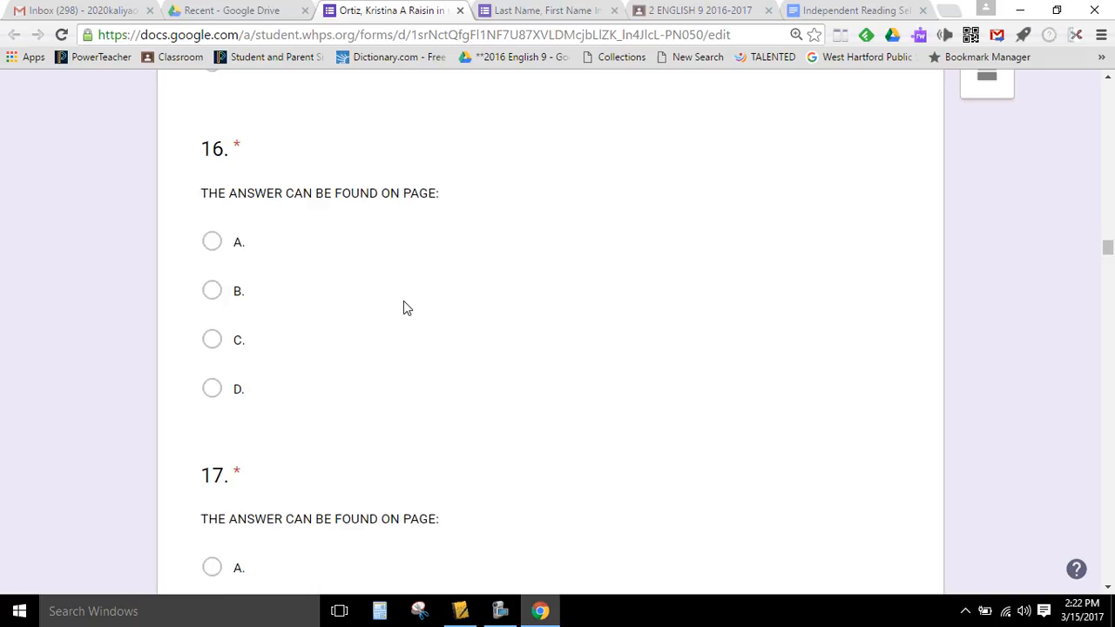
{"action": "scroll", "scroll_direction": "down", "scroll_amount": 3}
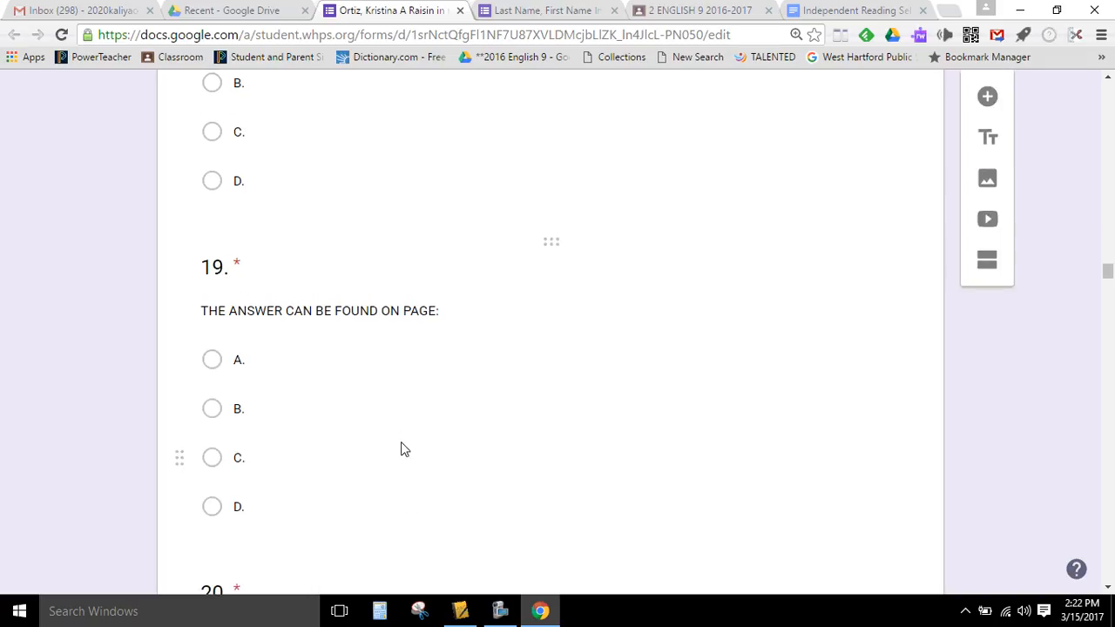
{"action": "scroll", "scroll_direction": "down", "scroll_amount": 3}
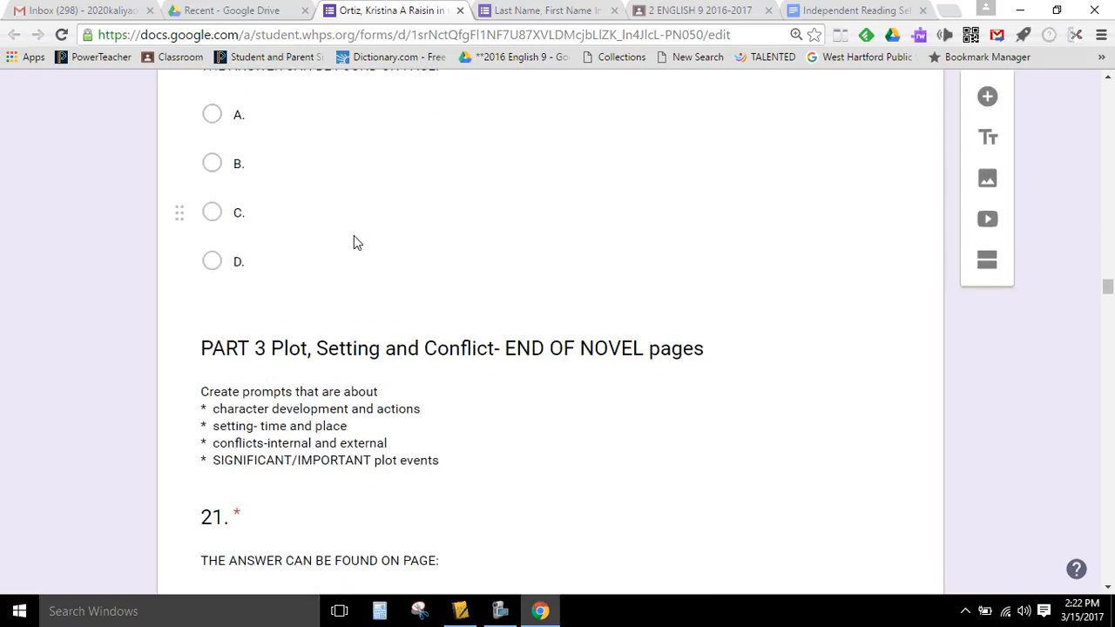
{"action": "mouse_move", "coordinate": [463, 477]}
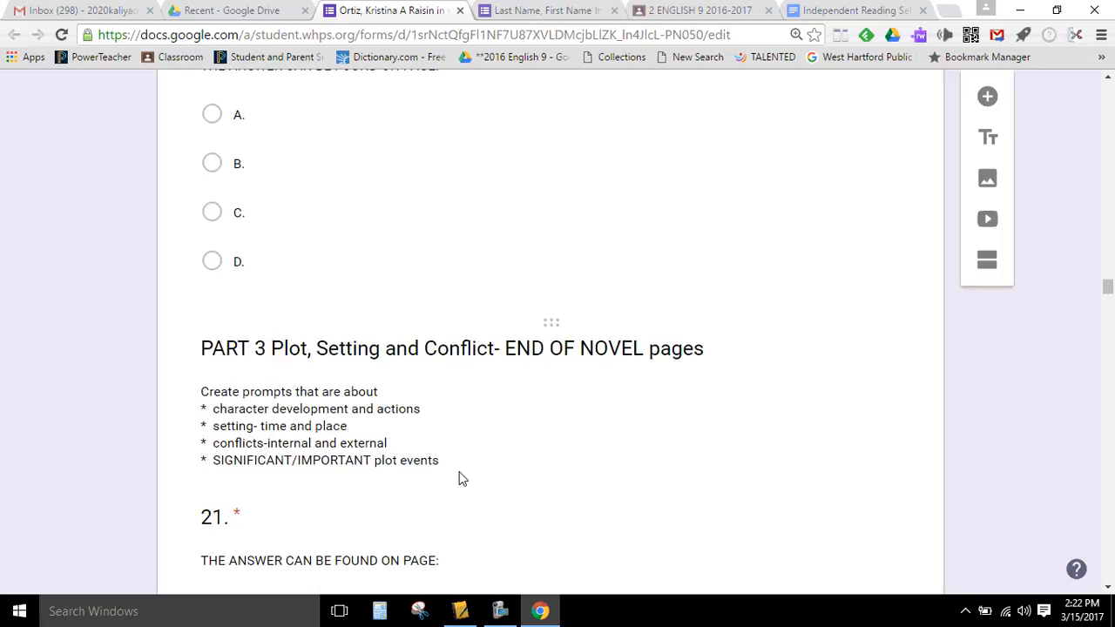
{"action": "scroll", "scroll_direction": "down", "scroll_amount": 3}
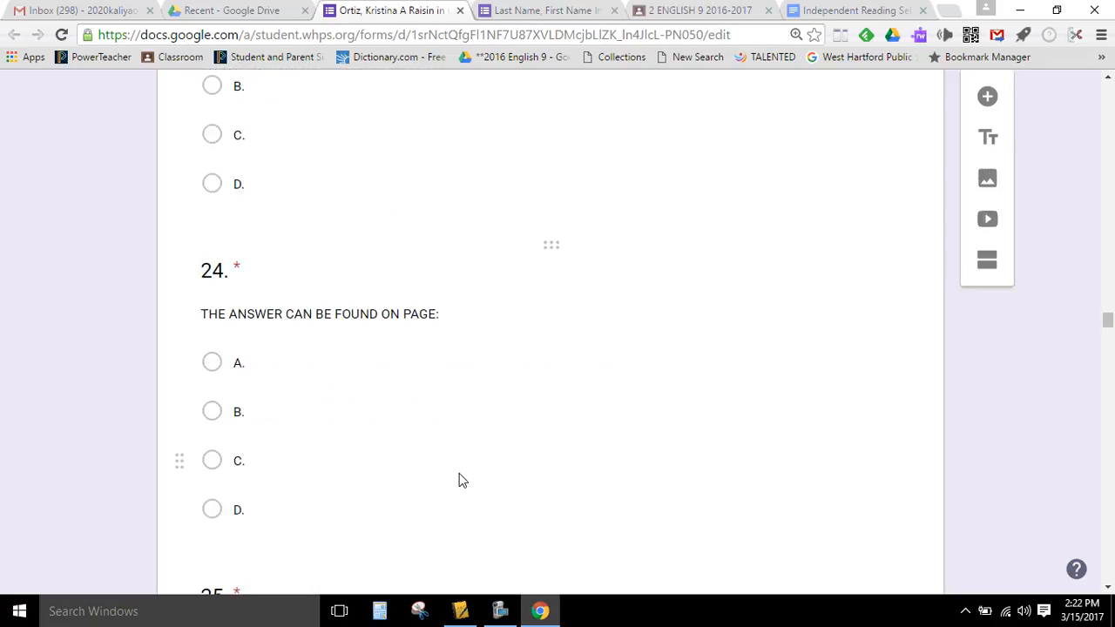
{"action": "scroll", "scroll_direction": "down", "scroll_amount": 3}
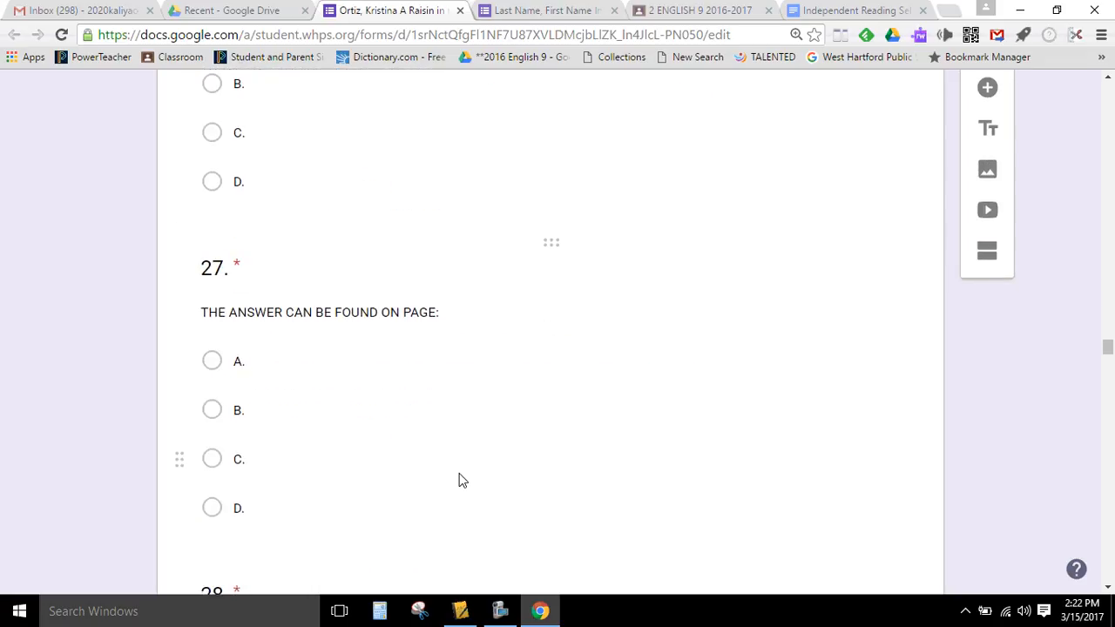
{"action": "scroll", "scroll_direction": "down", "scroll_amount": 3}
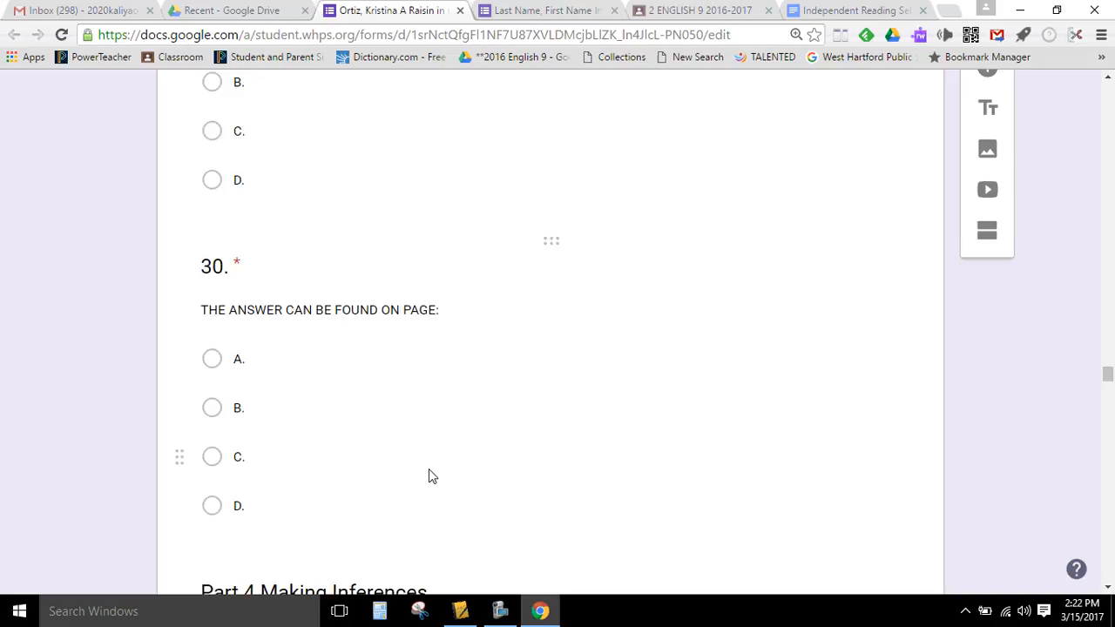
{"action": "scroll", "scroll_direction": "down", "scroll_amount": 3}
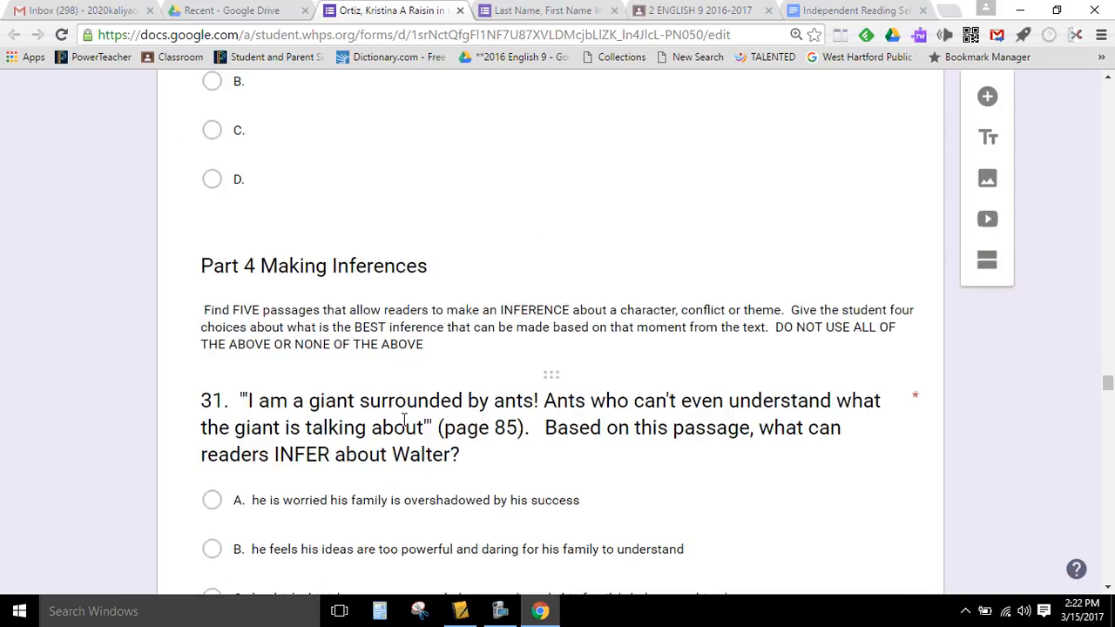
Review question 31's answer key showing choice B as correct, then return to editing the question
{"action": "left_click", "coordinate": [540, 427]}
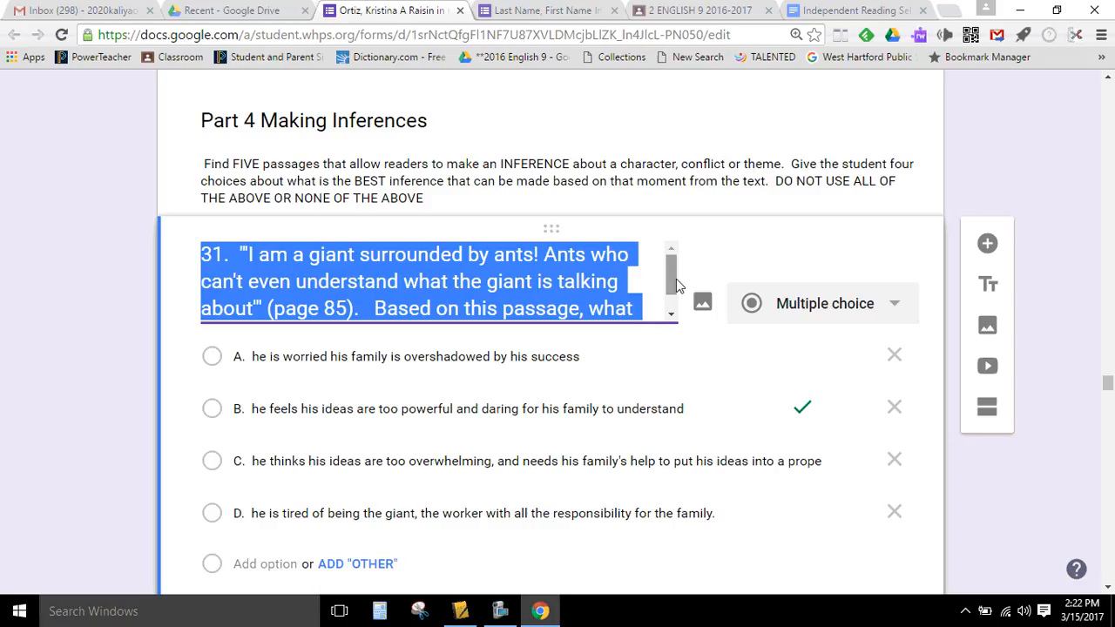
{"action": "scroll", "scroll_direction": "down", "scroll_amount": 3}
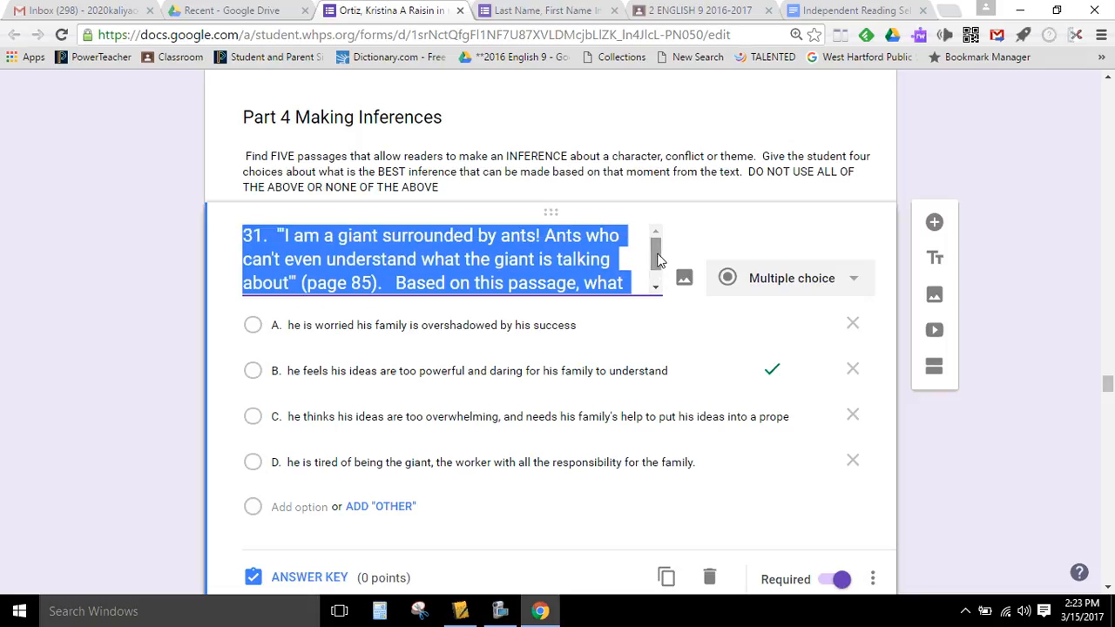
{"action": "scroll", "scroll_direction": "down", "scroll_amount": 3}
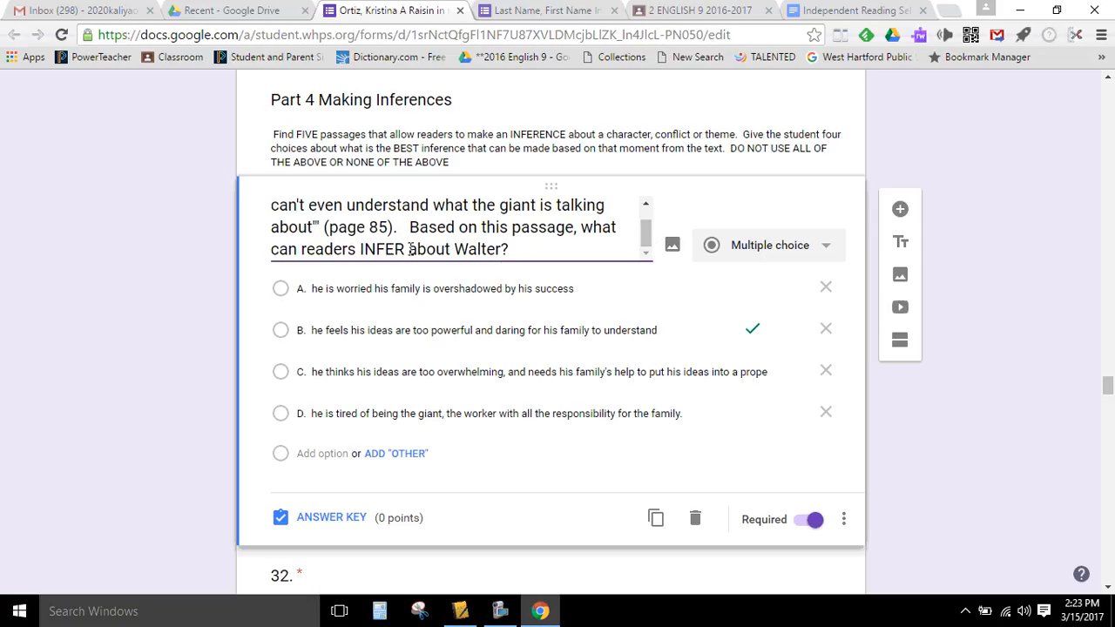
{"action": "left_click", "coordinate": [375, 227]}
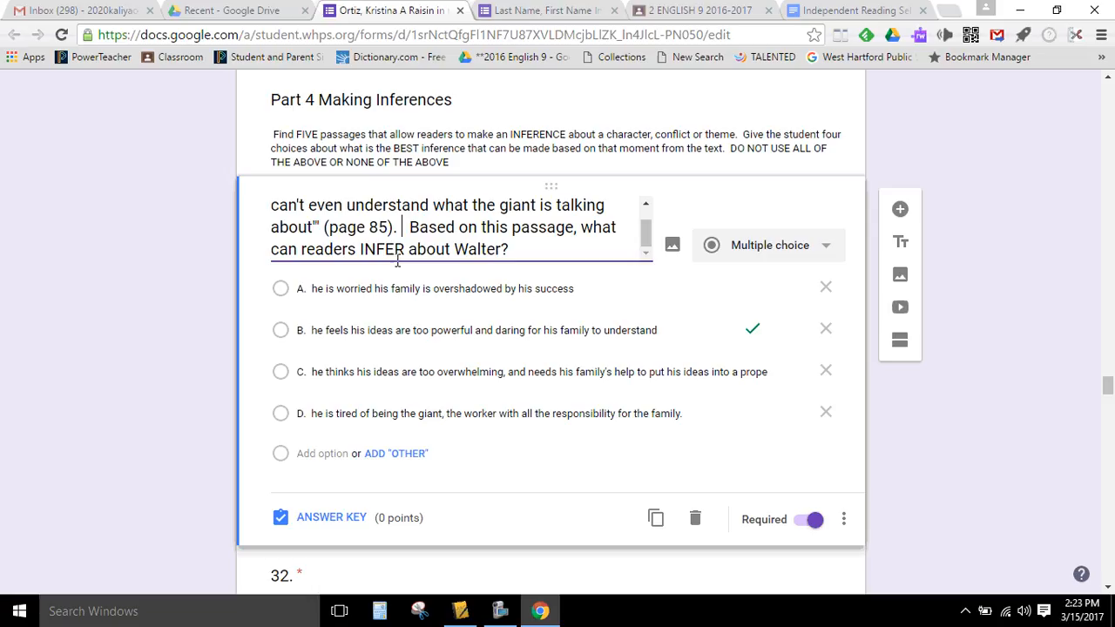
{"action": "mouse_move", "coordinate": [451, 283]}
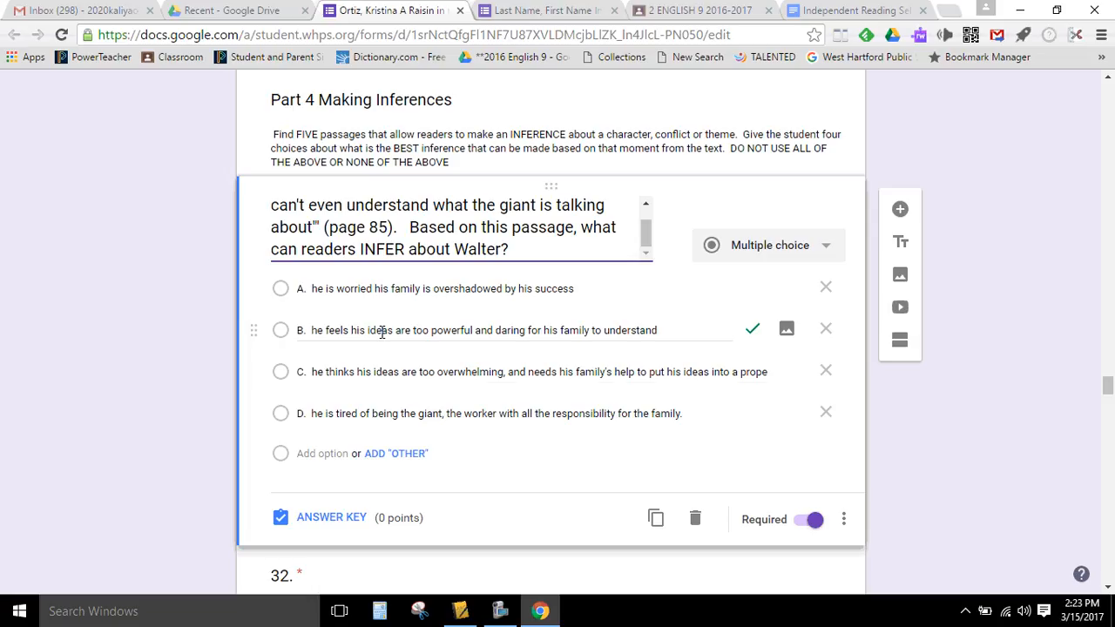
{"action": "mouse_move", "coordinate": [327, 518]}
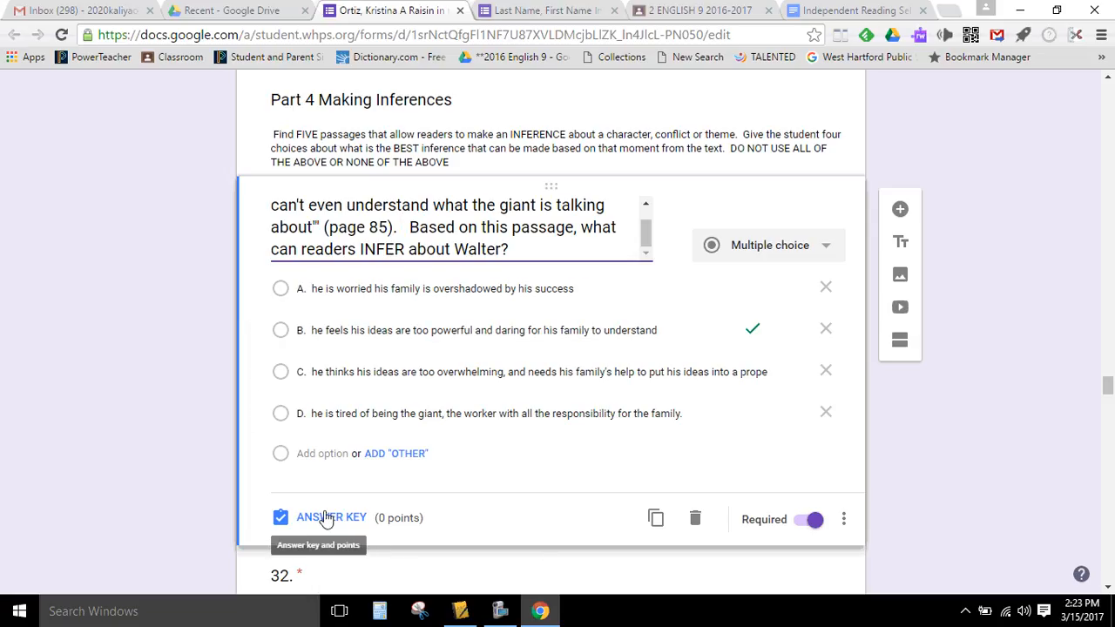
{"action": "left_click", "coordinate": [331, 517]}
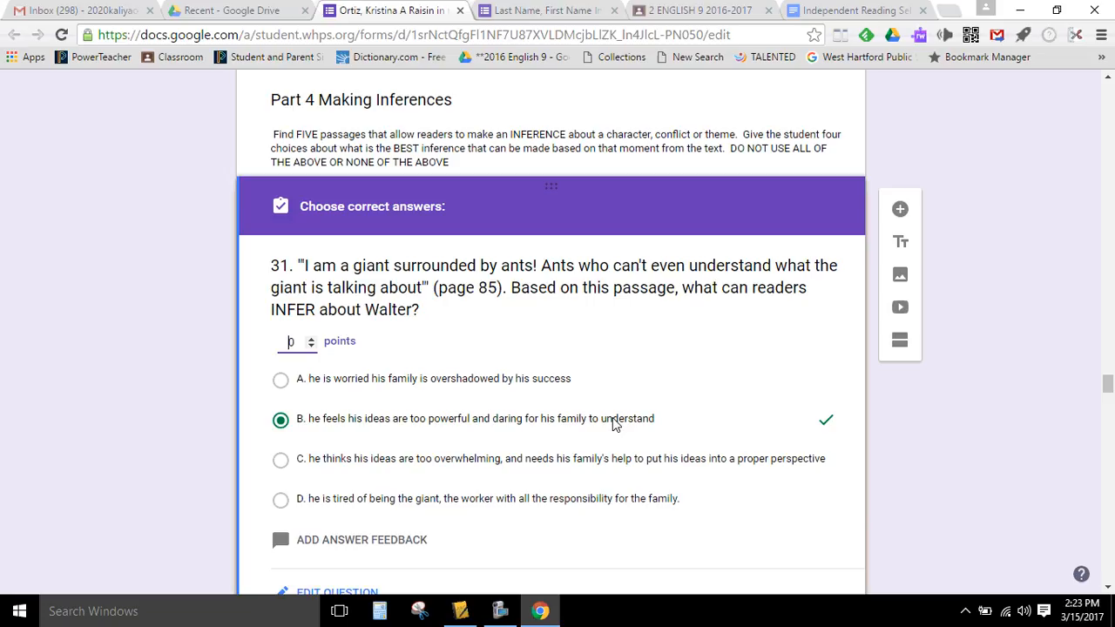
{"action": "scroll", "scroll_direction": "down", "scroll_amount": 3}
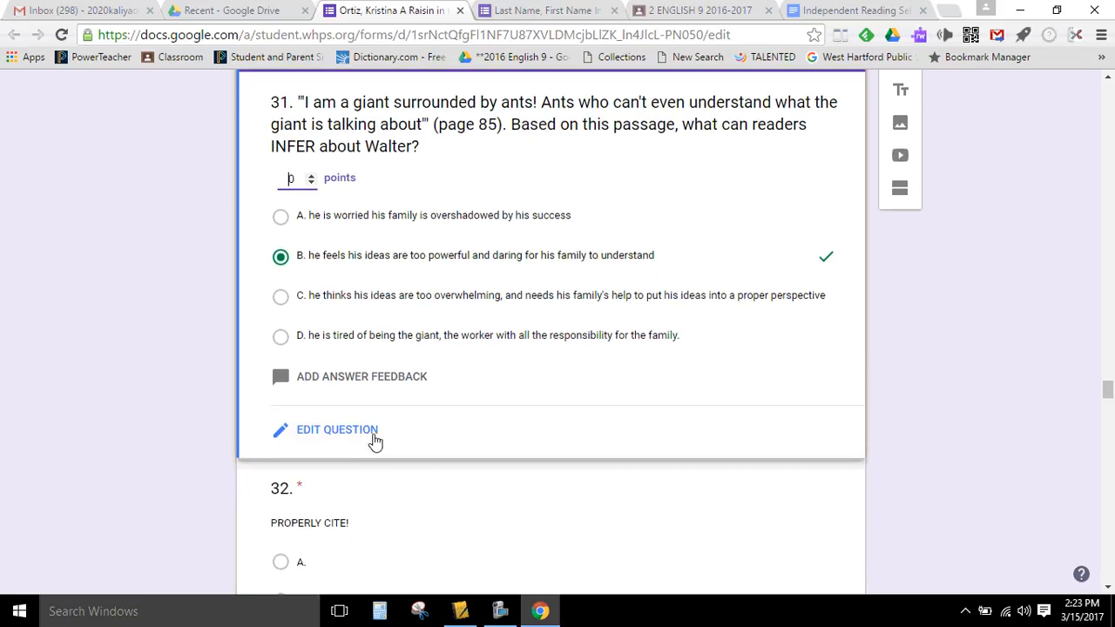
{"action": "left_click", "coordinate": [338, 429]}
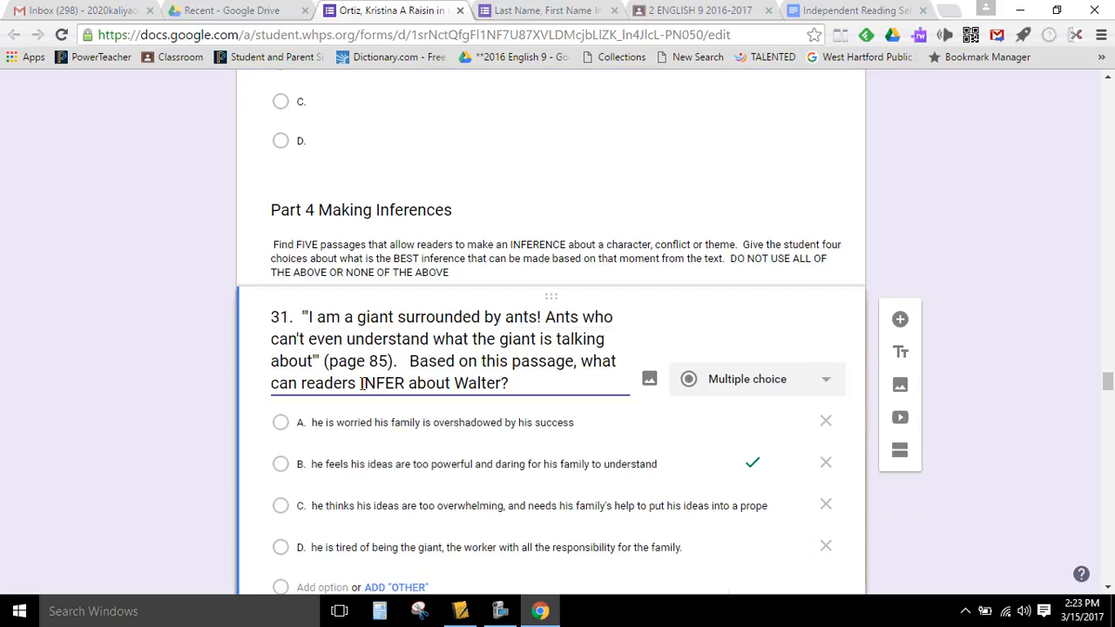
{"action": "double_click", "coordinate": [357, 360]}
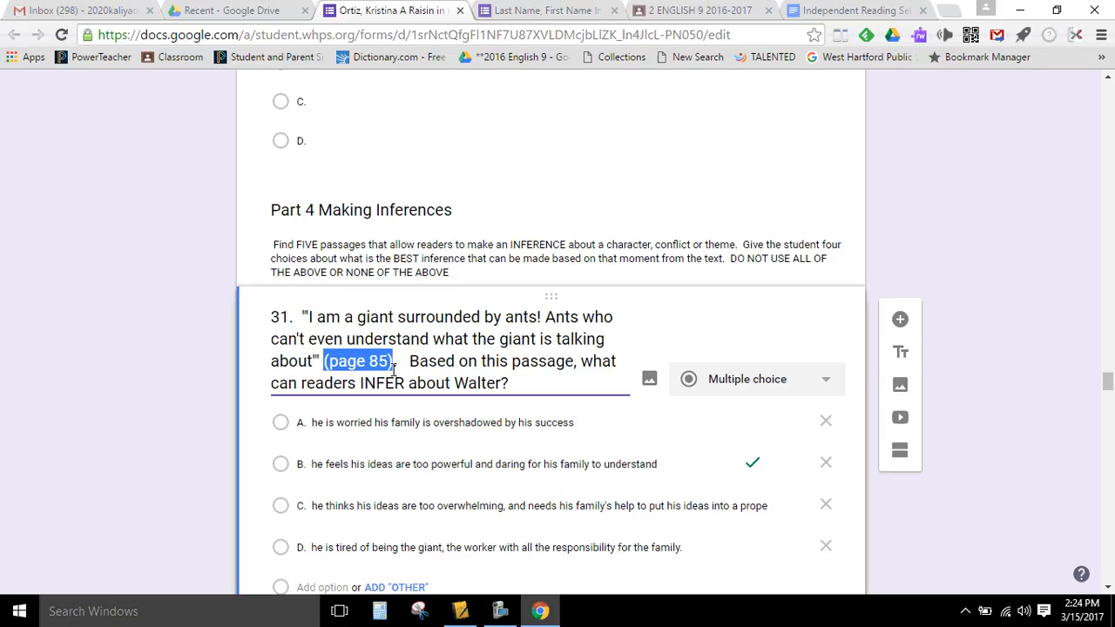
{"action": "mouse_move", "coordinate": [473, 403]}
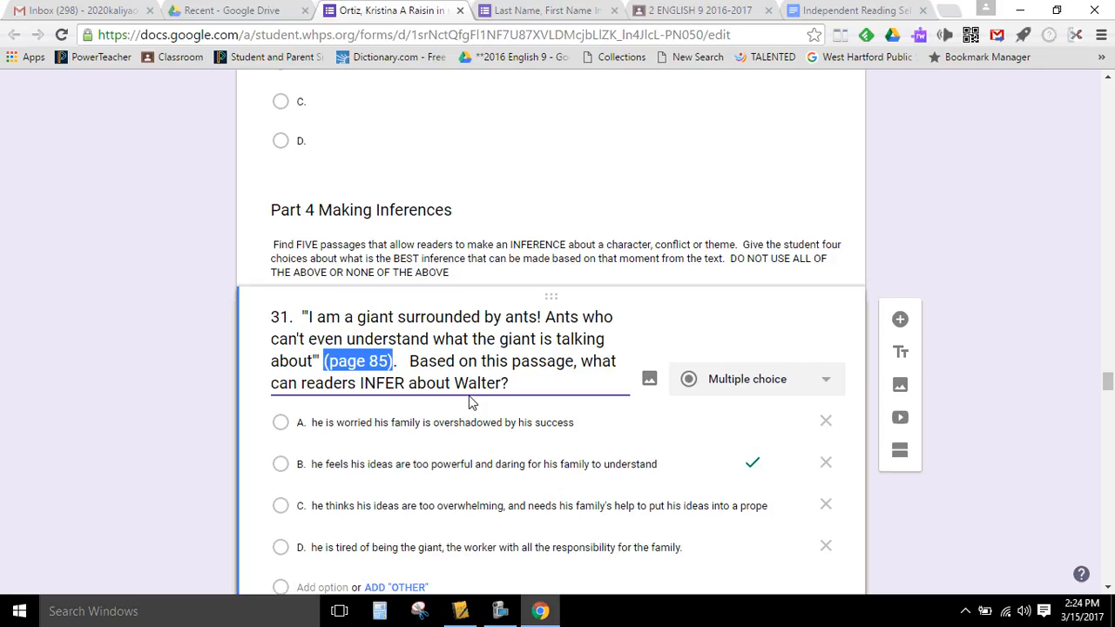
{"action": "mouse_move", "coordinate": [452, 385]}
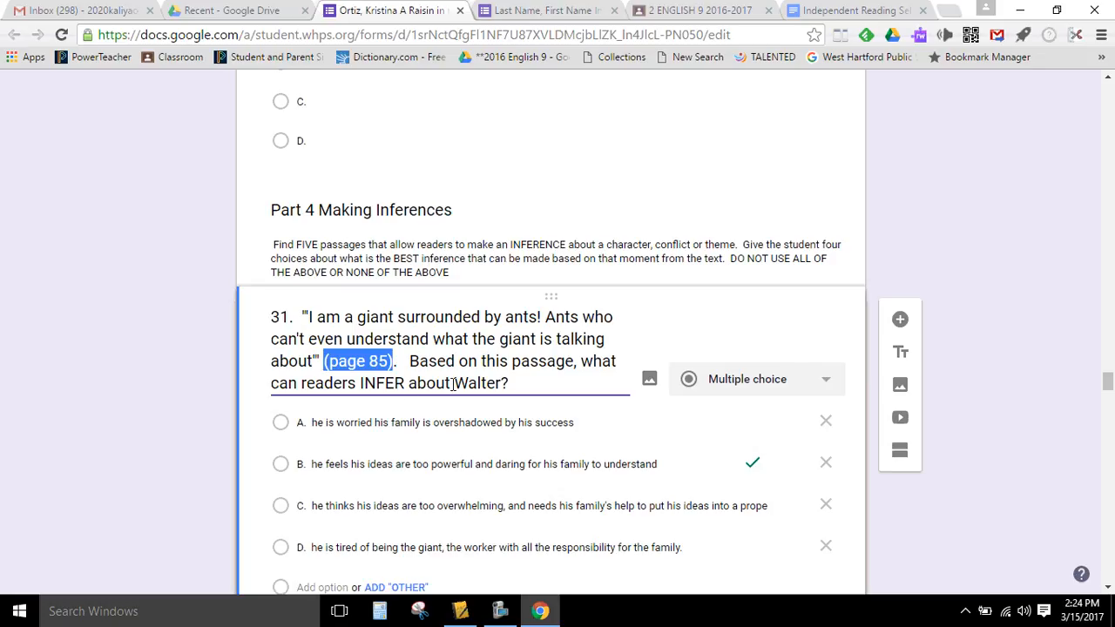
{"action": "scroll", "scroll_direction": "down", "scroll_amount": 3}
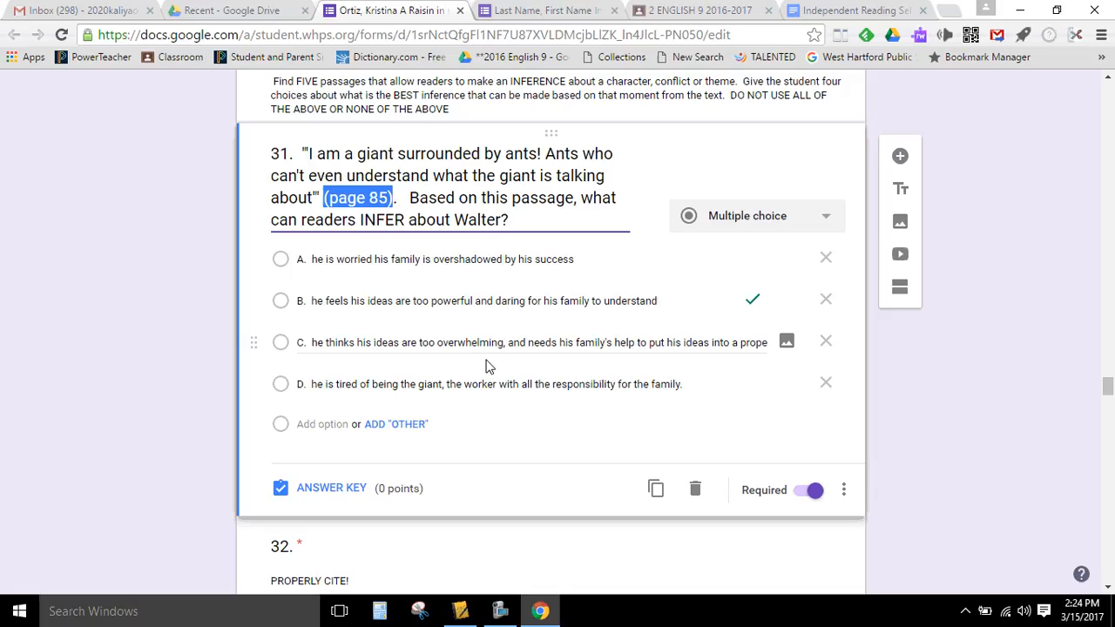
{"action": "scroll", "scroll_direction": "down", "scroll_amount": 3}
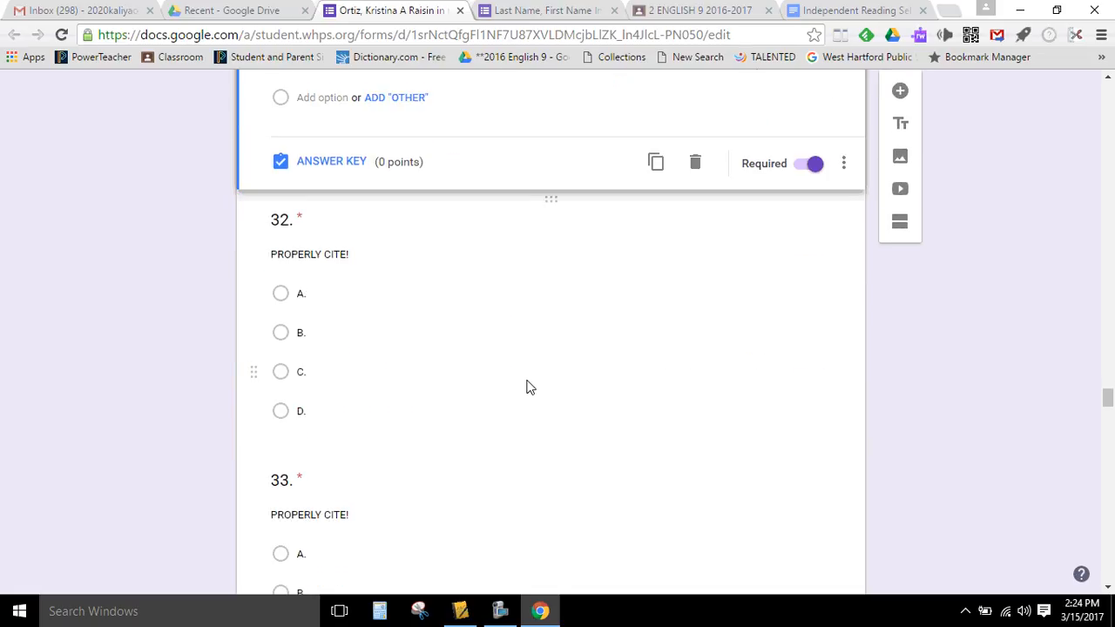
{"action": "scroll", "scroll_direction": "down", "scroll_amount": 3}
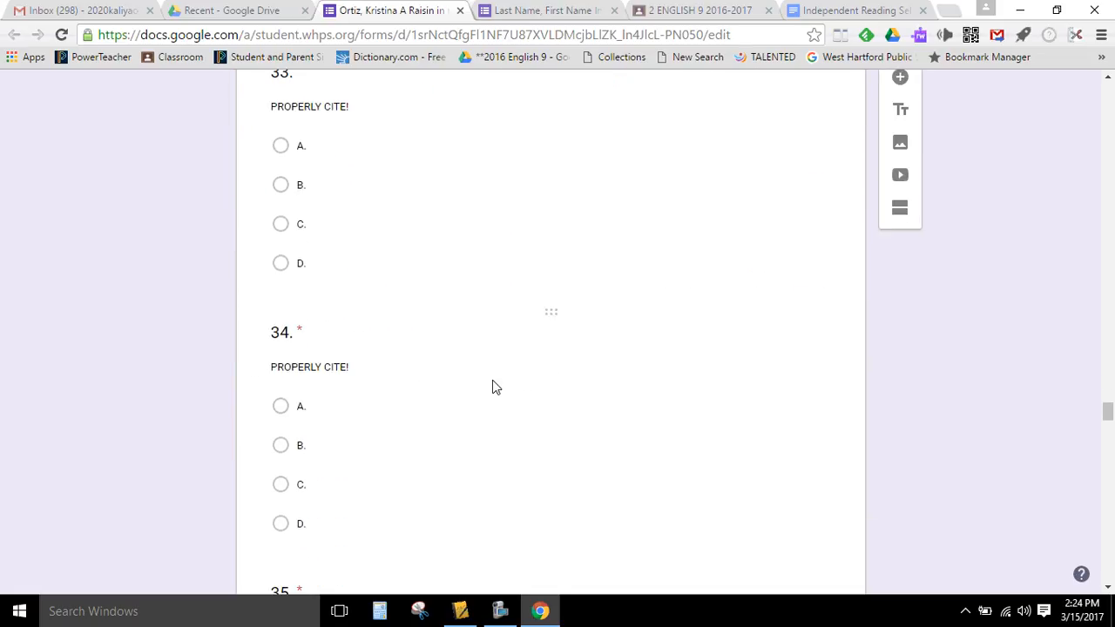
{"action": "scroll", "scroll_direction": "down", "scroll_amount": 3}
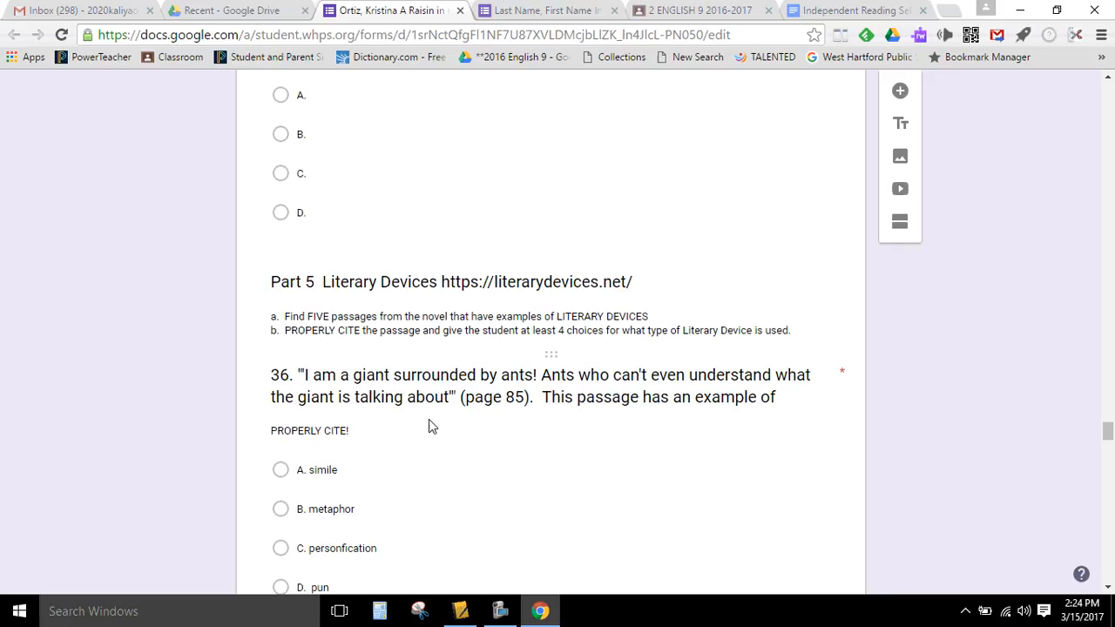
{"action": "mouse_move", "coordinate": [418, 477]}
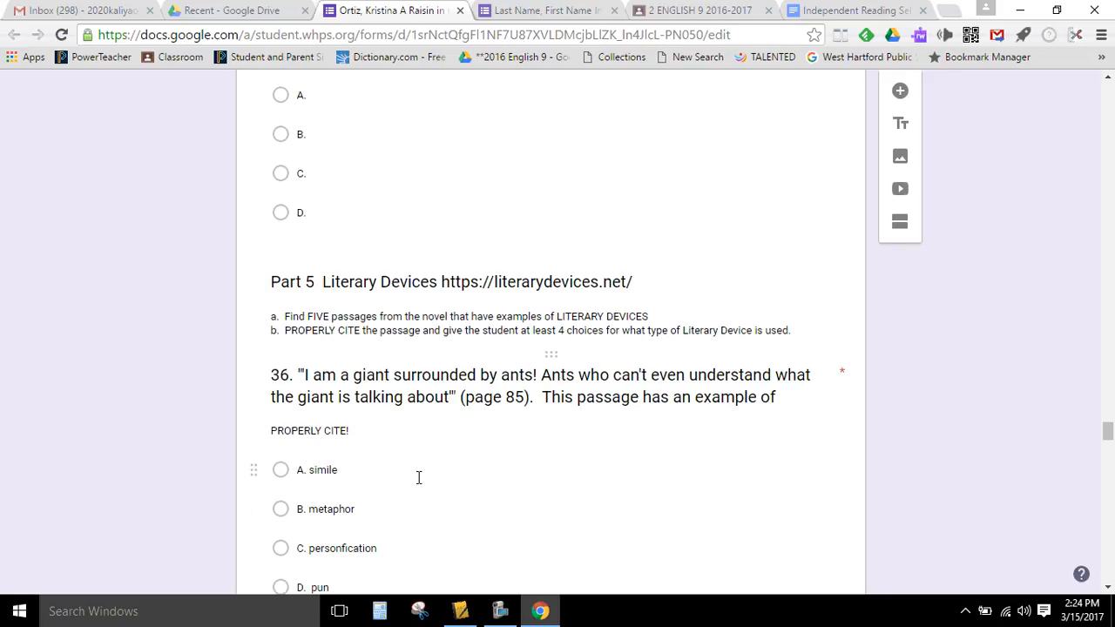
{"action": "mouse_move", "coordinate": [463, 485]}
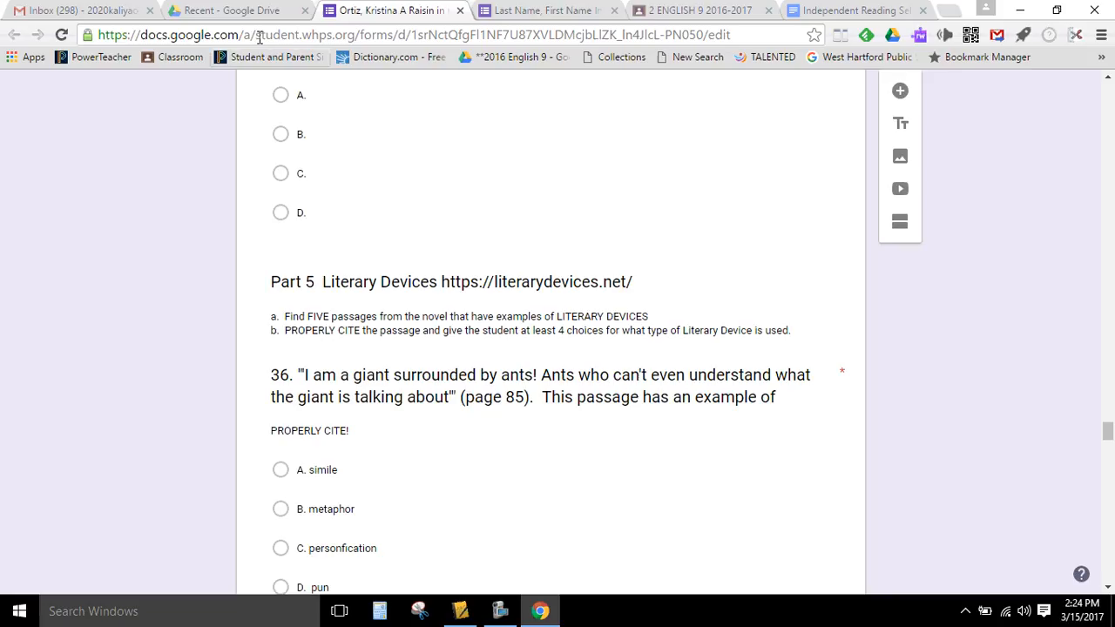
{"action": "left_click", "coordinate": [697, 11]}
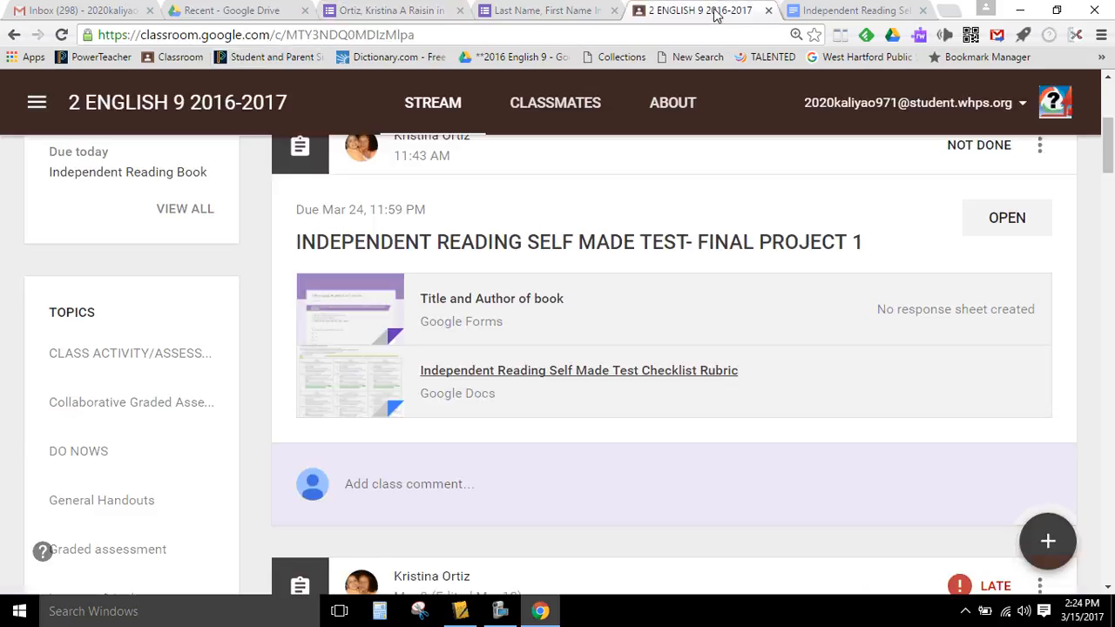
{"action": "scroll", "scroll_direction": "down", "scroll_amount": 3}
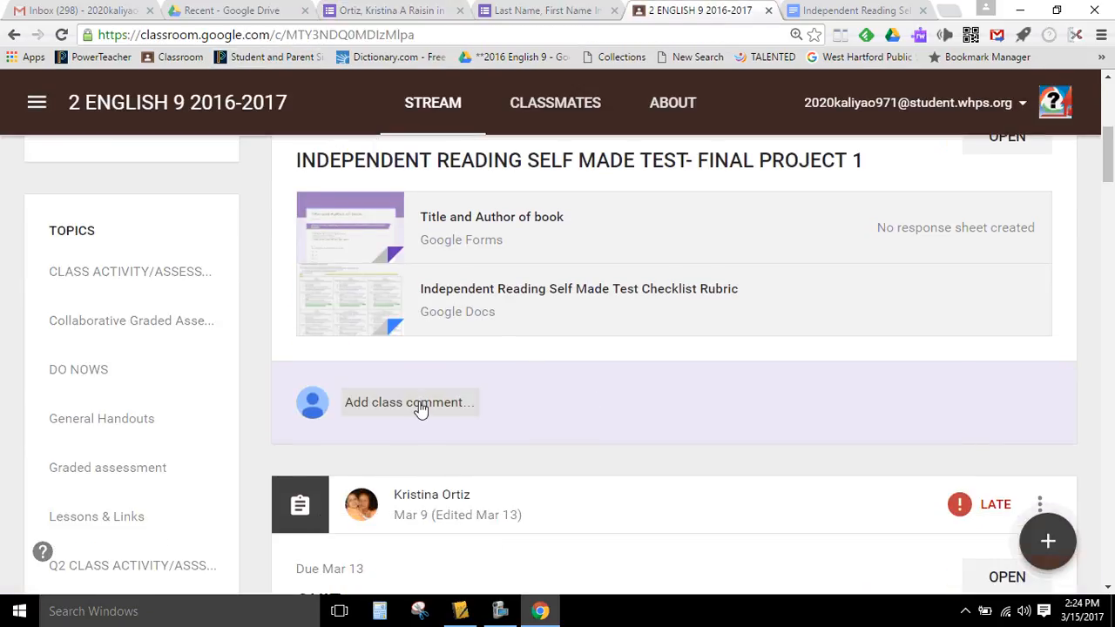
{"action": "left_click", "coordinate": [410, 400]}
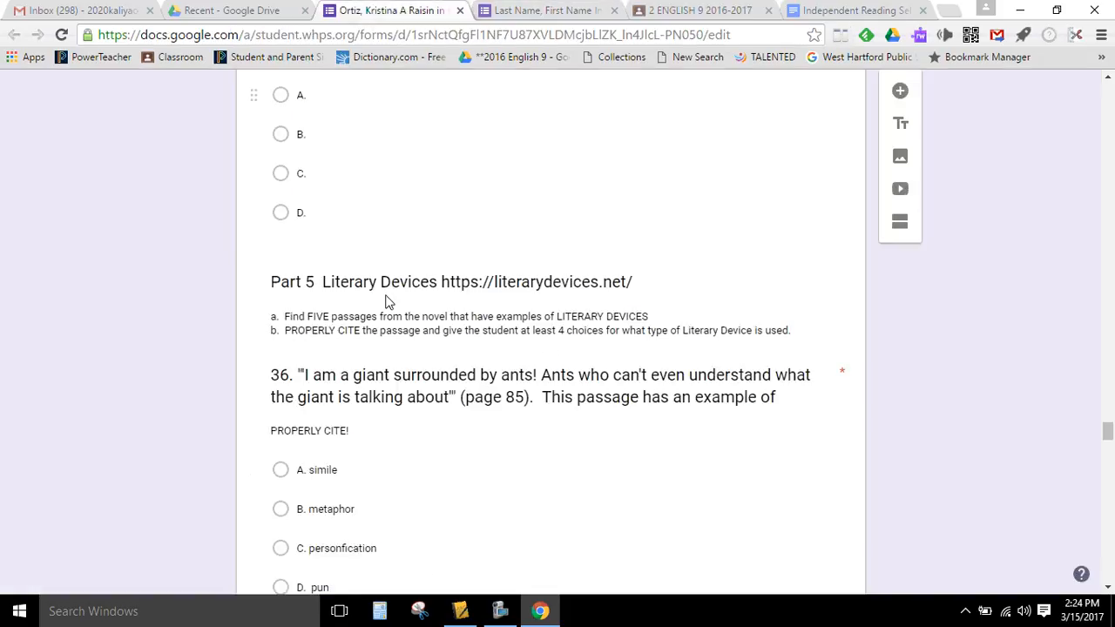
{"action": "mouse_move", "coordinate": [422, 345]}
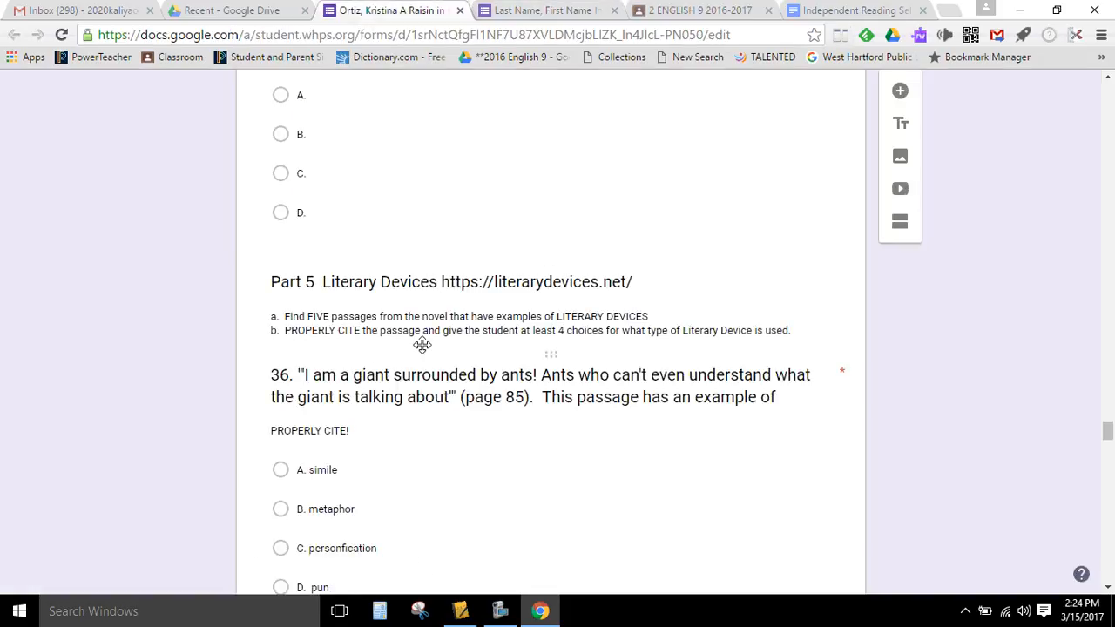
{"action": "scroll", "scroll_direction": "down", "scroll_amount": 3}
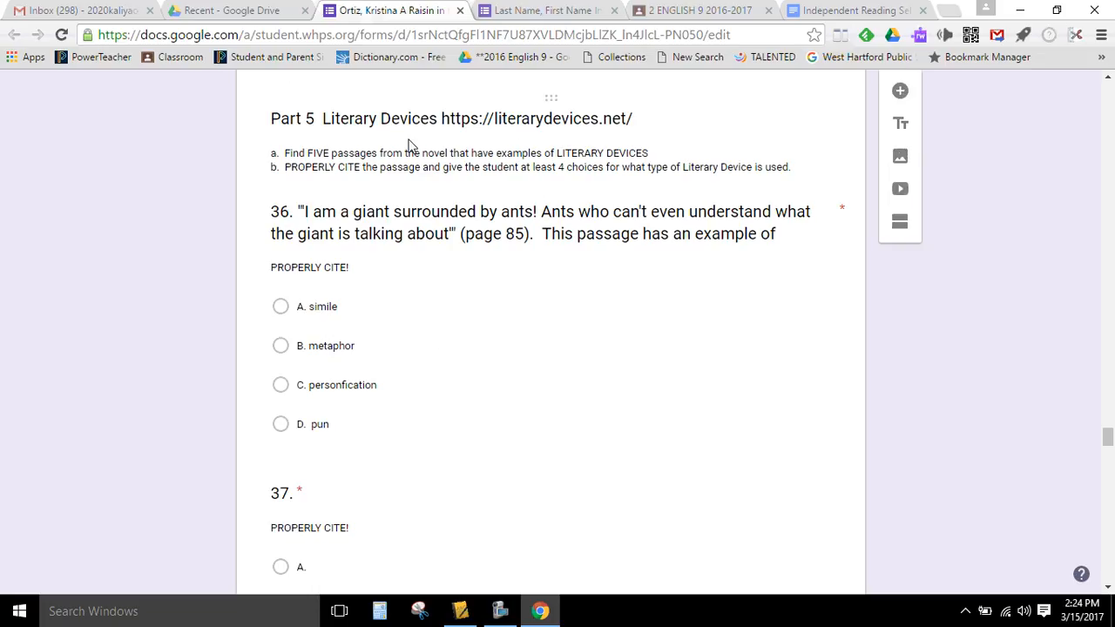
{"action": "mouse_move", "coordinate": [310, 174]}
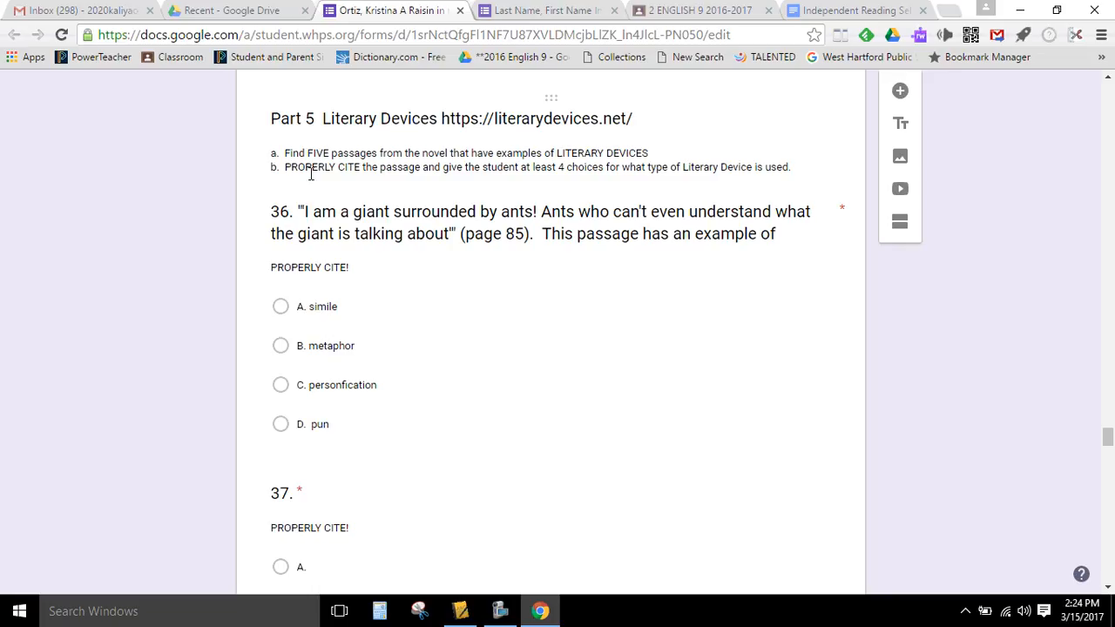
{"action": "mouse_move", "coordinate": [571, 167]}
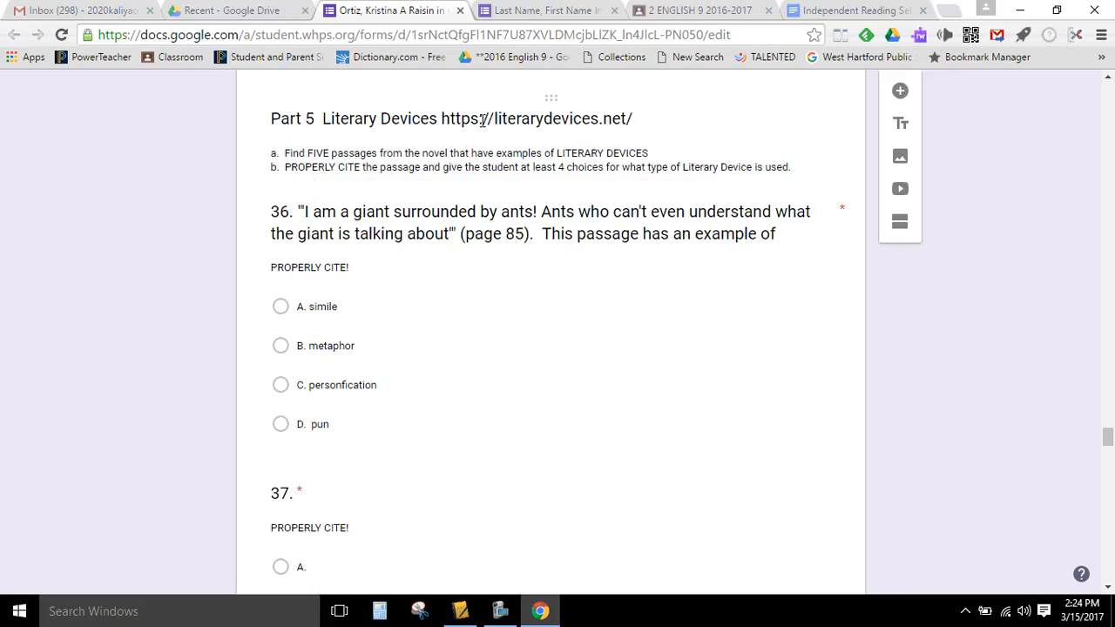
{"action": "scroll", "scroll_direction": "down", "scroll_amount": 3}
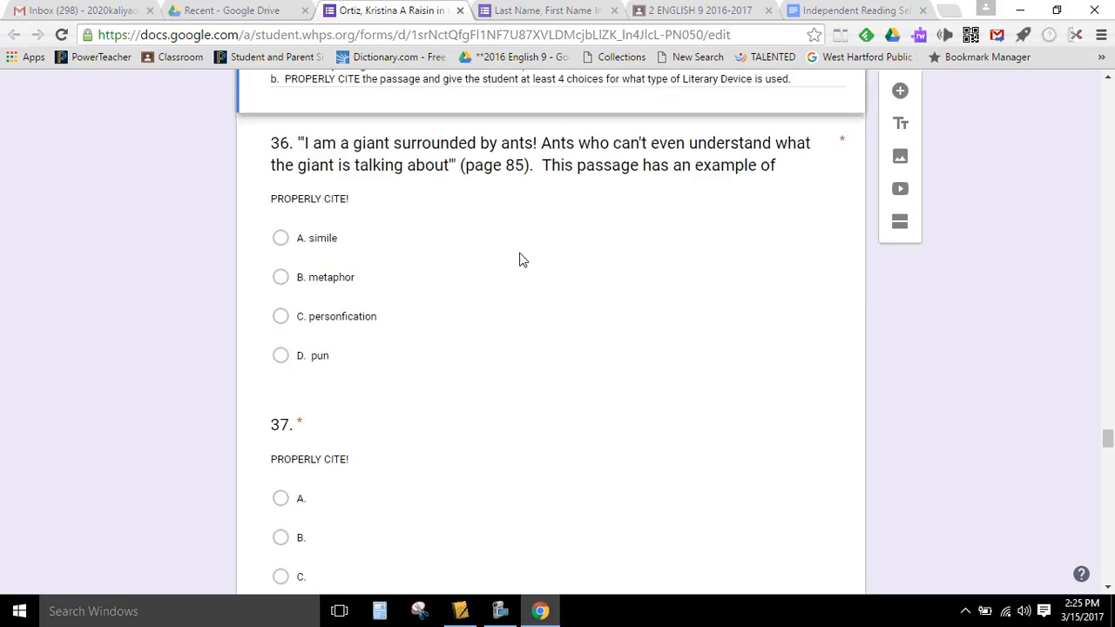
{"action": "left_click", "coordinate": [523, 153]}
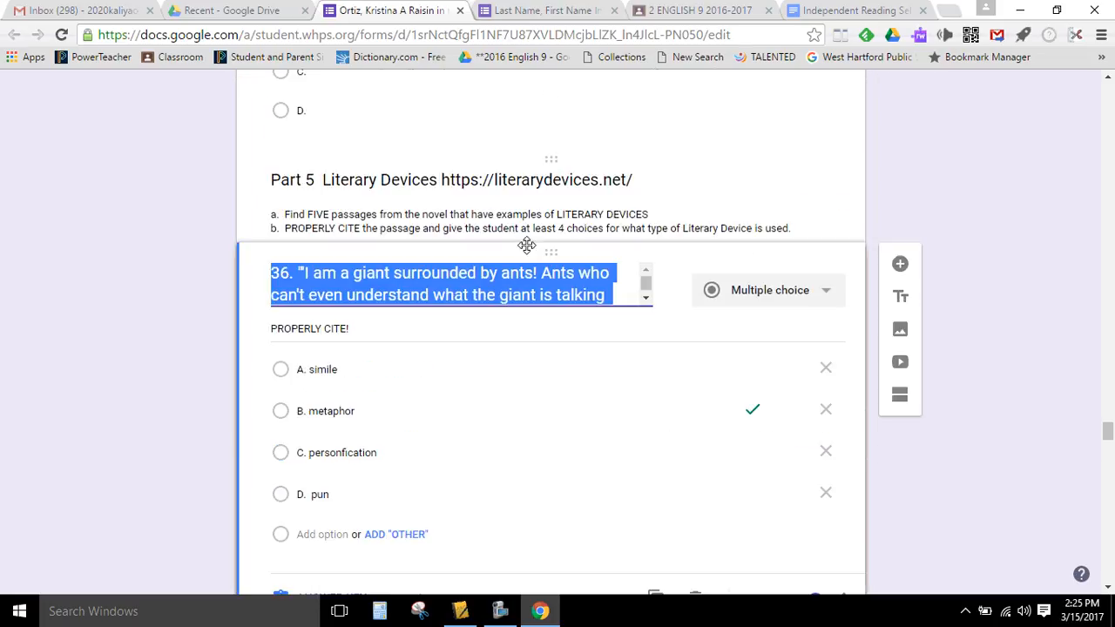
{"action": "mouse_move", "coordinate": [683, 233]}
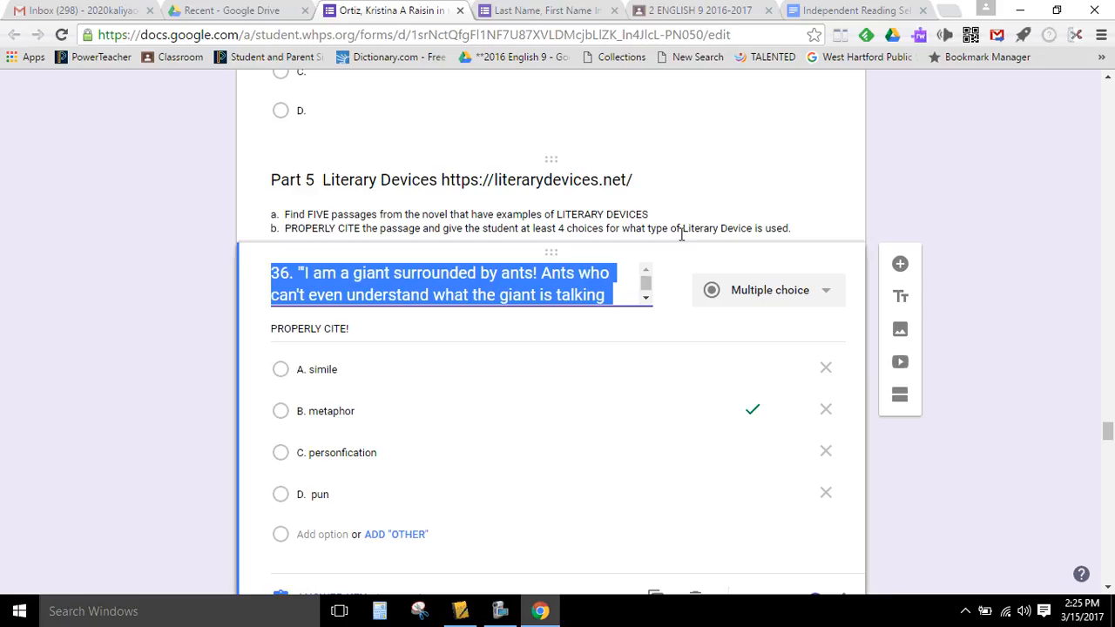
{"action": "mouse_move", "coordinate": [317, 338]}
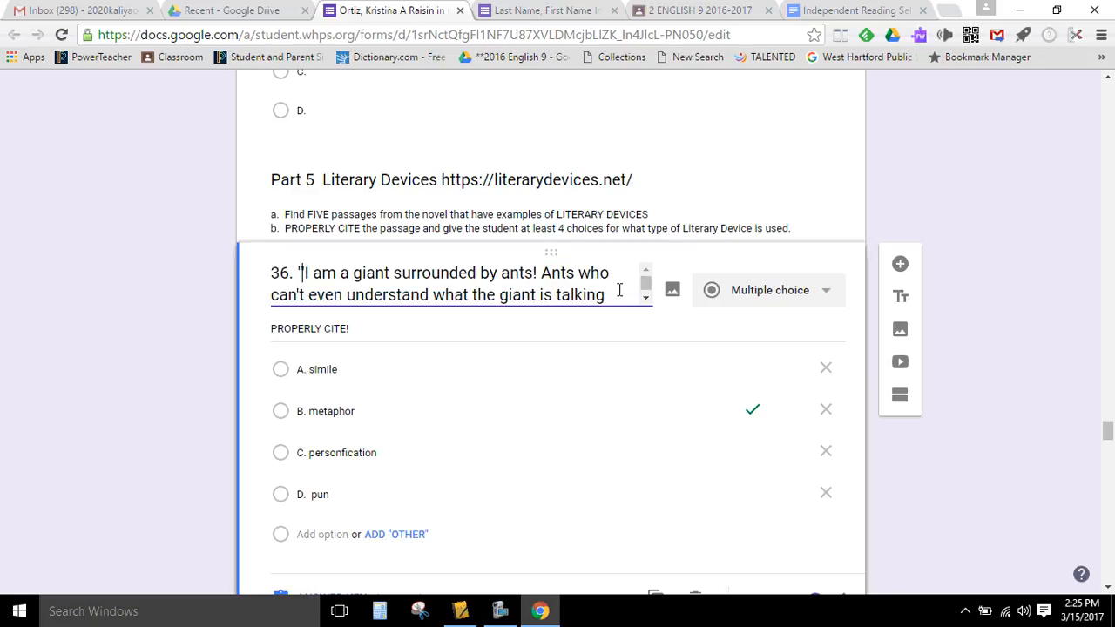
{"action": "mouse_move", "coordinate": [558, 288]}
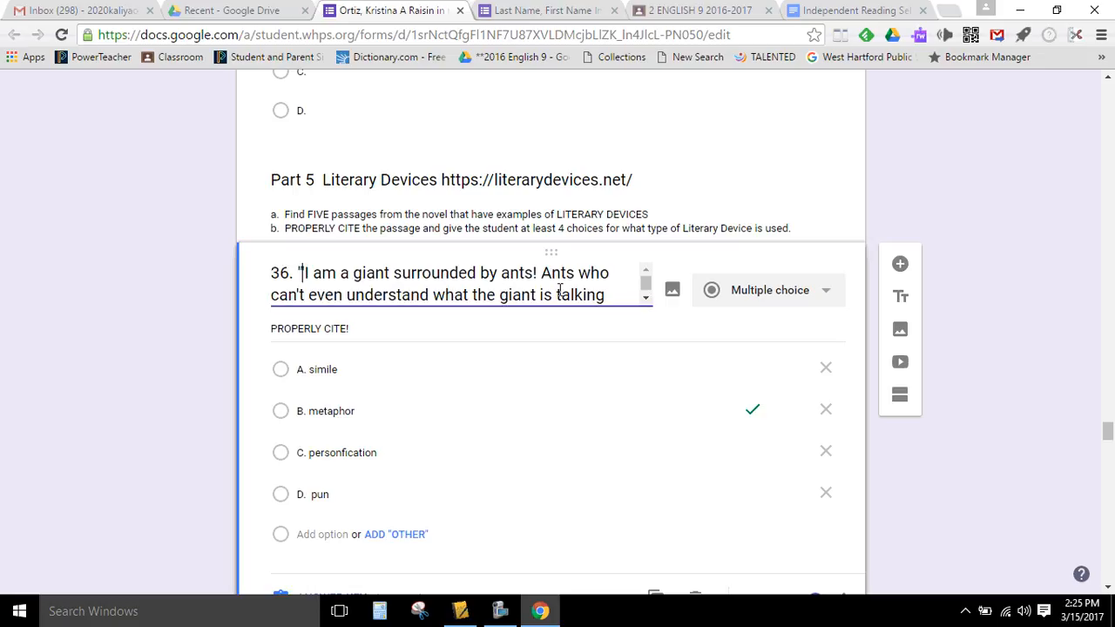
{"action": "scroll", "scroll_direction": "down", "scroll_amount": 3}
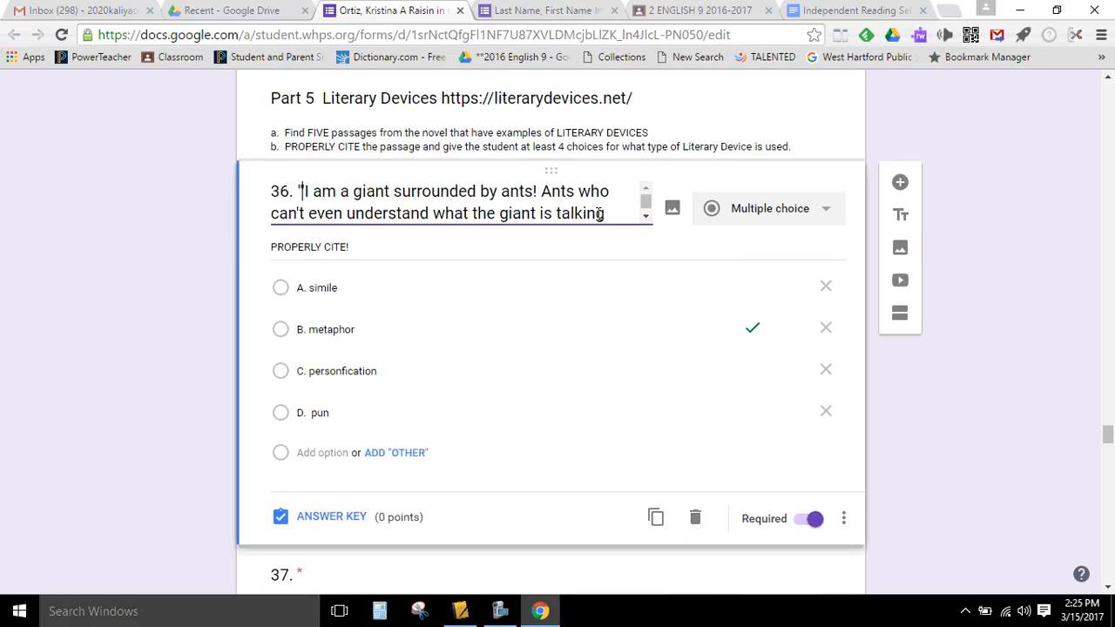
{"action": "scroll", "scroll_direction": "down", "scroll_amount": 3}
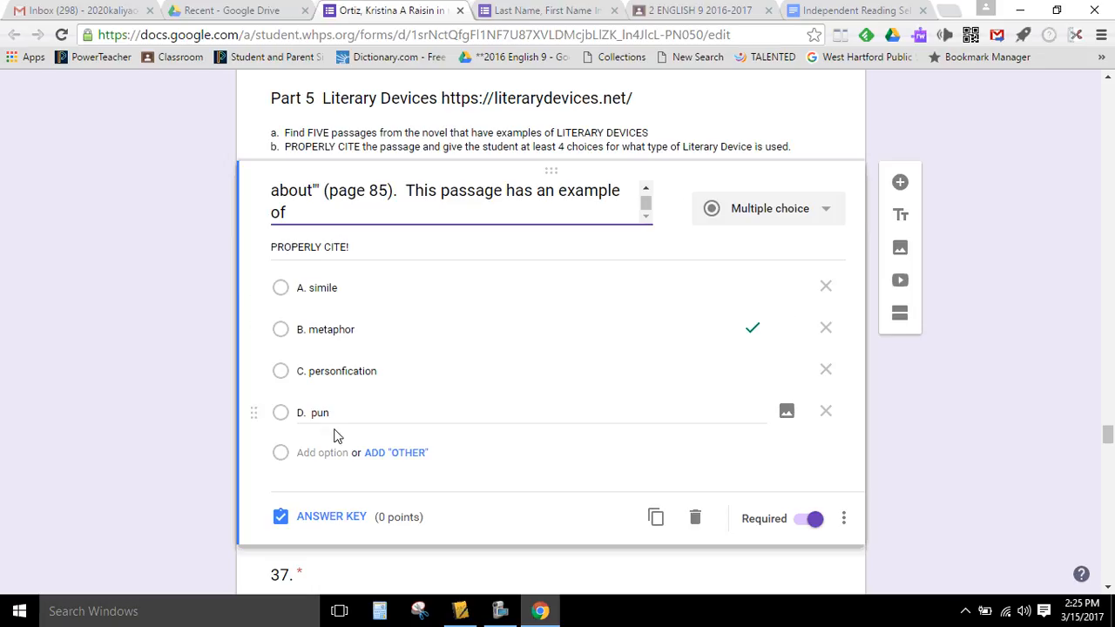
{"action": "left_click", "coordinate": [331, 516]}
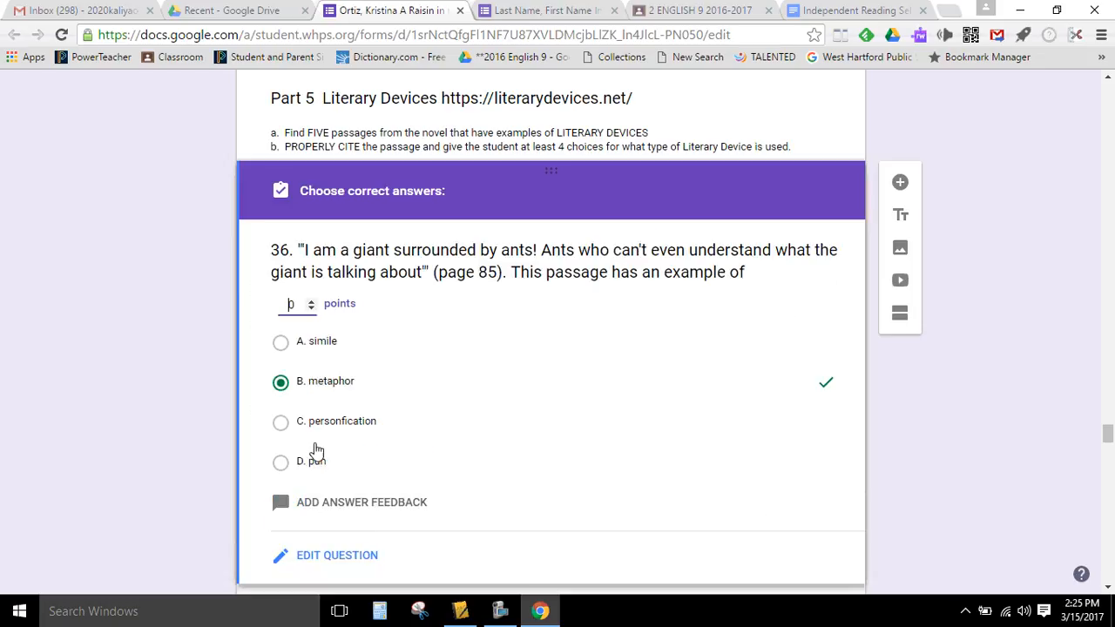
{"action": "scroll", "scroll_direction": "down", "scroll_amount": 3}
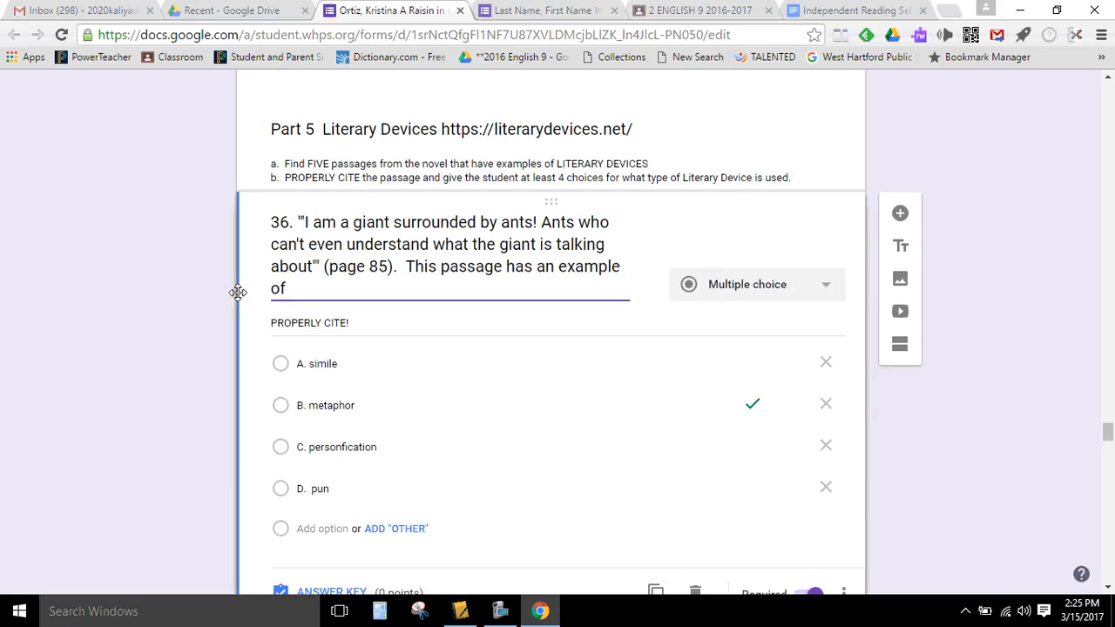
{"action": "scroll", "scroll_direction": "down", "scroll_amount": 3}
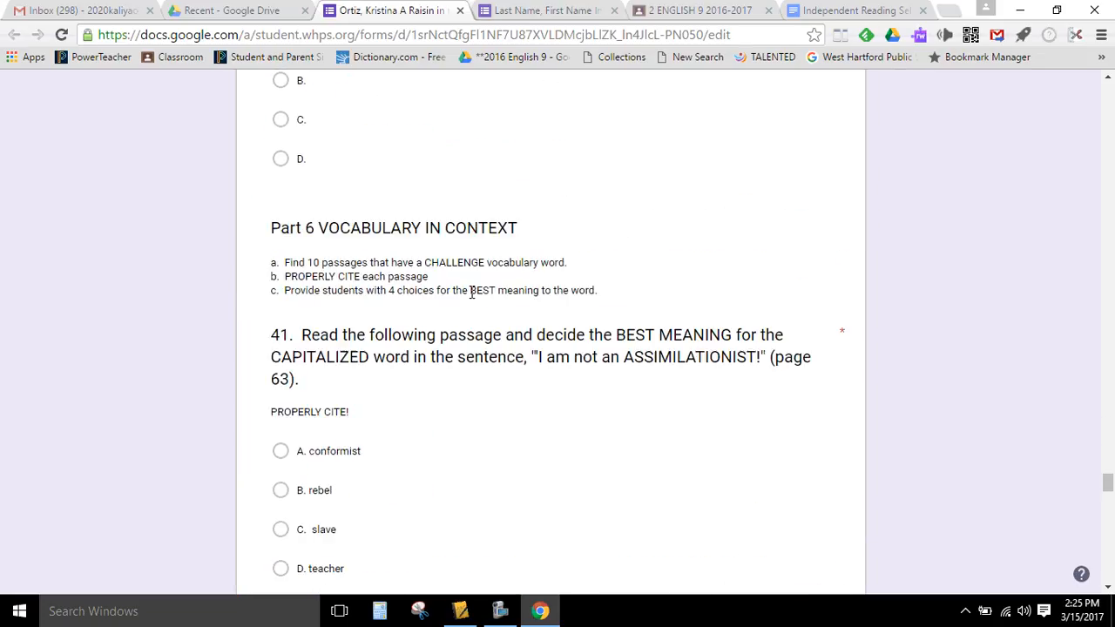
{"action": "scroll", "scroll_direction": "down", "scroll_amount": 3}
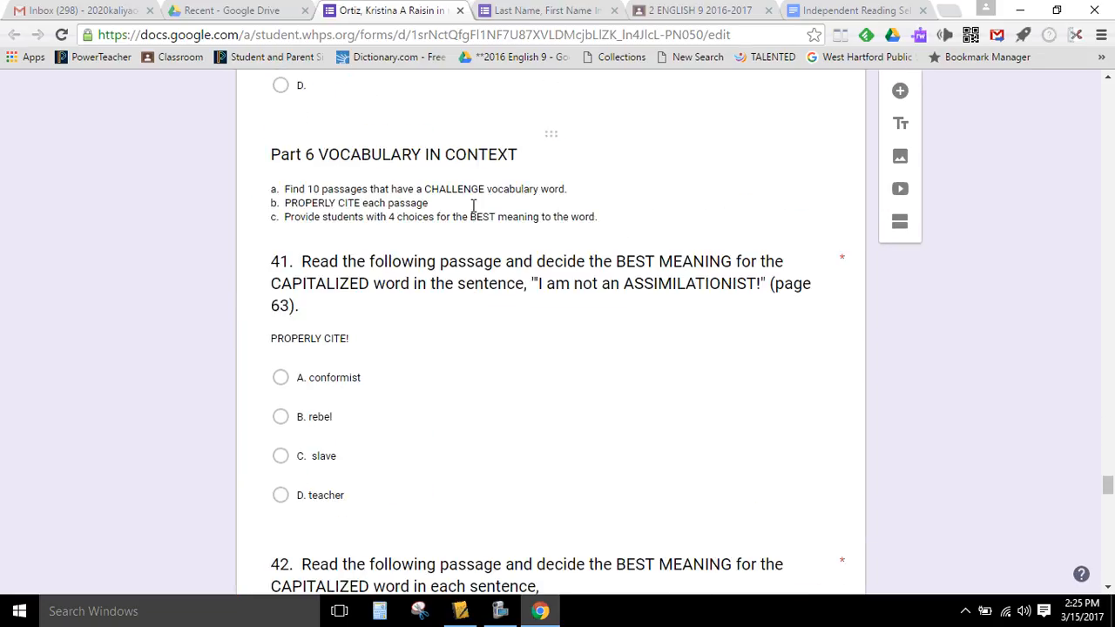
{"action": "mouse_move", "coordinate": [305, 361]}
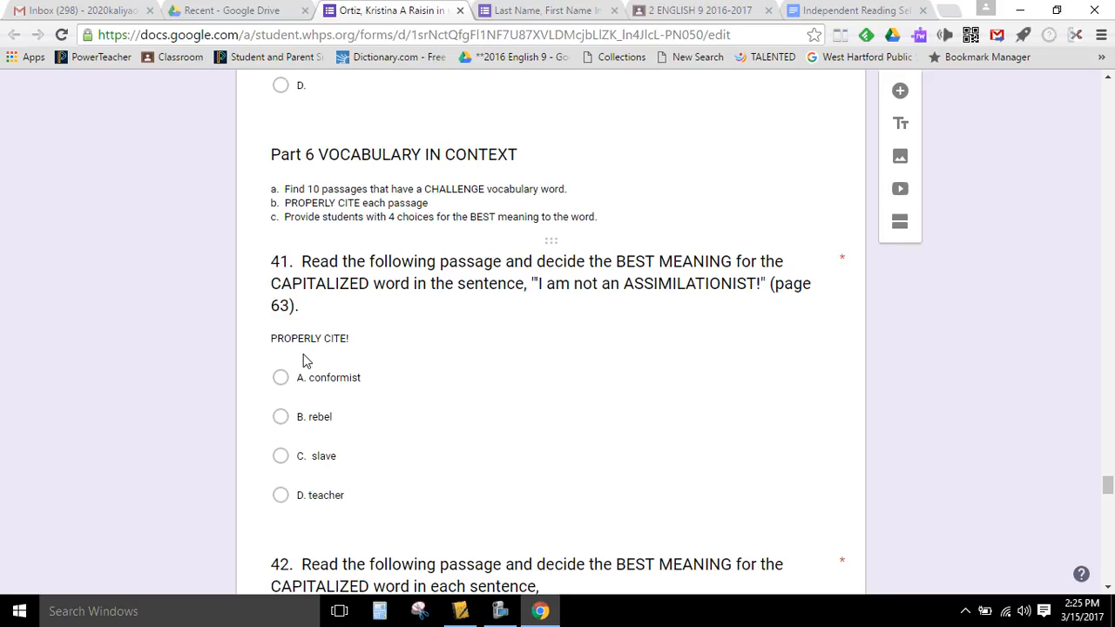
{"action": "mouse_move", "coordinate": [331, 232]}
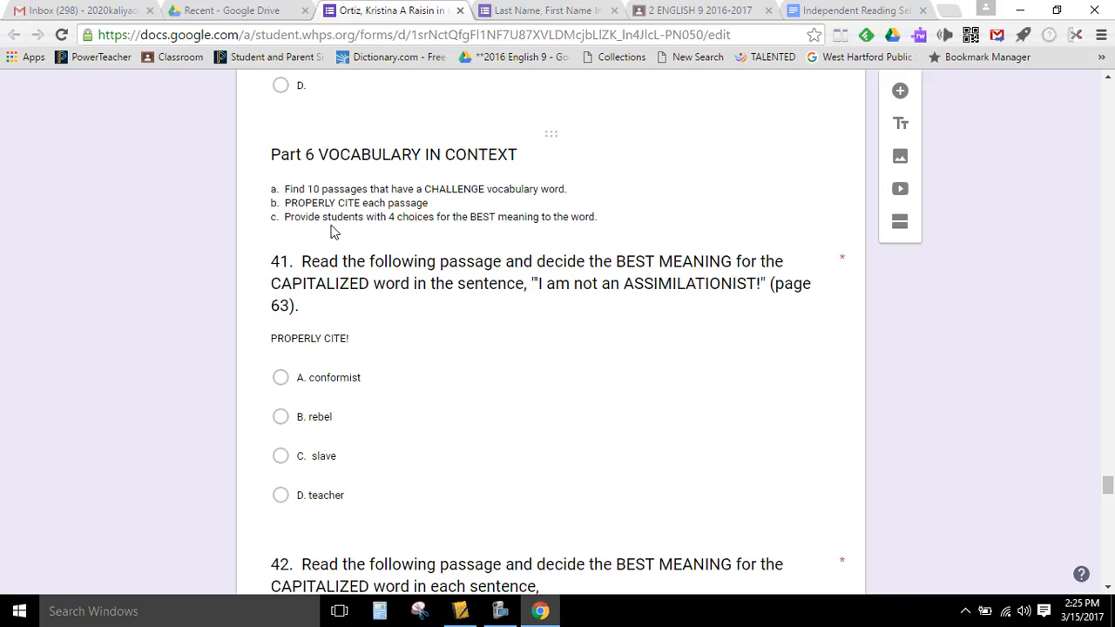
{"action": "left_click", "coordinate": [526, 282]}
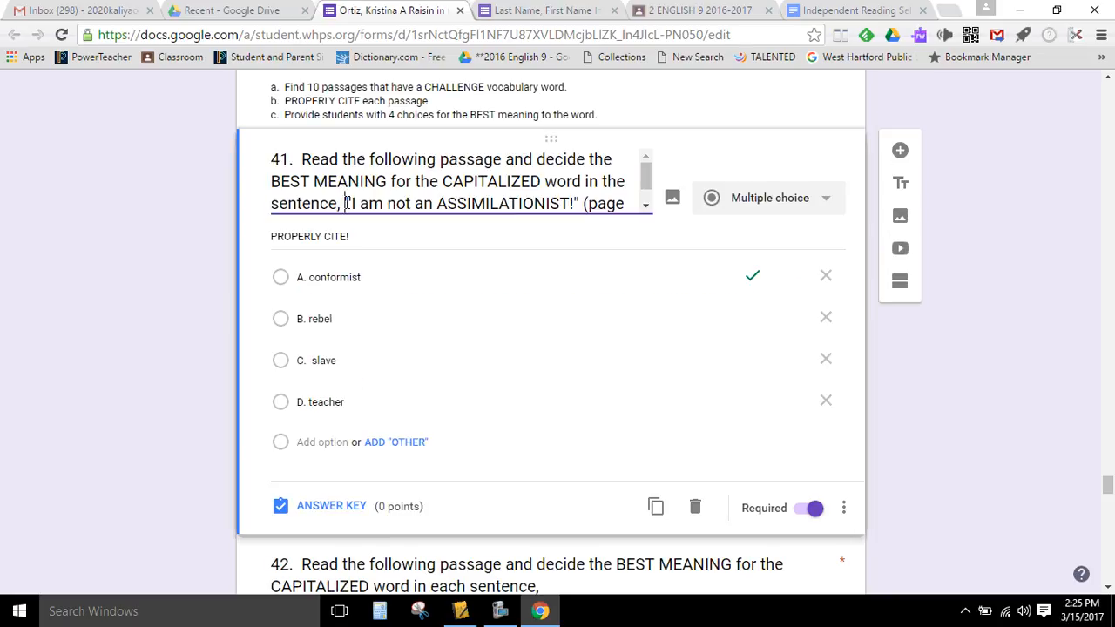
{"action": "double_click", "coordinate": [501, 190]}
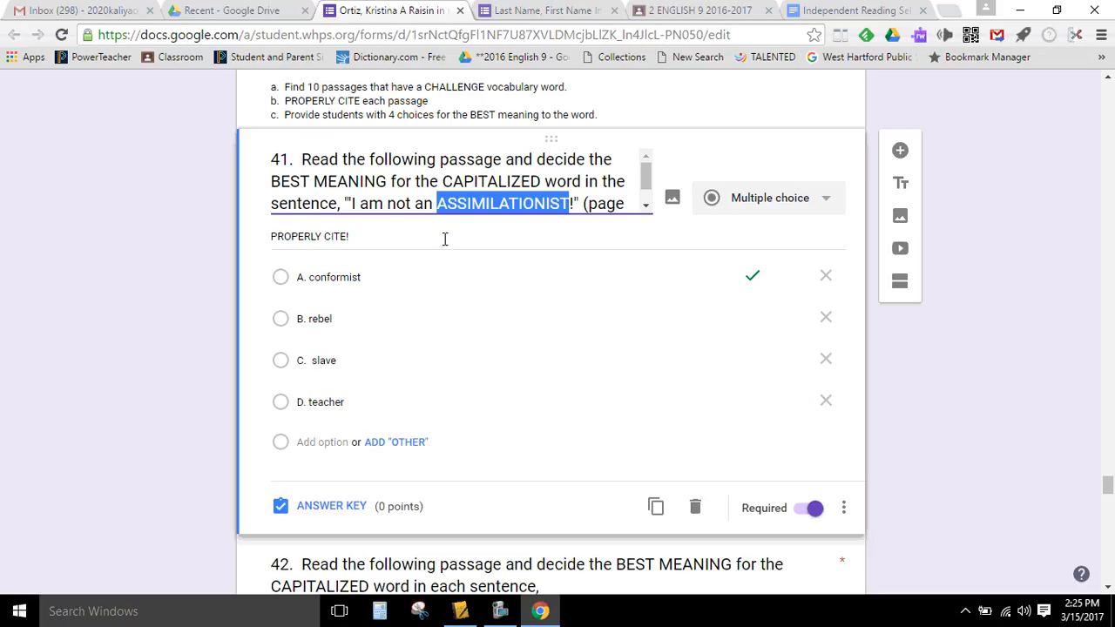
{"action": "mouse_move", "coordinate": [340, 296]}
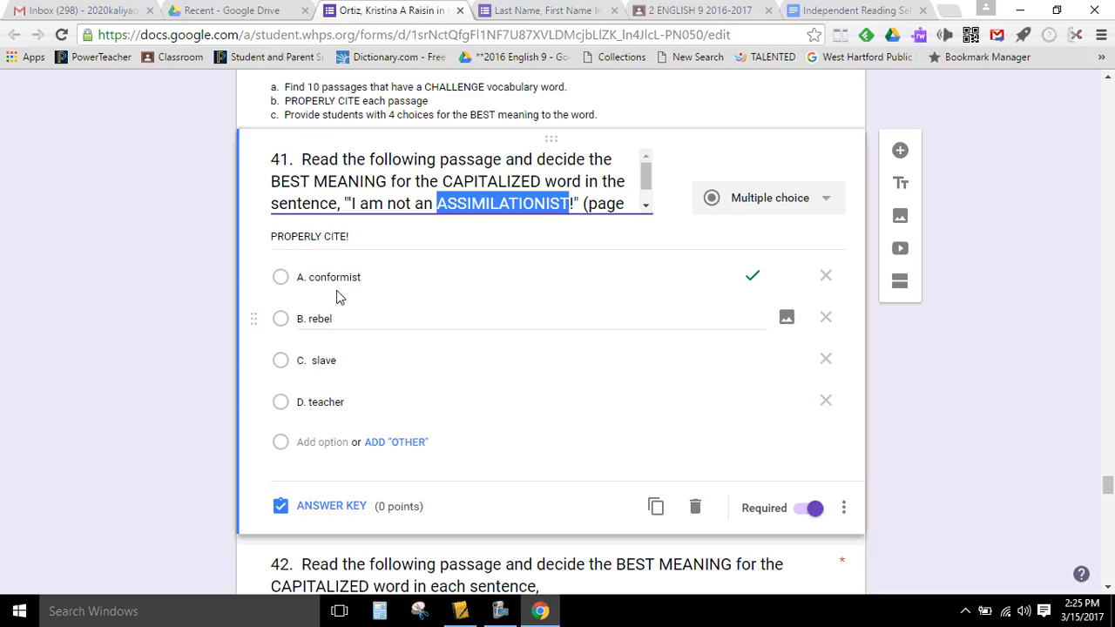
{"action": "mouse_move", "coordinate": [340, 417]}
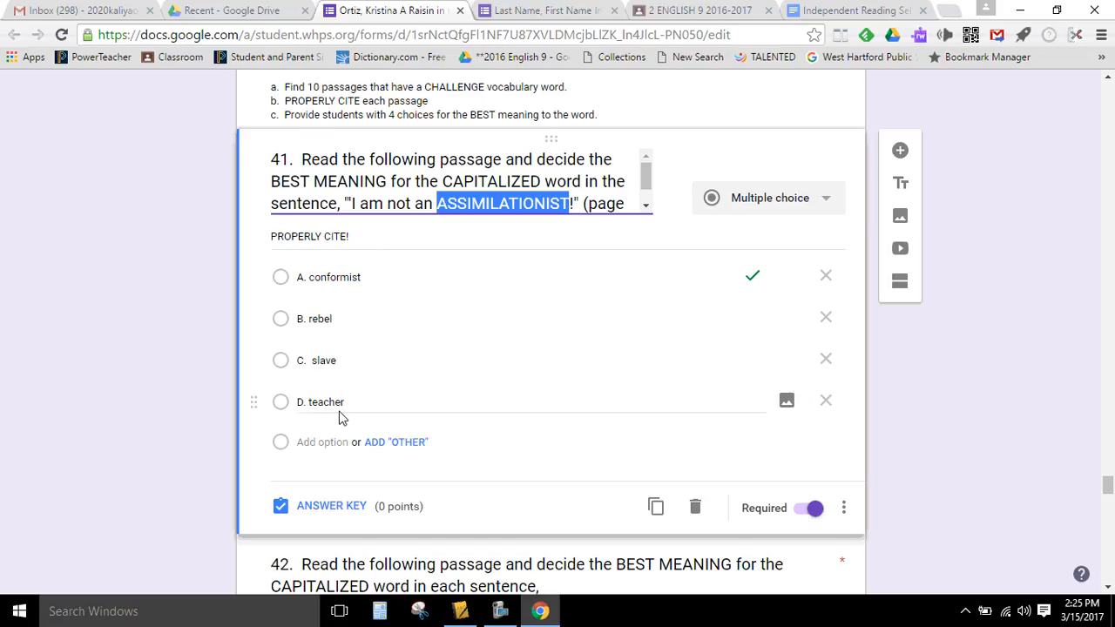
{"action": "mouse_move", "coordinate": [387, 345]}
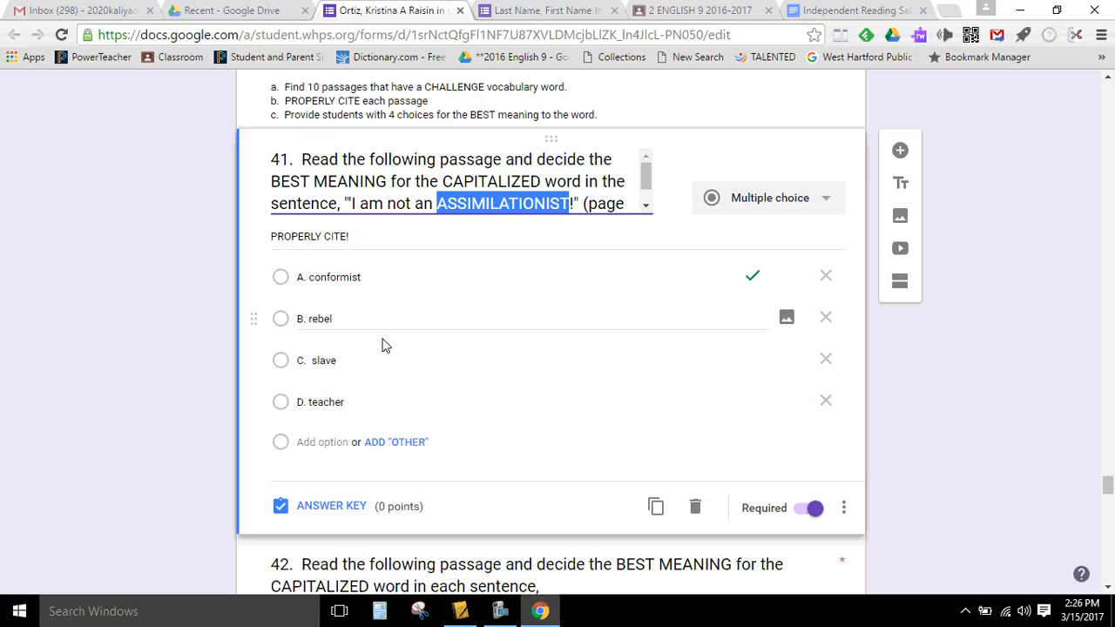
{"action": "mouse_move", "coordinate": [392, 209]}
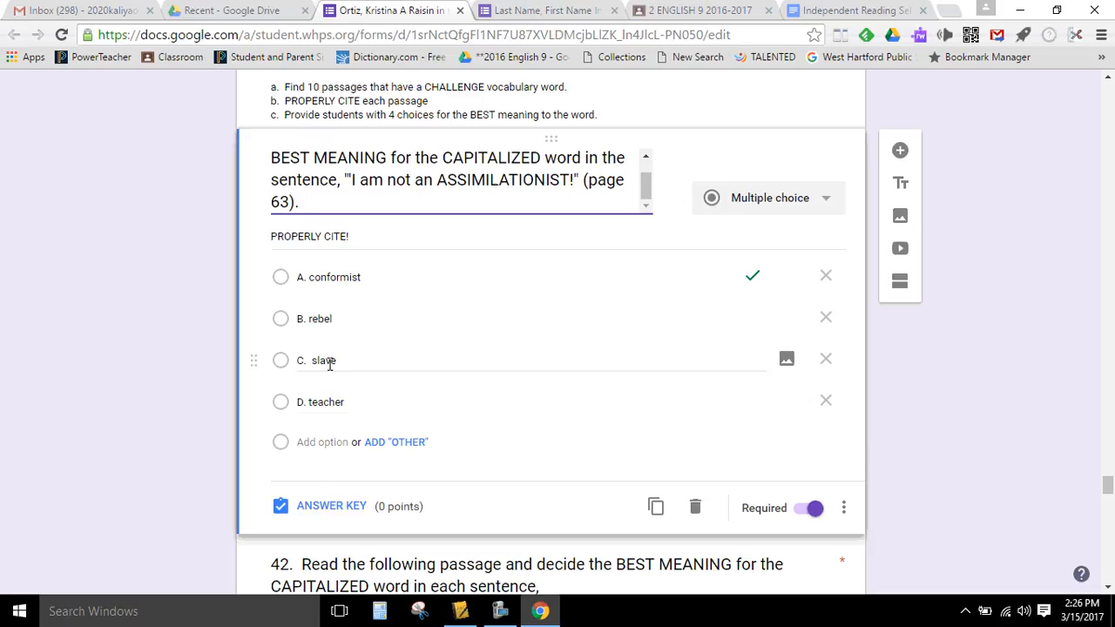
{"action": "scroll", "scroll_direction": "down", "scroll_amount": 3}
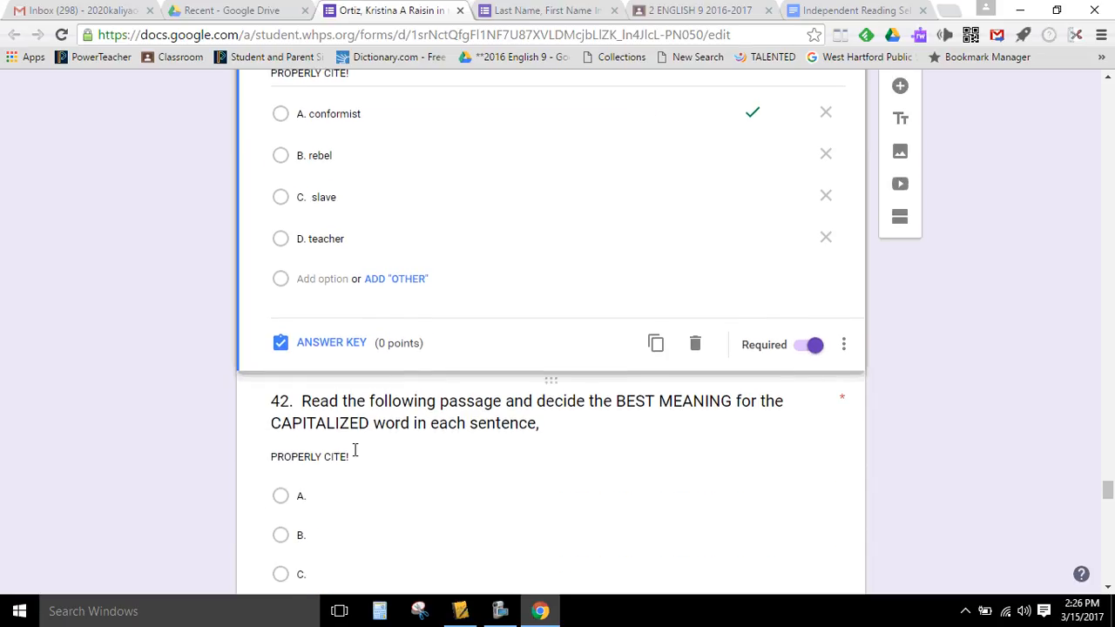
{"action": "scroll", "scroll_direction": "down", "scroll_amount": 3}
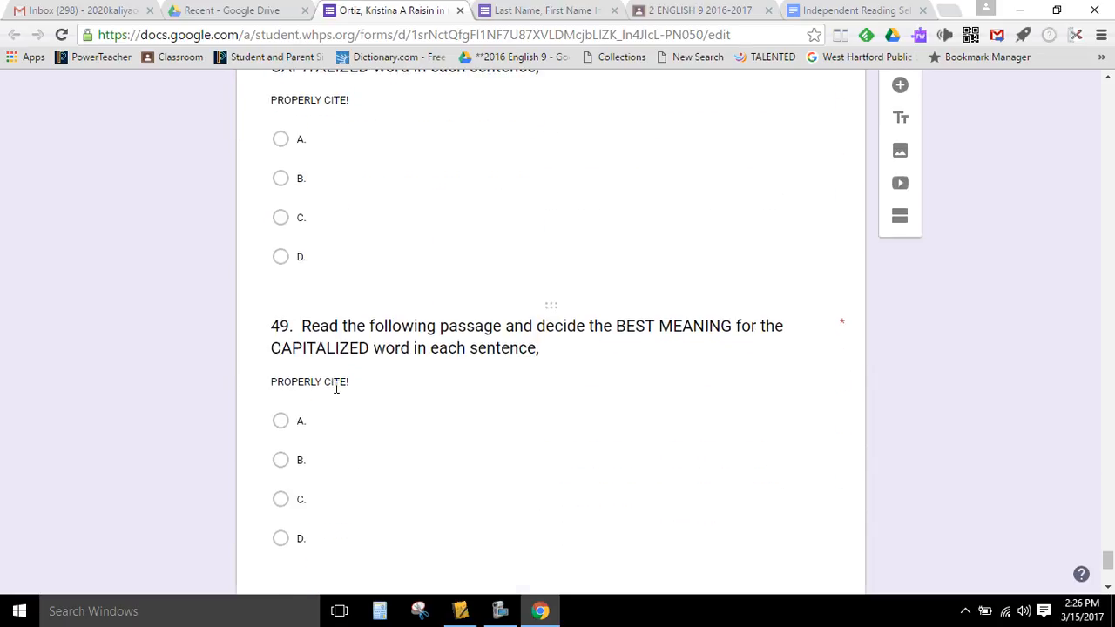
{"action": "scroll", "scroll_direction": "up", "scroll_amount": 3}
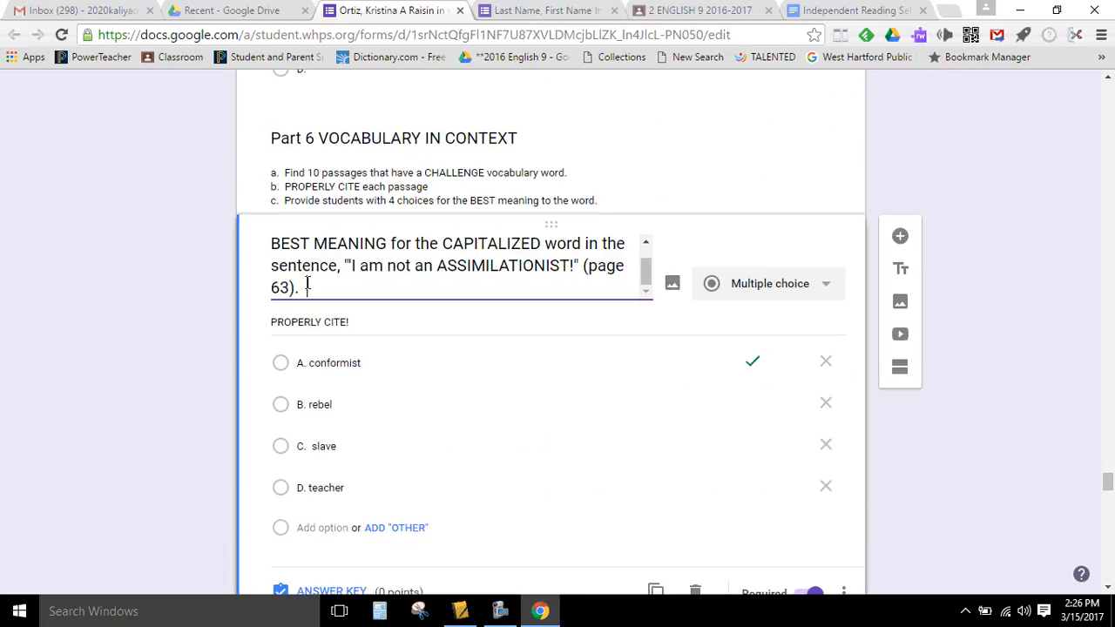
{"action": "left_click", "coordinate": [584, 264]}
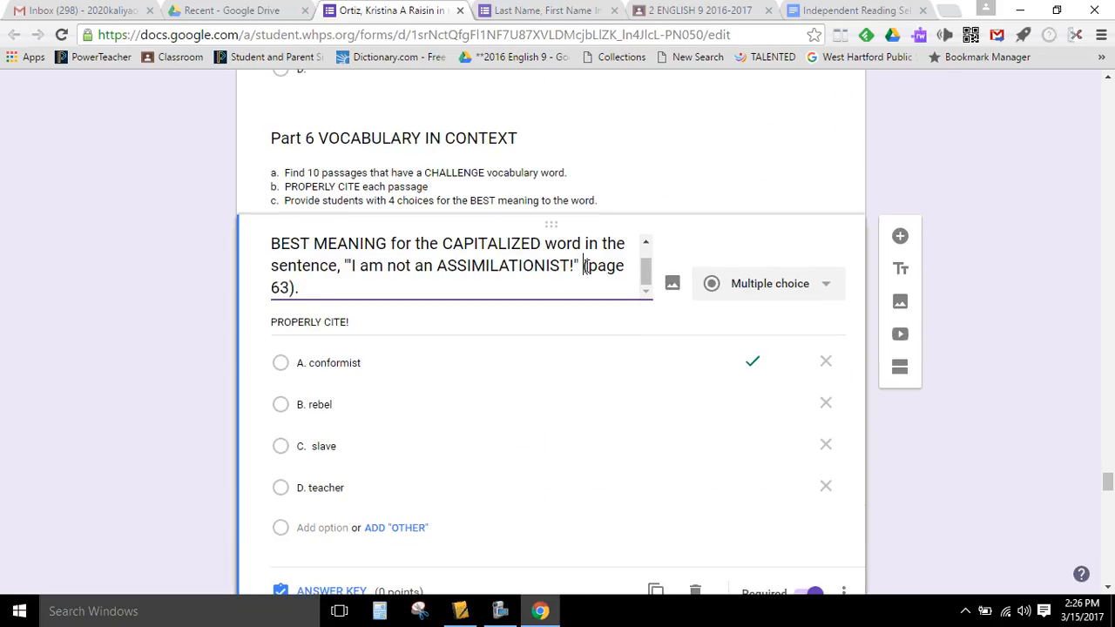
{"action": "left_click_drag", "start_coordinate": [578, 264], "coordinate": [299, 287]}
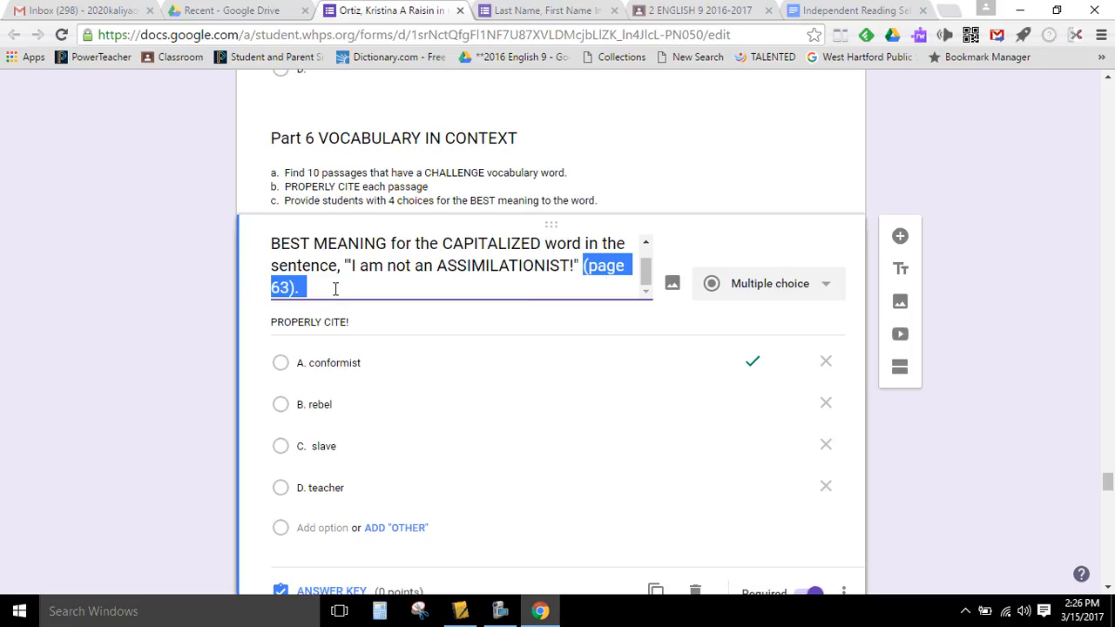
{"action": "left_click", "coordinate": [335, 290]}
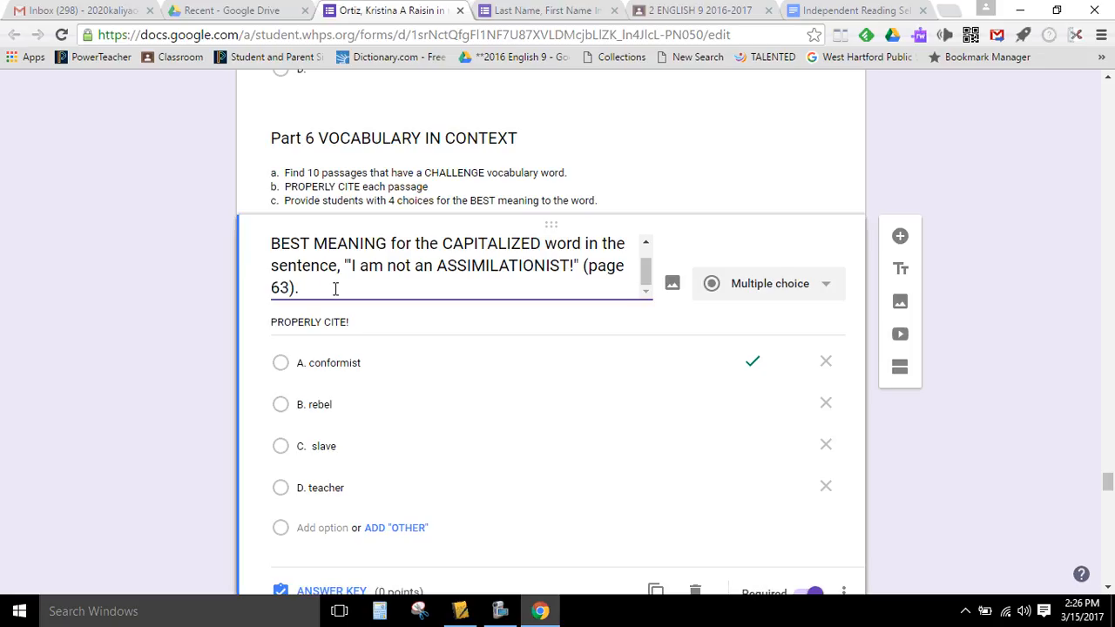
{"action": "left_click", "coordinate": [313, 288]}
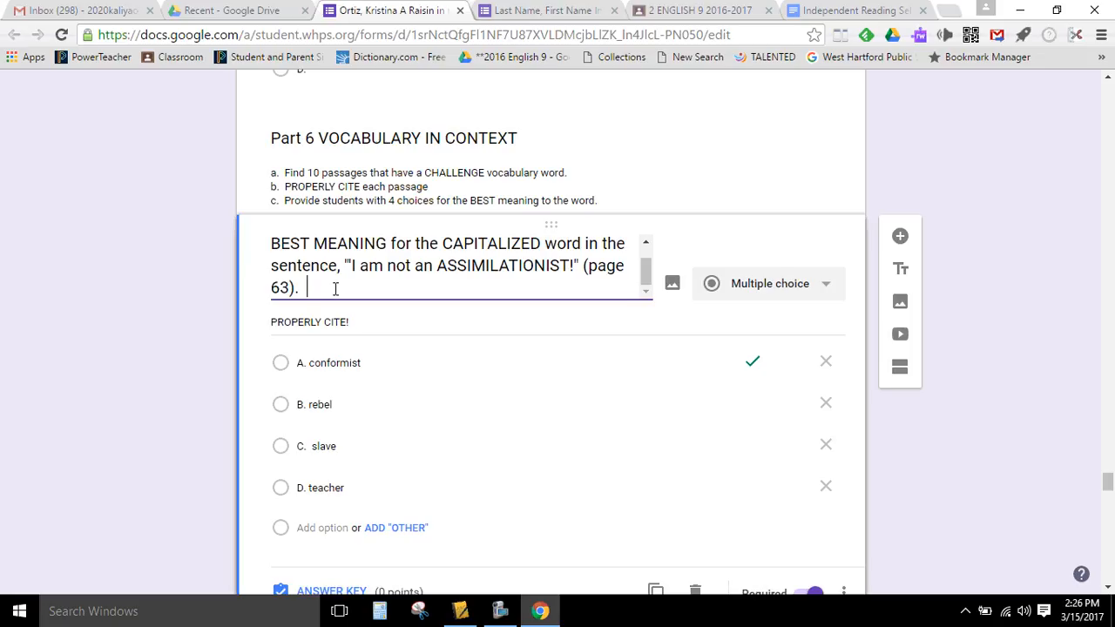
{"action": "mouse_move", "coordinate": [457, 364]}
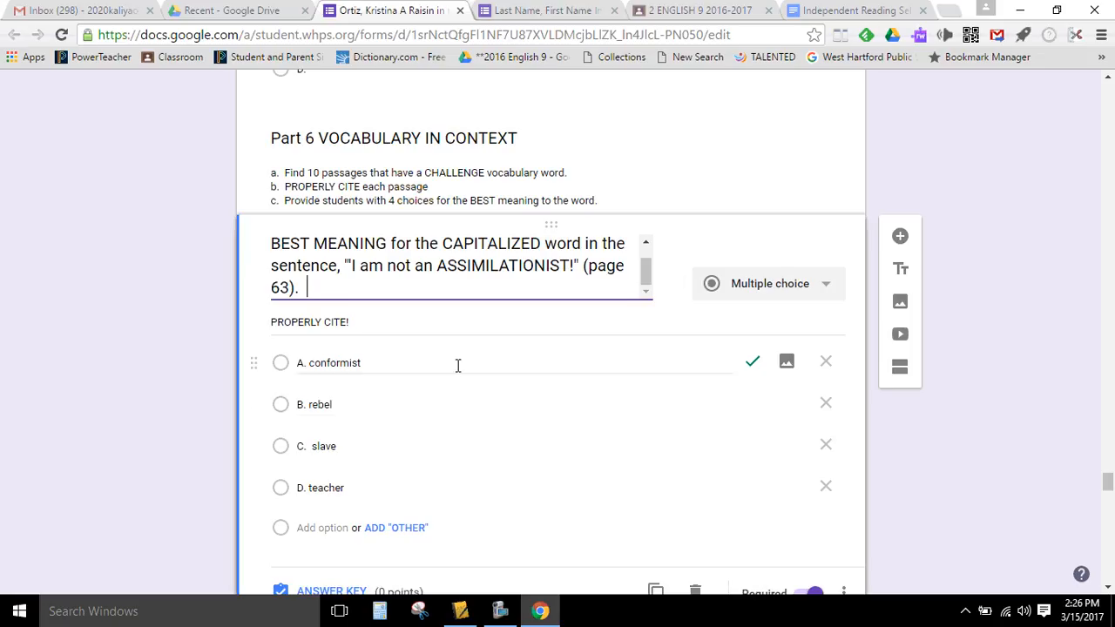
{"action": "scroll", "scroll_direction": "down", "scroll_amount": 3}
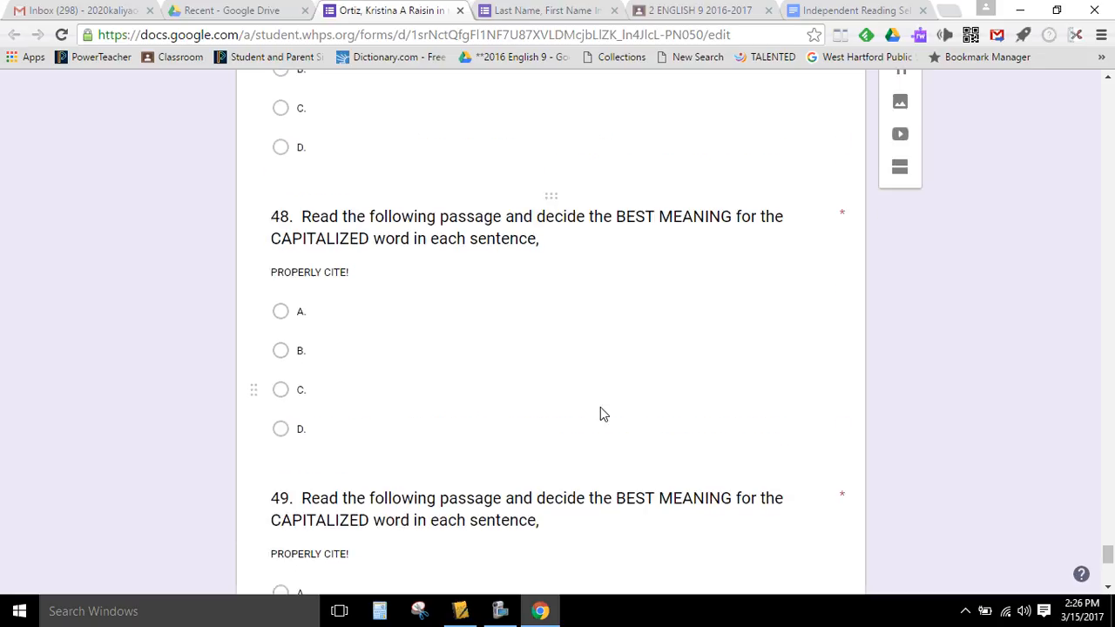
{"action": "scroll", "scroll_direction": "down", "scroll_amount": 3}
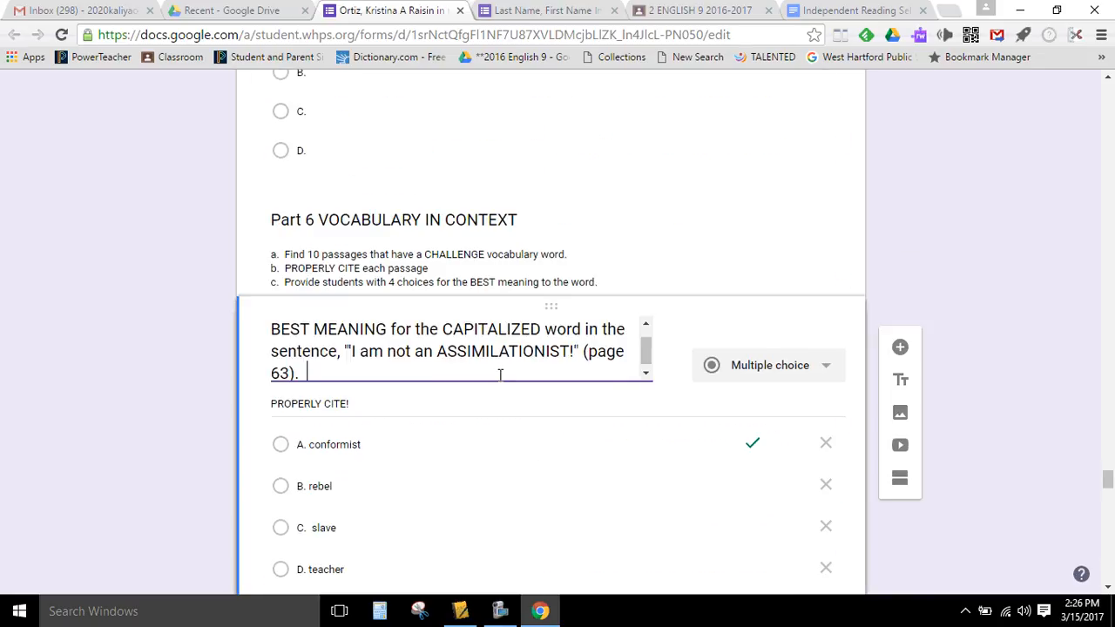
{"action": "scroll", "scroll_direction": "down", "scroll_amount": 3}
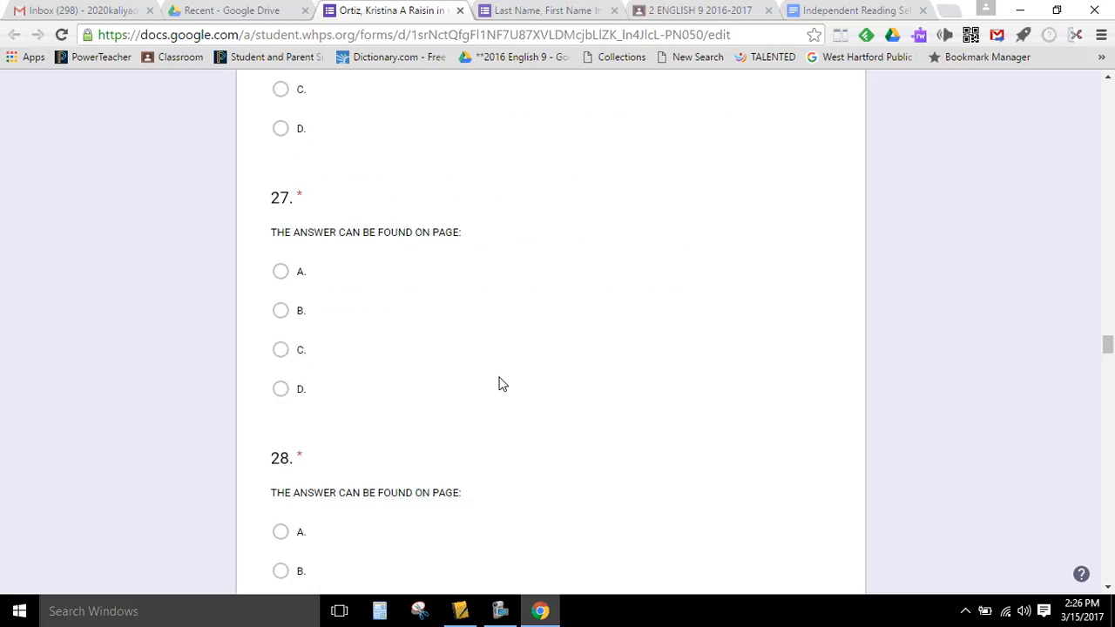
{"action": "scroll", "scroll_direction": "up", "scroll_amount": 3}
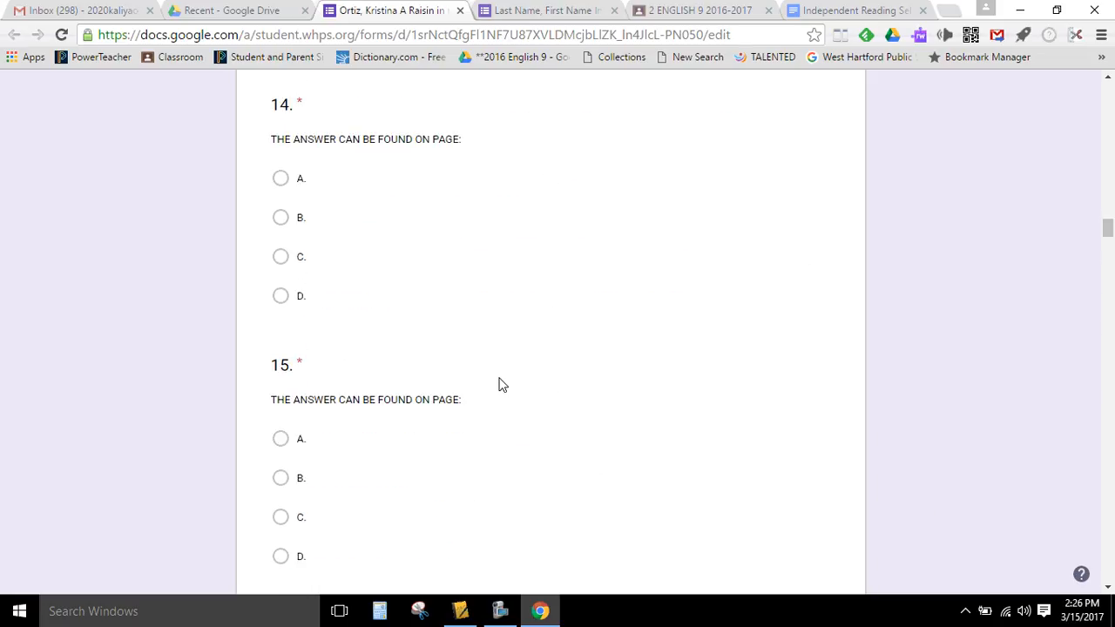
{"action": "scroll", "scroll_direction": "up", "scroll_amount": 3}
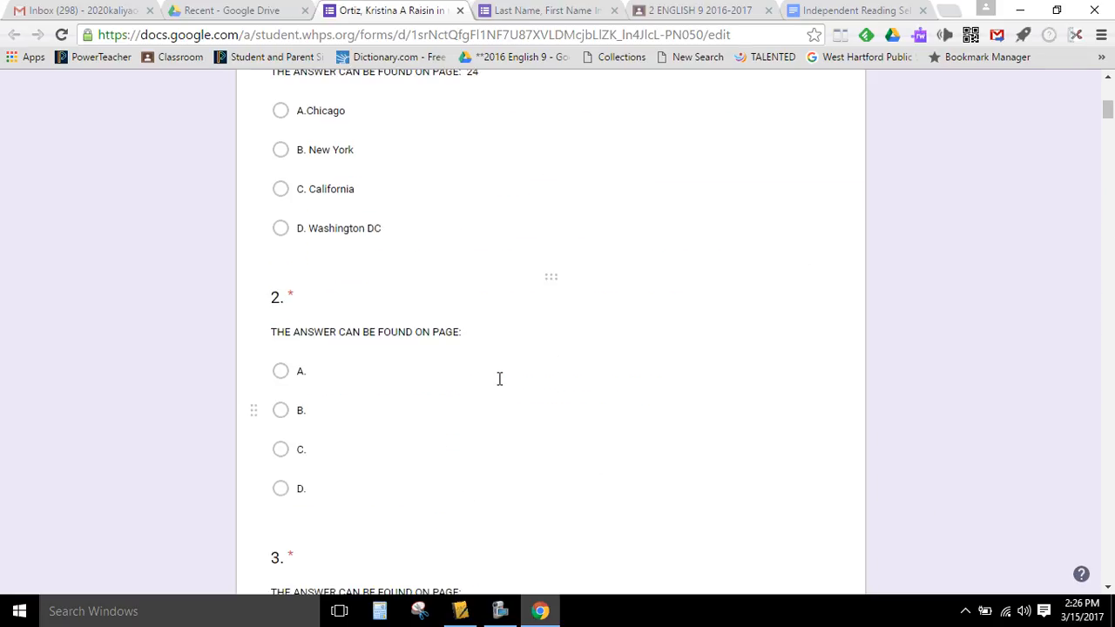
{"action": "scroll", "scroll_direction": "up", "scroll_amount": 3}
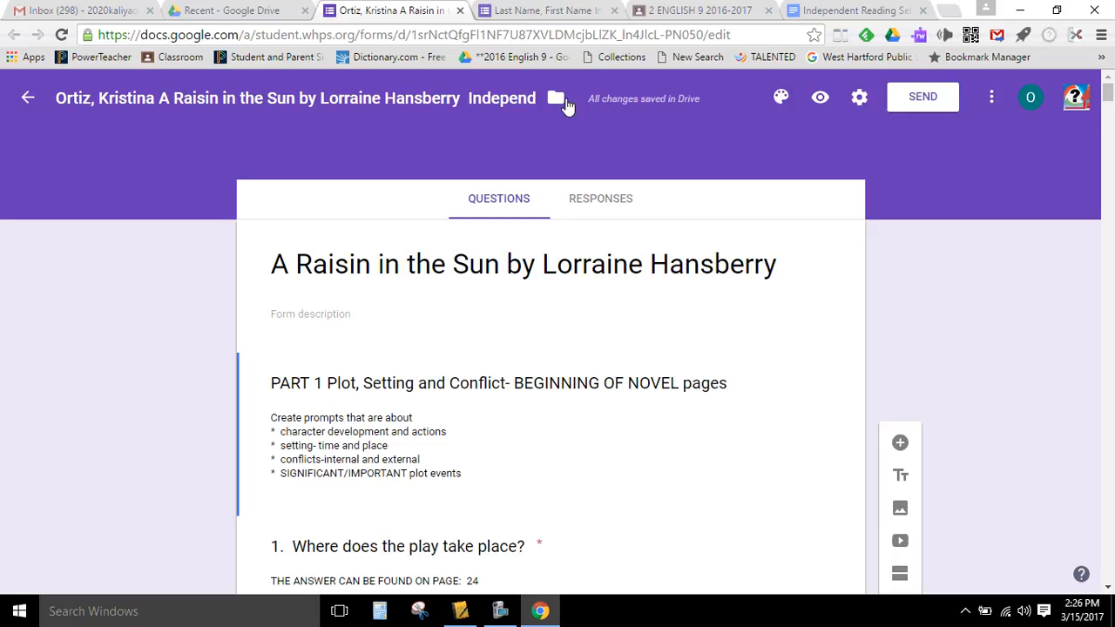
{"action": "mouse_move", "coordinate": [643, 459]}
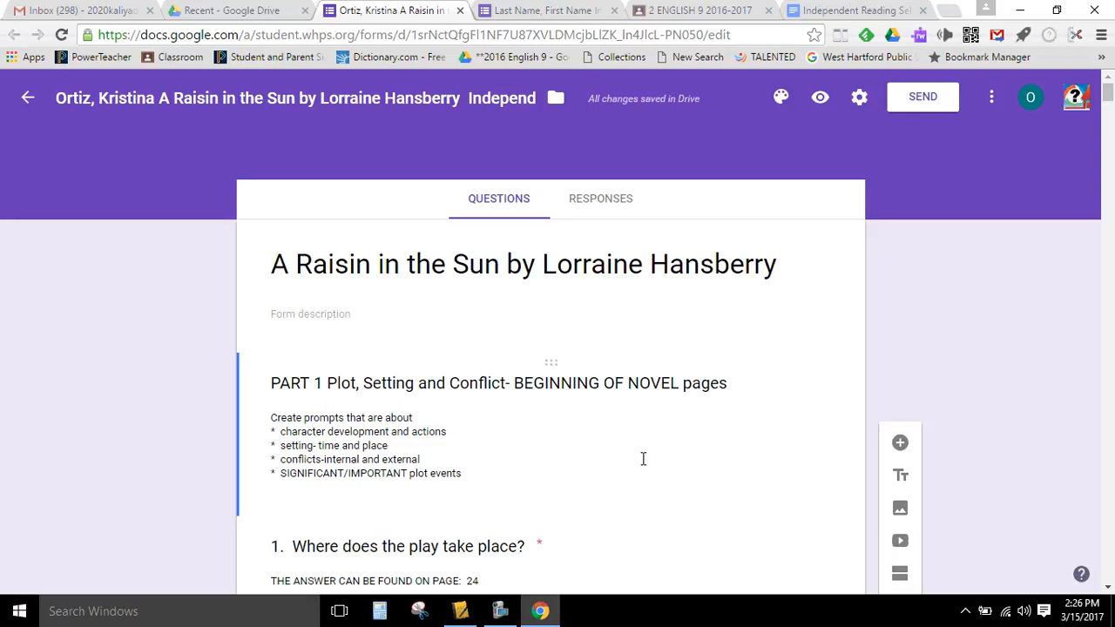
{"action": "mouse_move", "coordinate": [599, 437]}
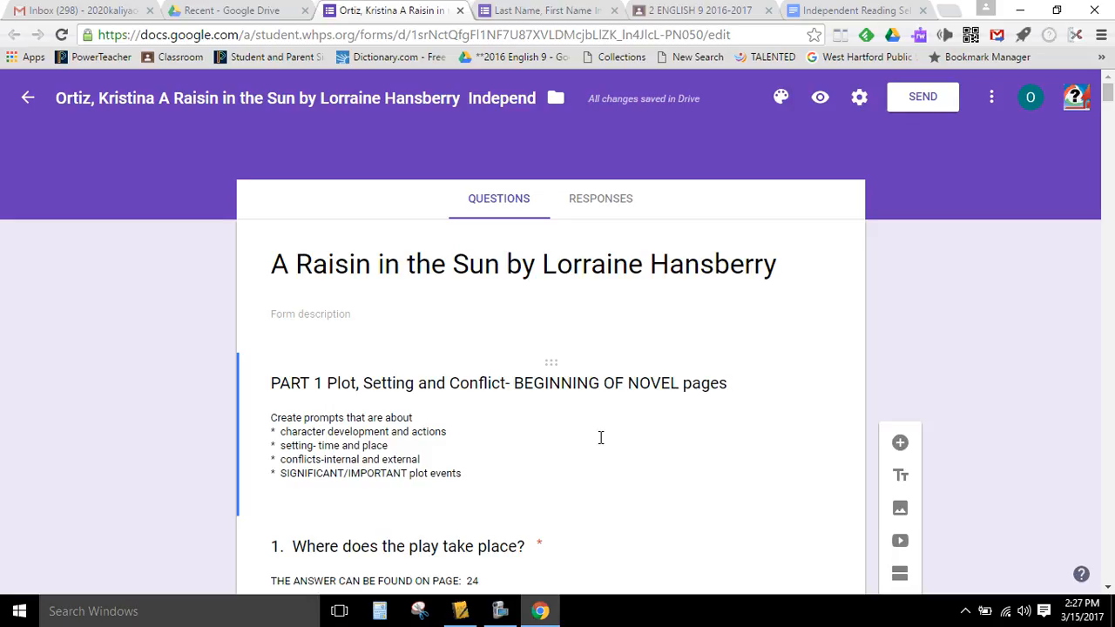
{"action": "mouse_move", "coordinate": [780, 575]}
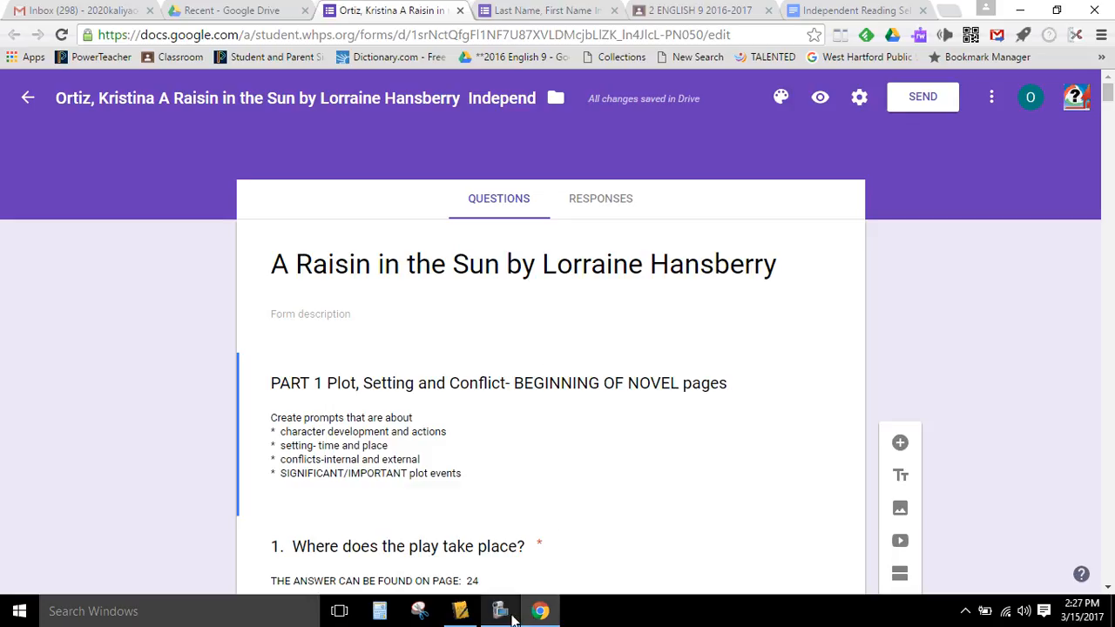
{"action": "left_click", "coordinate": [499, 609]}
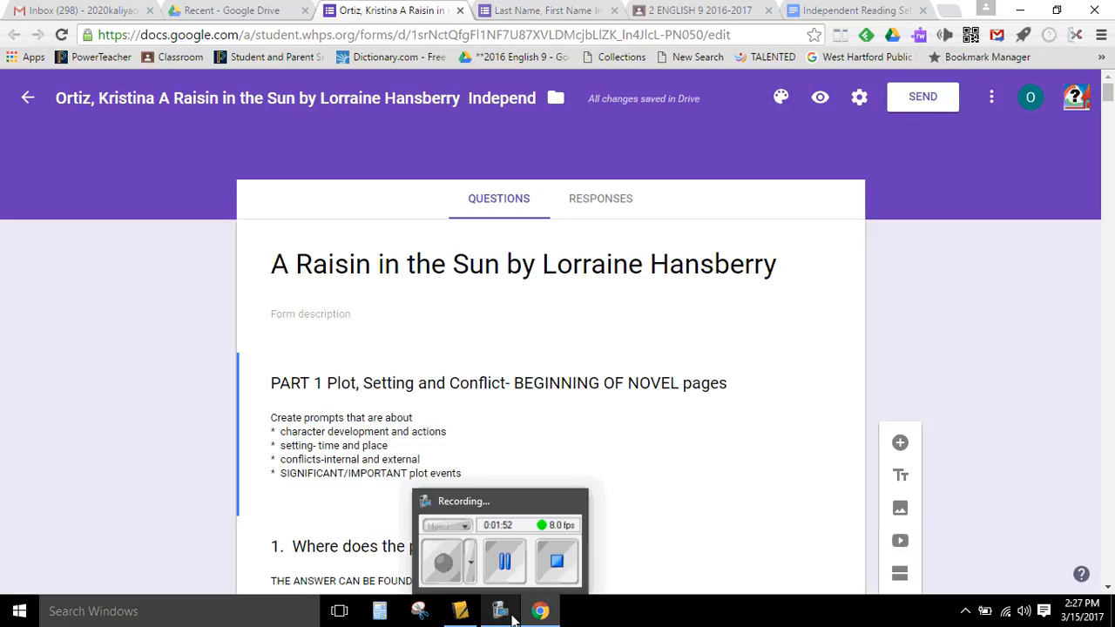